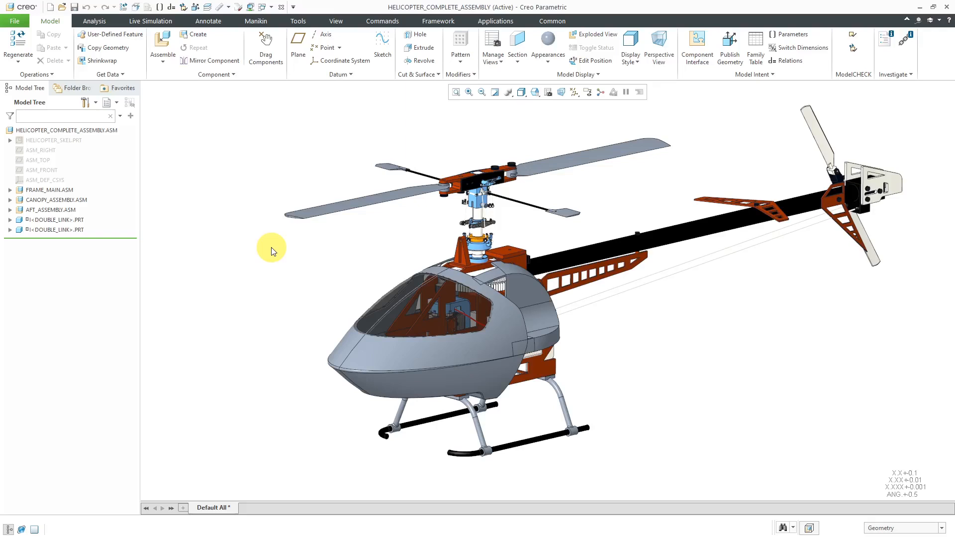
{"action": "mouse_move", "coordinate": [267, 239]}
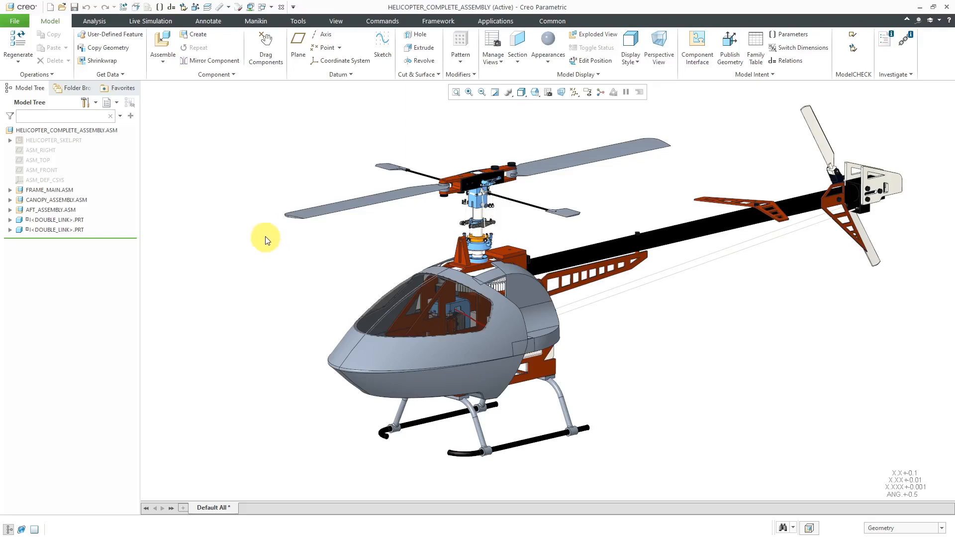
- Bring up the Creo Parametric Options dialog from the File menu
{"action": "left_click", "coordinate": [14, 21]}
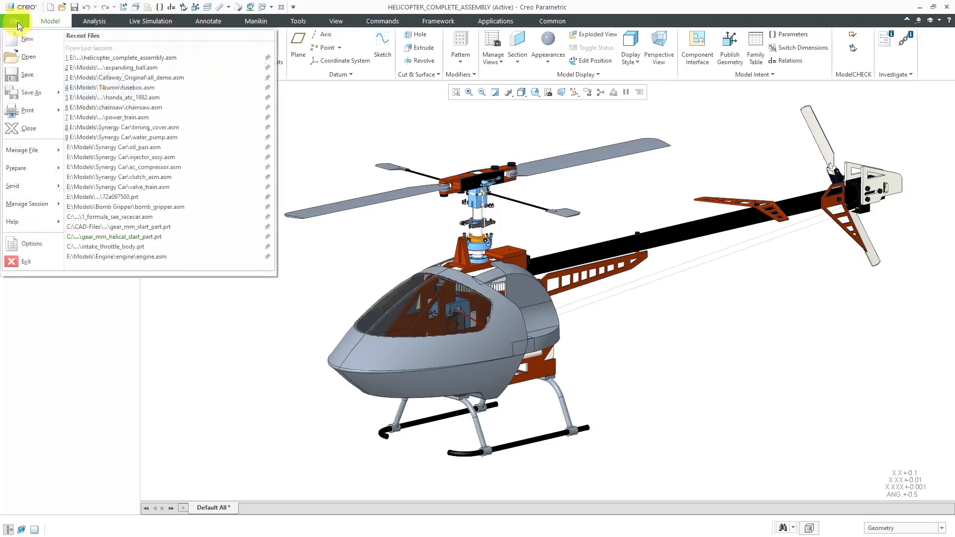
{"action": "left_click", "coordinate": [13, 20]}
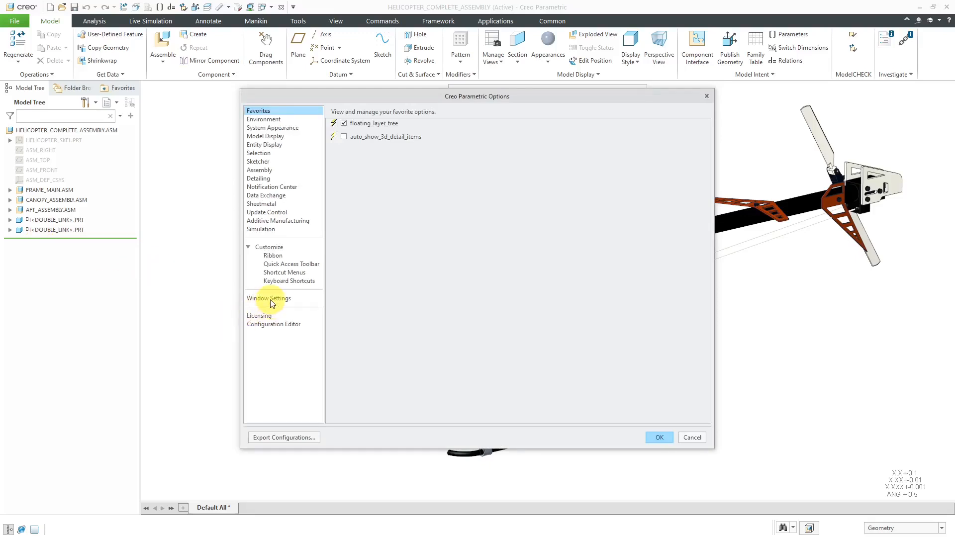
- In Window Settings, place navigation tabs on the Right and enable the History tab
{"action": "left_click", "coordinate": [269, 298]}
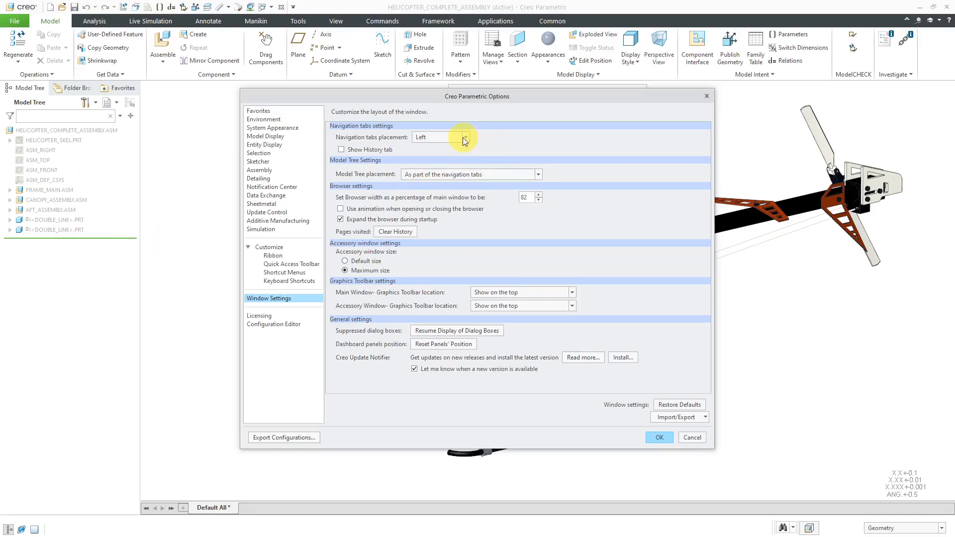
{"action": "left_click", "coordinate": [464, 136]}
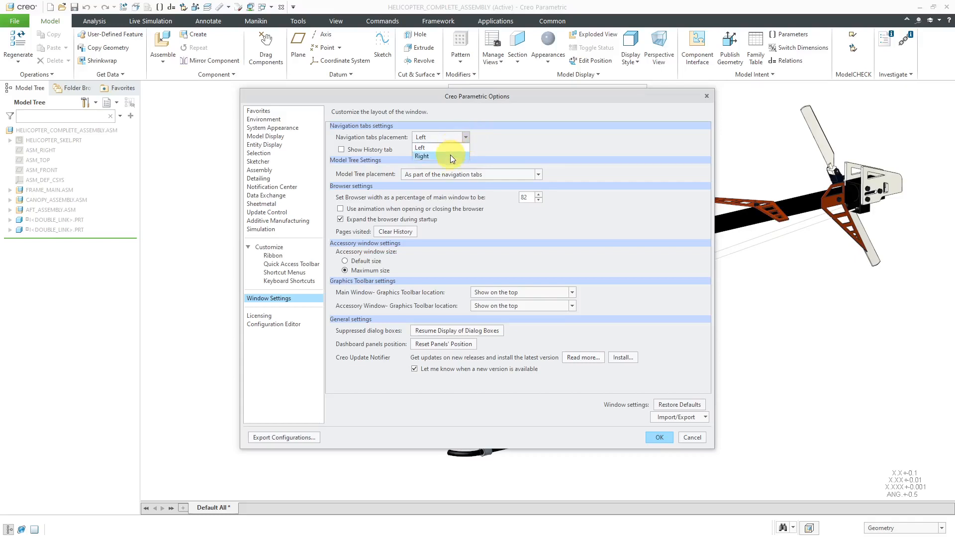
{"action": "left_click", "coordinate": [421, 155]}
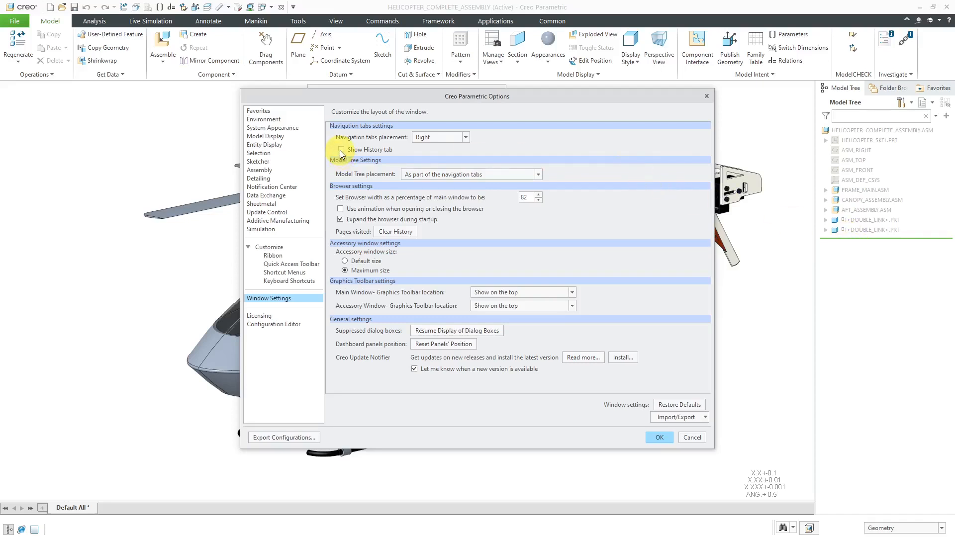
{"action": "left_click", "coordinate": [340, 150]}
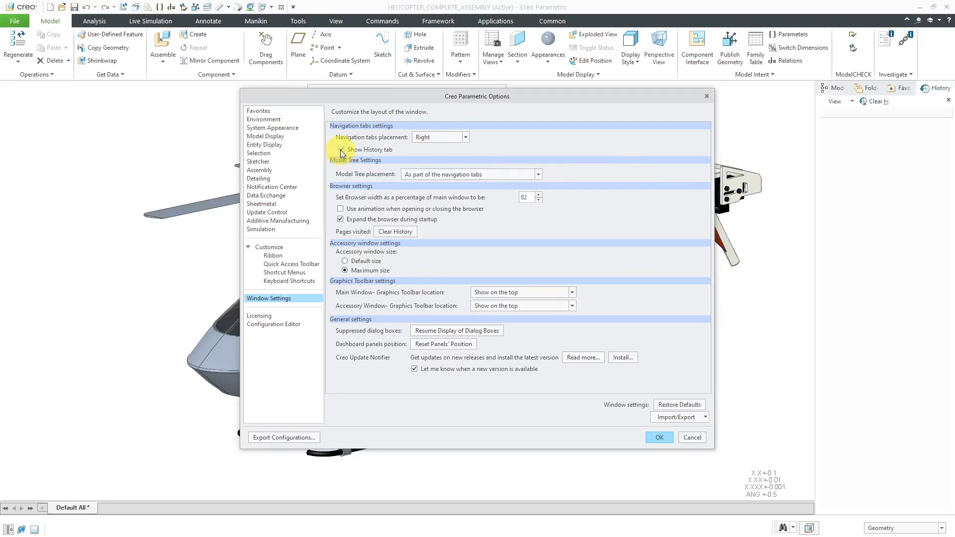
{"action": "left_click", "coordinate": [342, 149]}
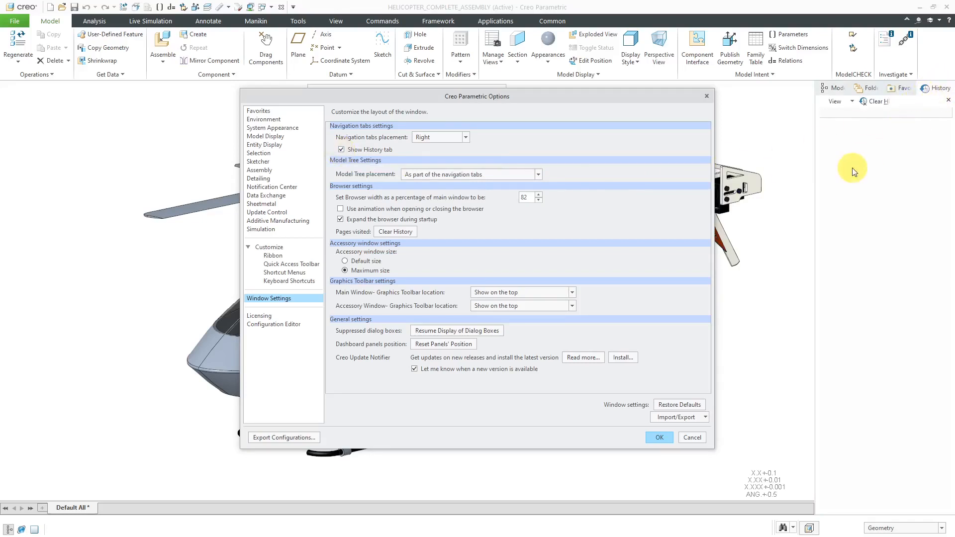
{"action": "mouse_move", "coordinate": [848, 177]}
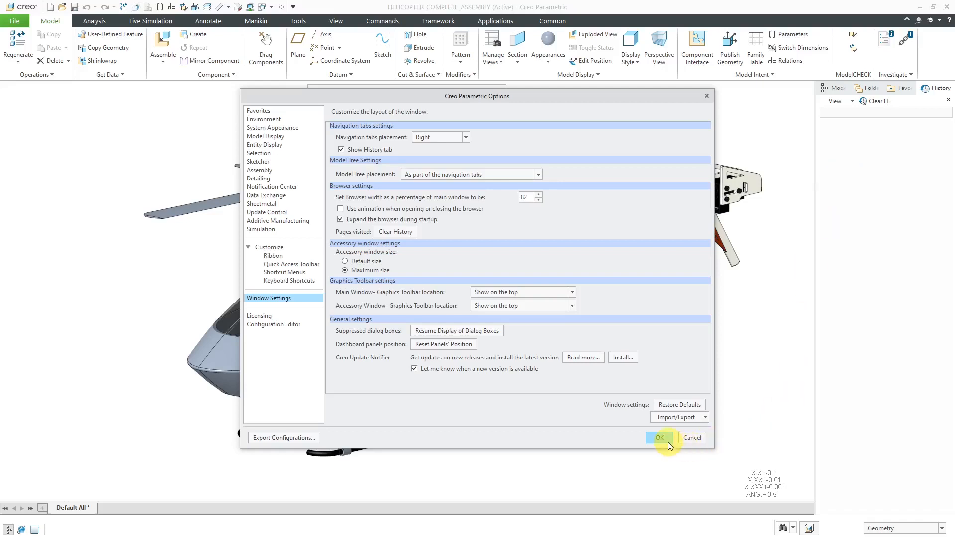
- Apply the window settings with OK and add a new blank tab in the embedded browser
{"action": "left_click", "coordinate": [659, 437]}
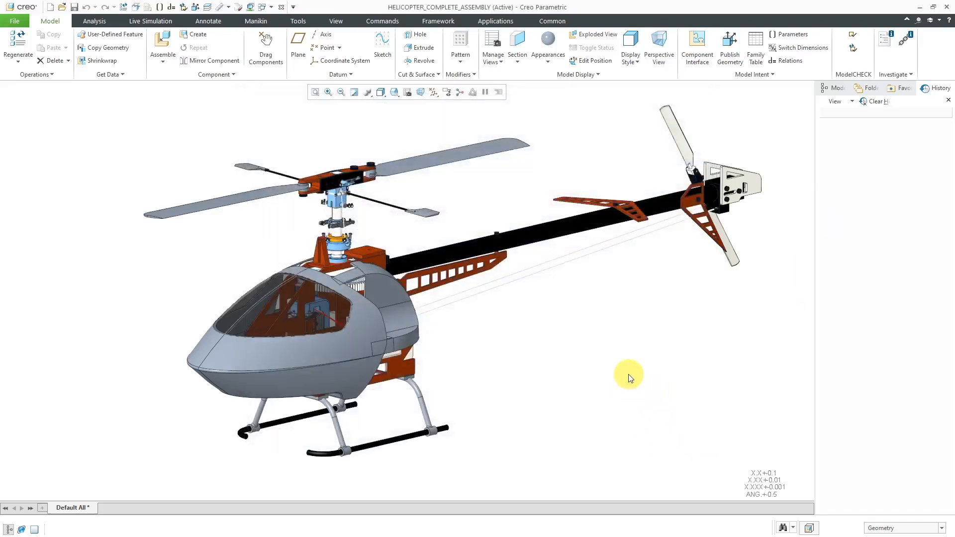
{"action": "mouse_move", "coordinate": [815, 287]}
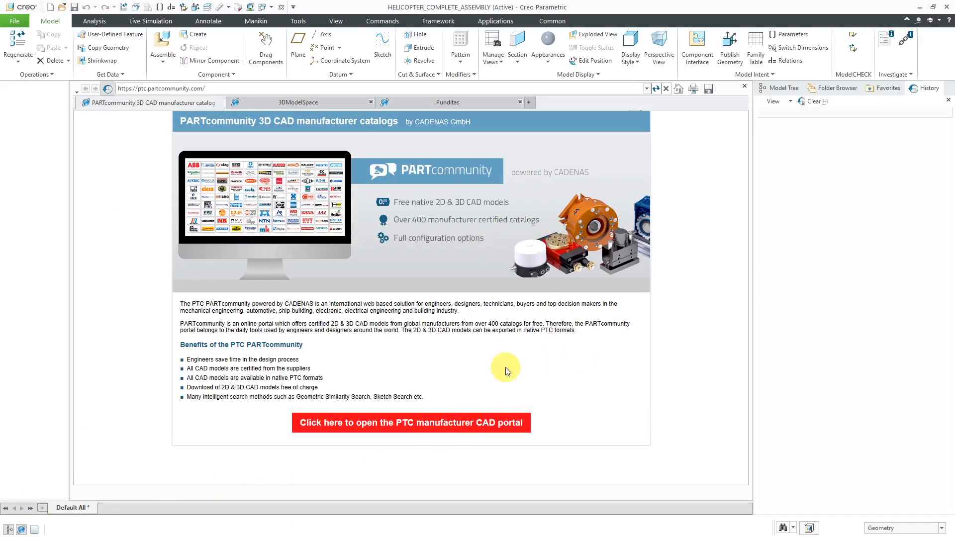
{"action": "mouse_move", "coordinate": [854, 281]}
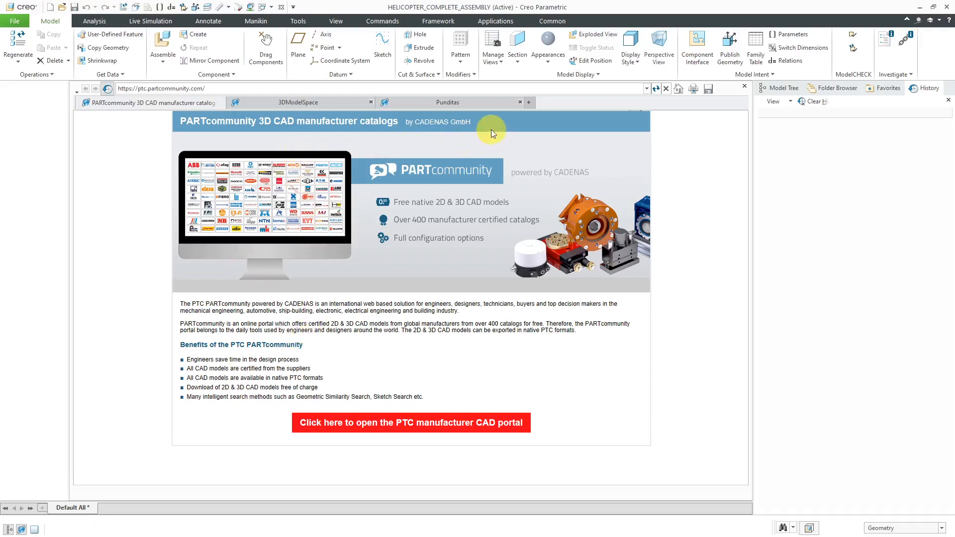
{"action": "left_click", "coordinate": [677, 103]}
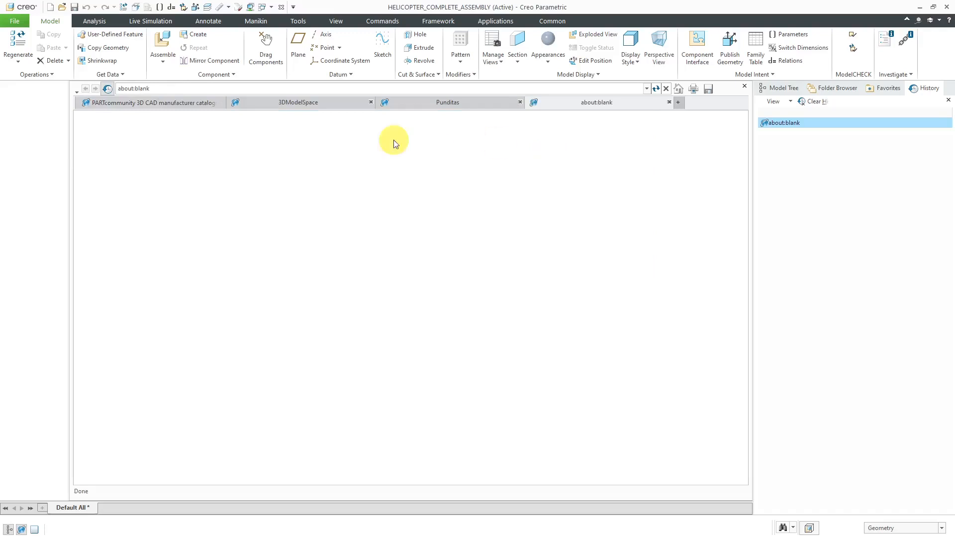
- Load the creowindchill site in the new tab, then show 3DModelSpace and History entries
{"action": "left_click", "coordinate": [134, 89]}
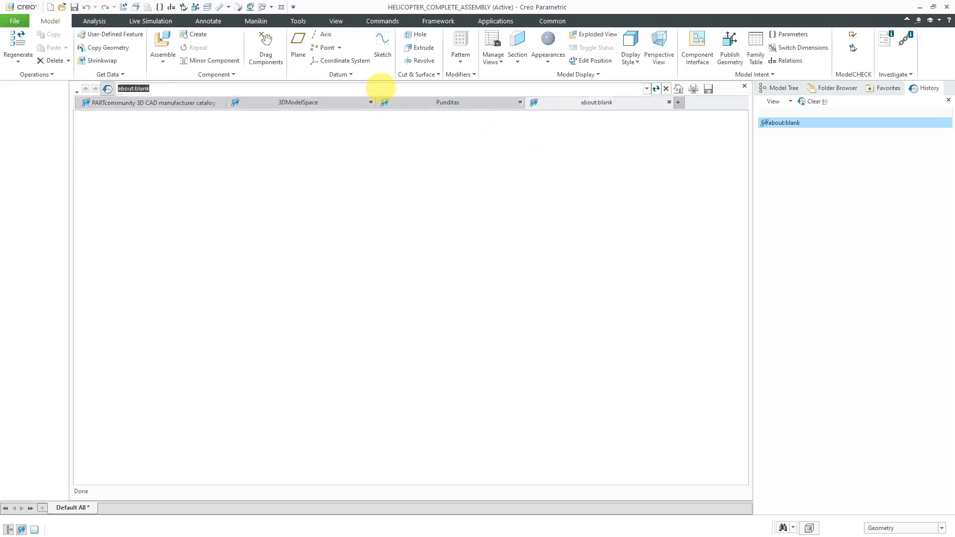
{"action": "type", "text": "creowindchill.com/"}
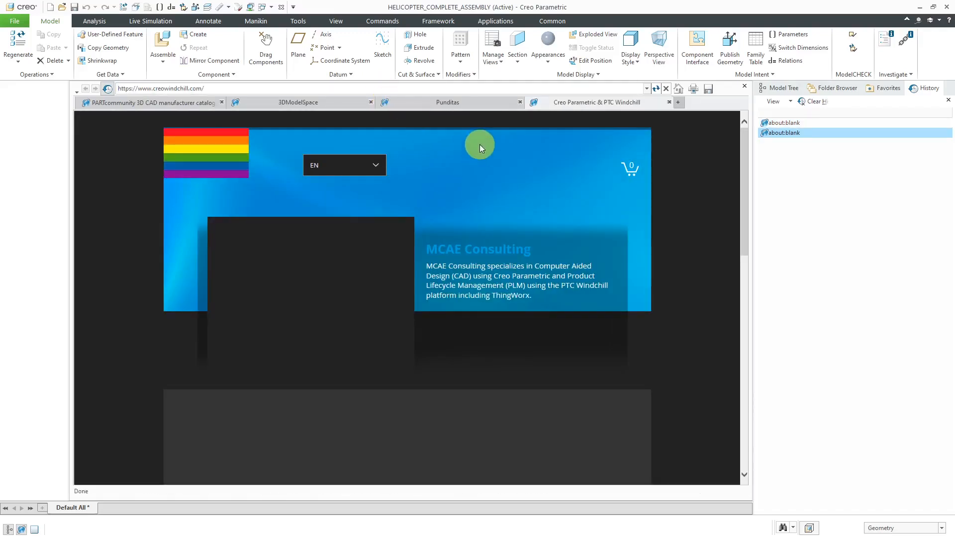
{"action": "left_click", "coordinate": [298, 102]}
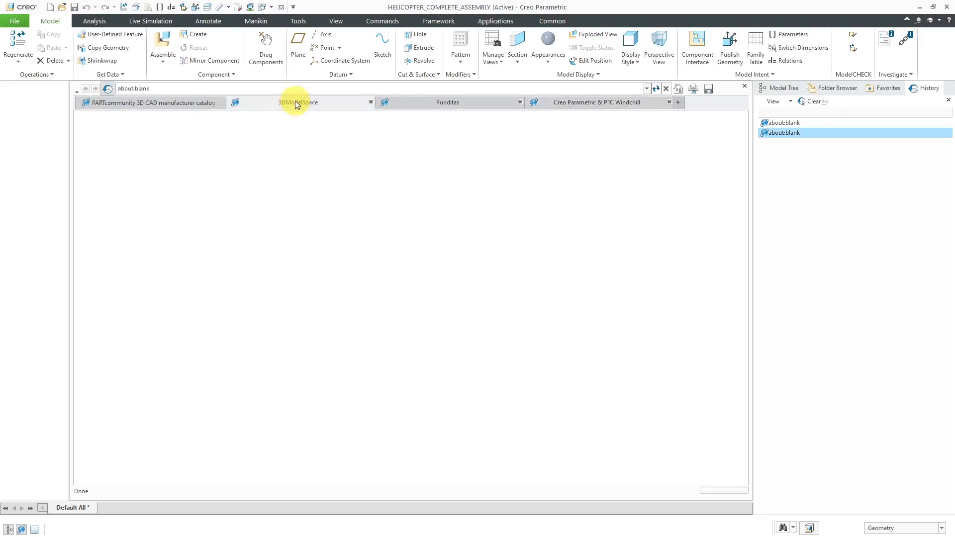
{"action": "left_click", "coordinate": [295, 101]}
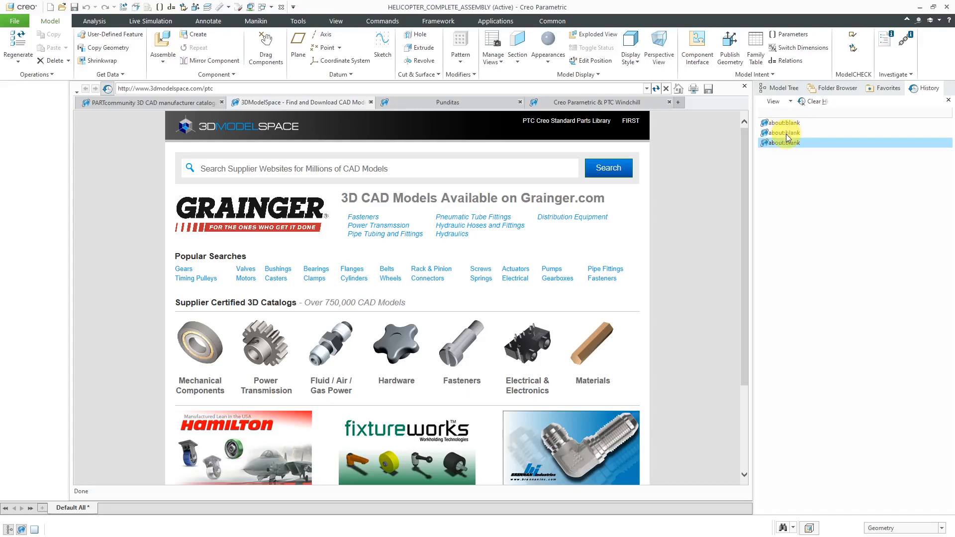
{"action": "left_click", "coordinate": [791, 123]}
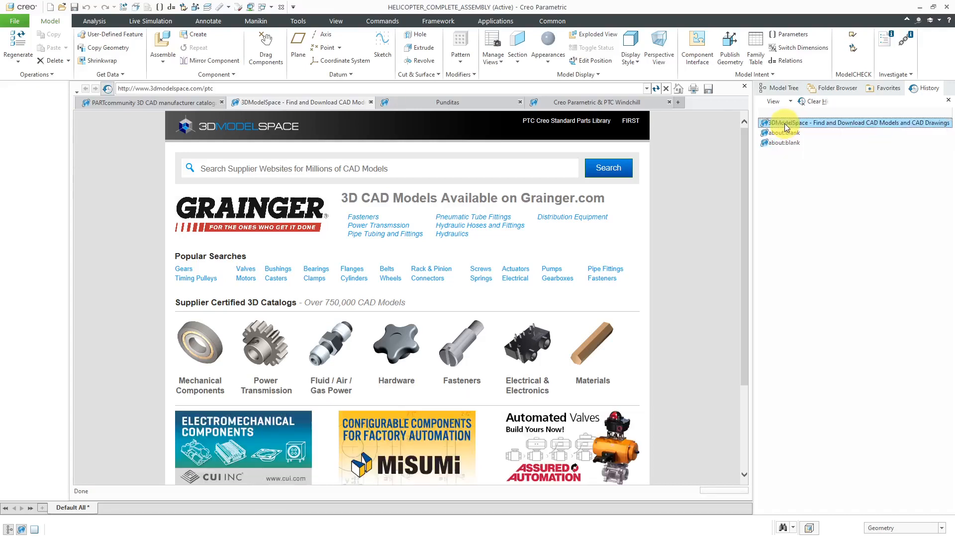
{"action": "left_click", "coordinate": [786, 133]}
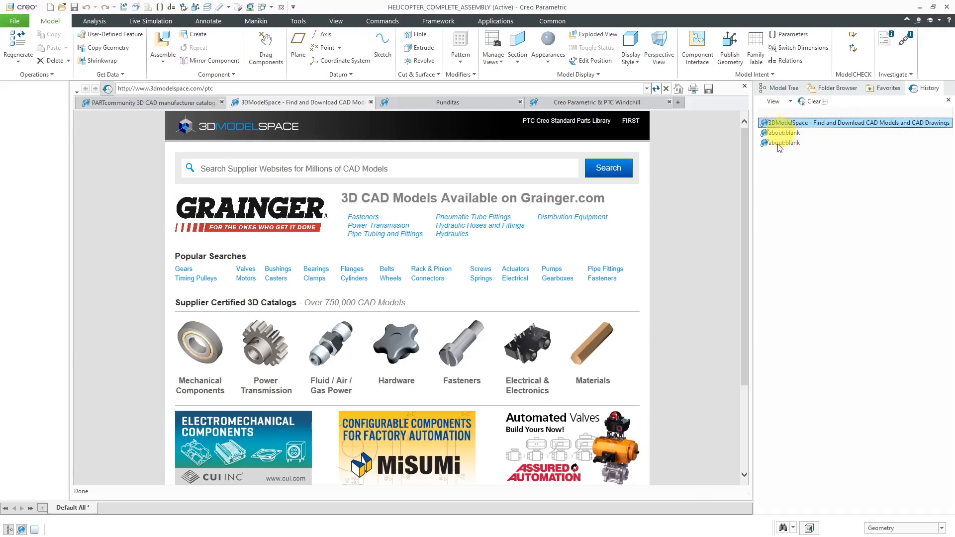
{"action": "mouse_move", "coordinate": [846, 152]}
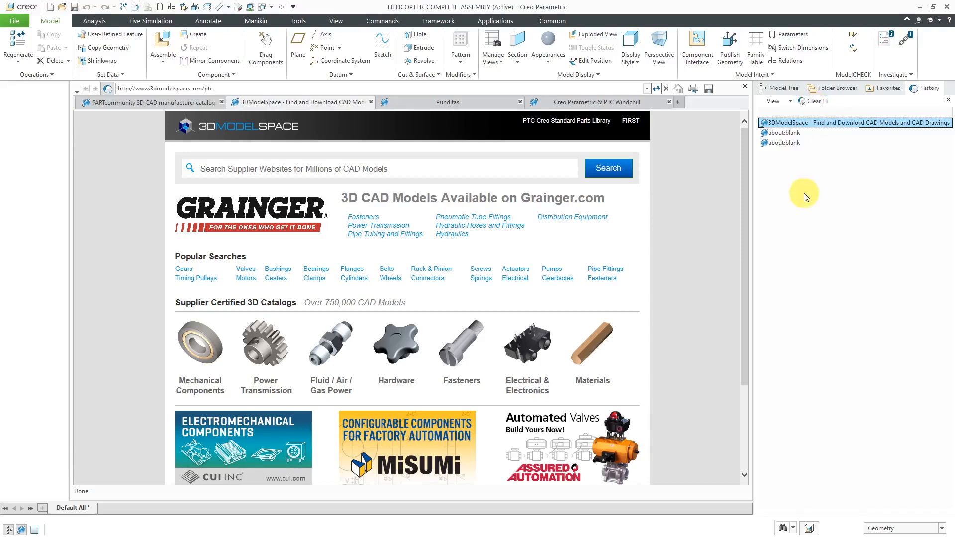
{"action": "mouse_move", "coordinate": [795, 186]}
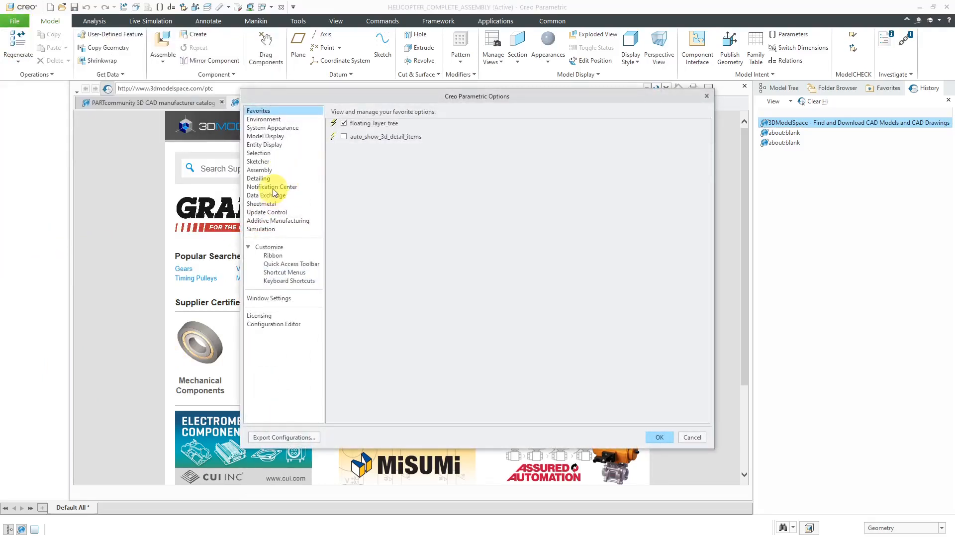
{"action": "mouse_move", "coordinate": [268, 299]}
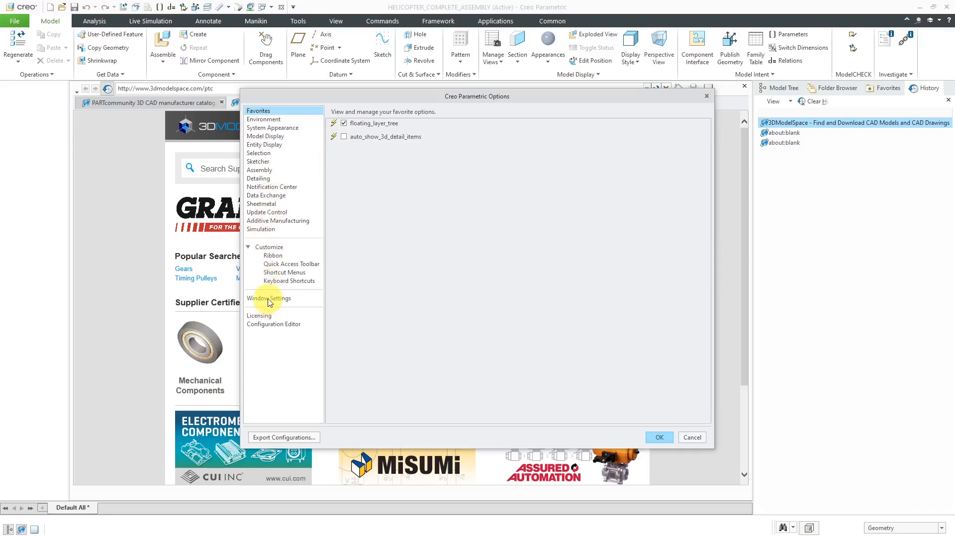
- In Window Settings, hide History, put navigation tabs on the Left and Model Tree above the graphics area
{"action": "left_click", "coordinate": [268, 298]}
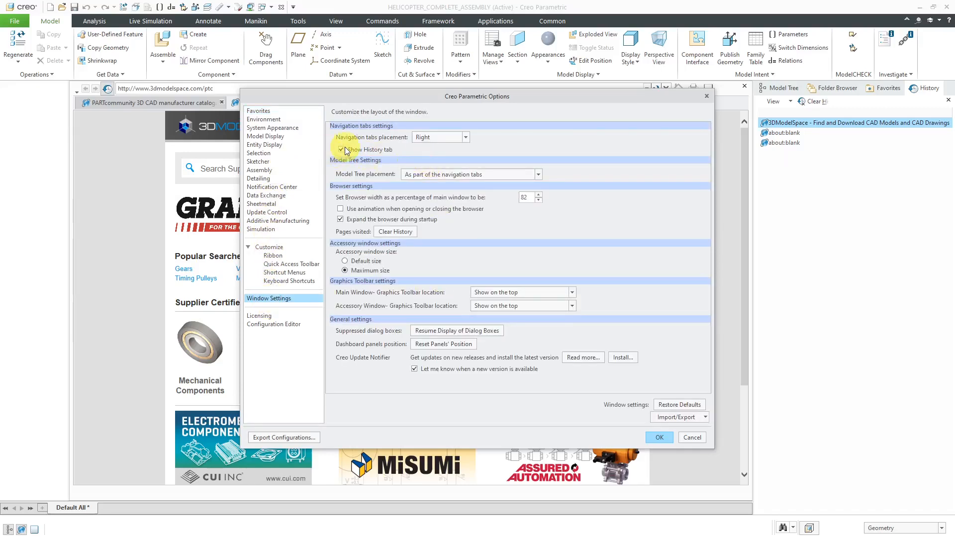
{"action": "left_click", "coordinate": [342, 150]}
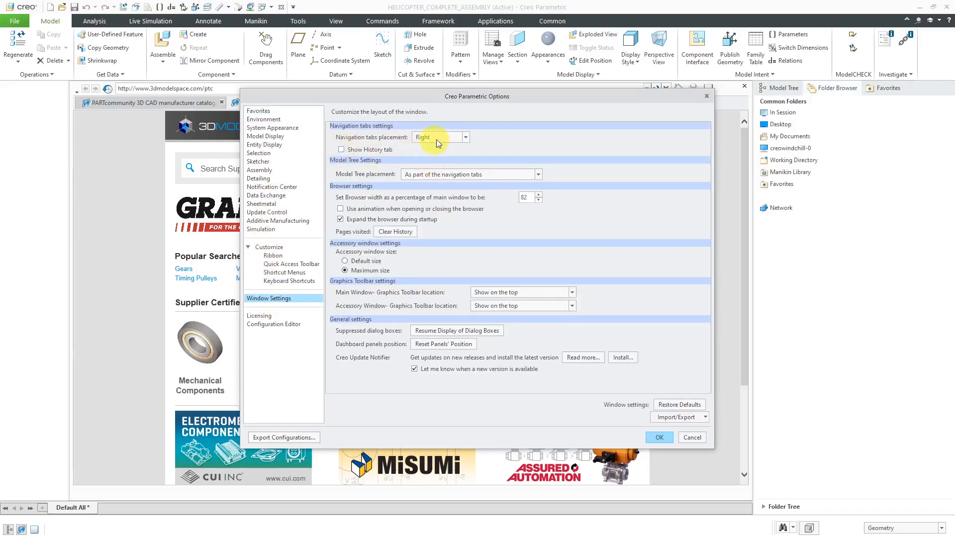
{"action": "left_click", "coordinate": [420, 137]}
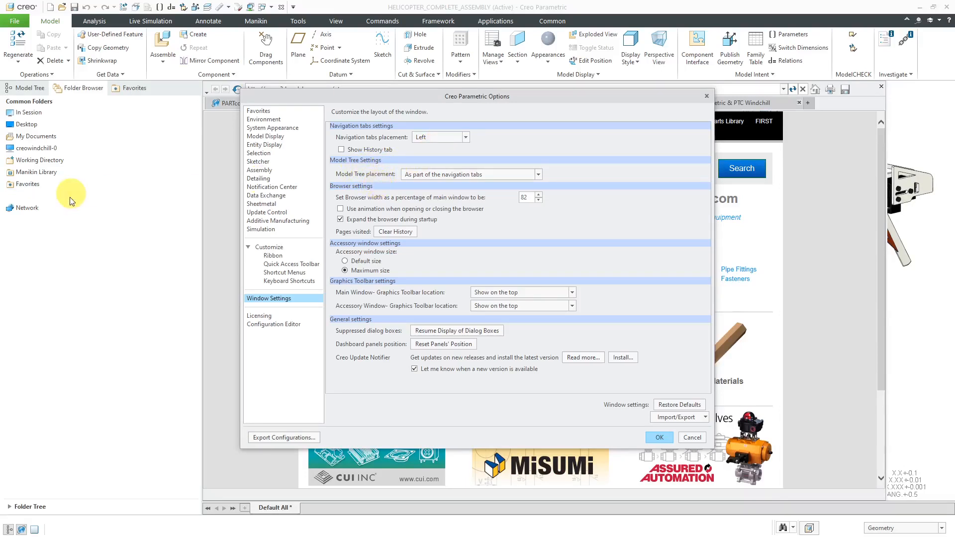
{"action": "left_click", "coordinate": [36, 171]}
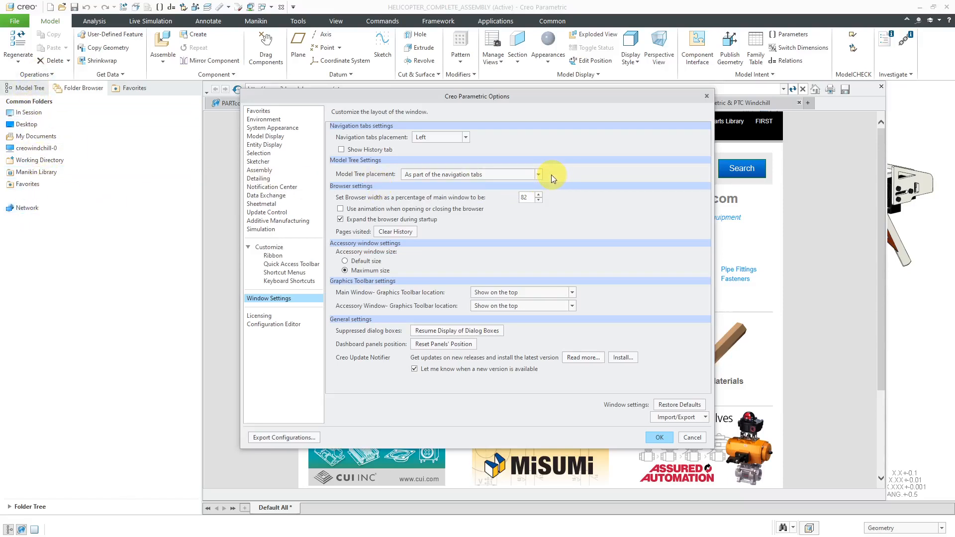
{"action": "left_click", "coordinate": [537, 174]}
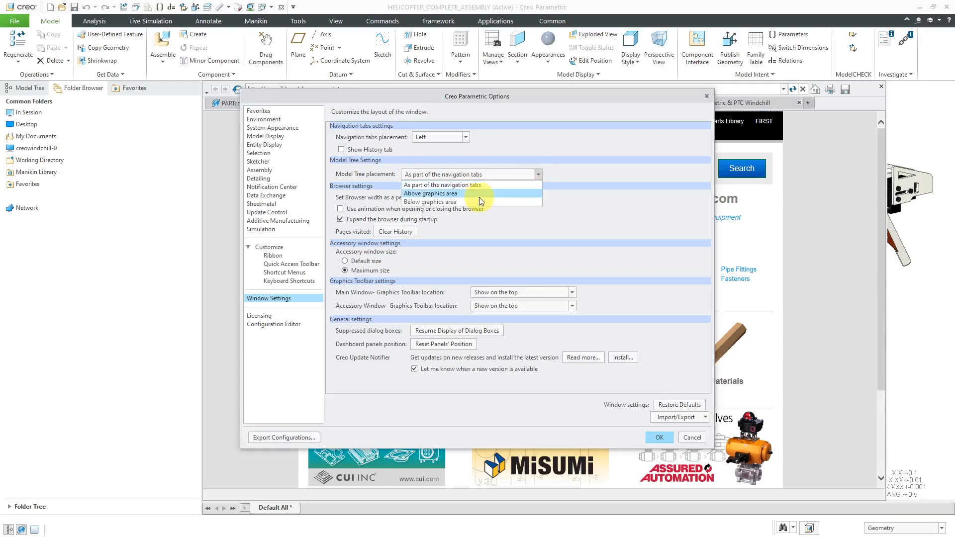
{"action": "left_click", "coordinate": [431, 193]}
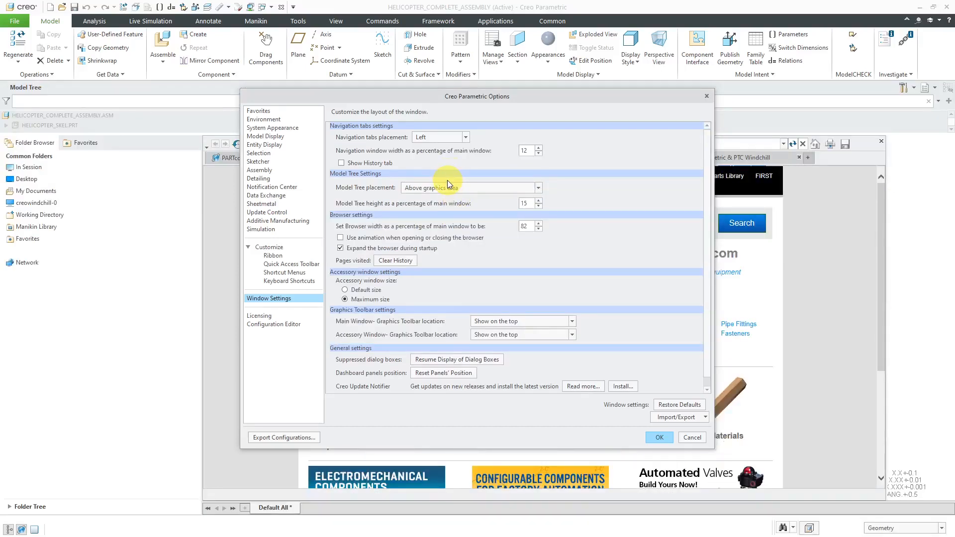
{"action": "mouse_move", "coordinate": [670, 326]}
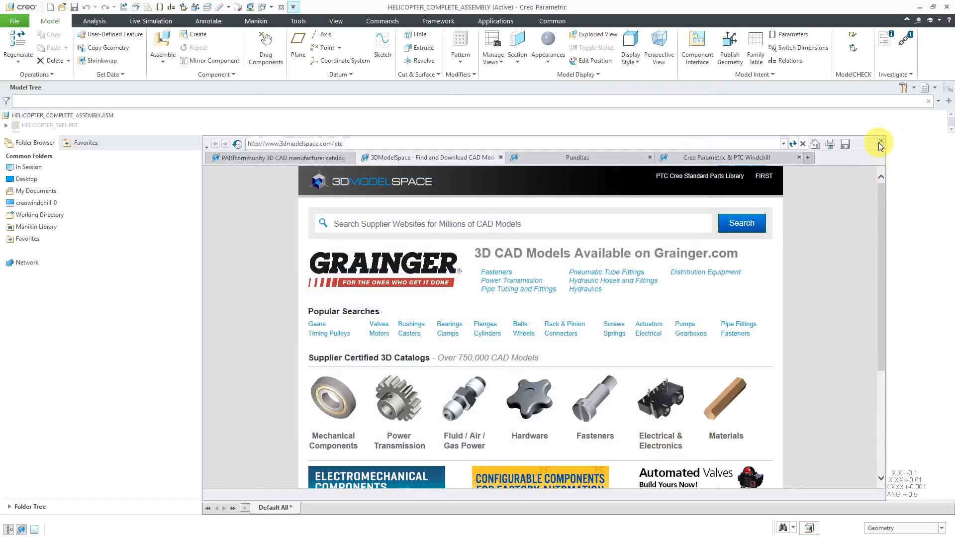
- Close the browser and, in Window Settings, set Model Tree placement below the graphics area
{"action": "left_click", "coordinate": [878, 143]}
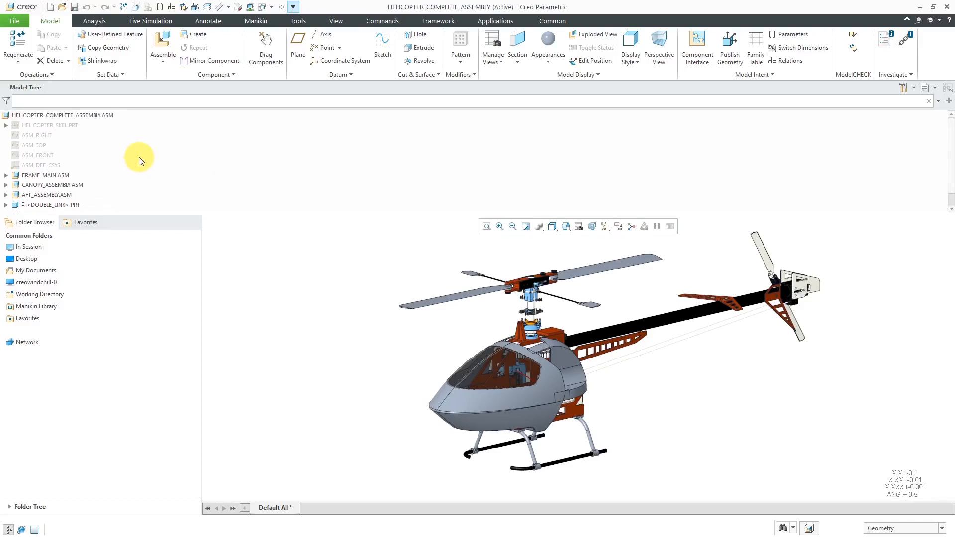
{"action": "mouse_move", "coordinate": [188, 168]}
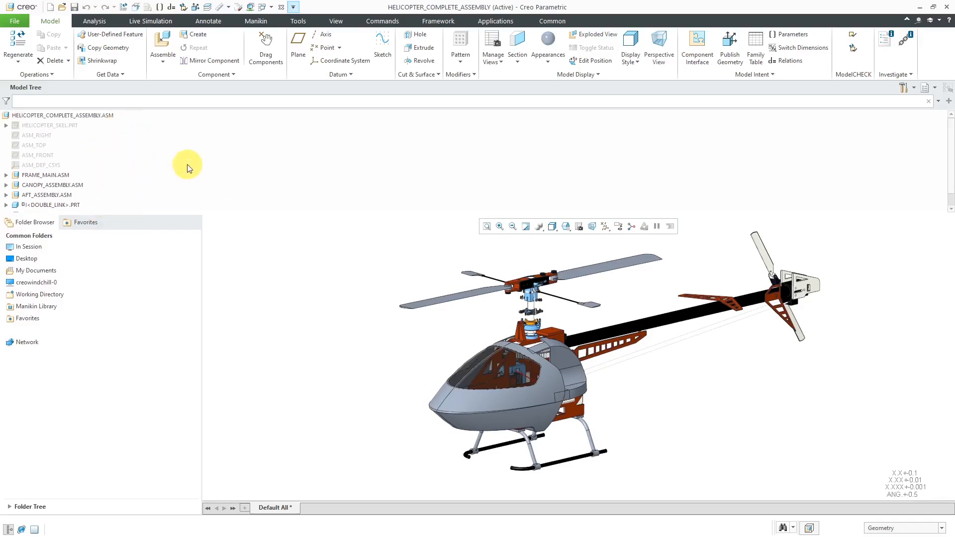
{"action": "left_click", "coordinate": [14, 20]}
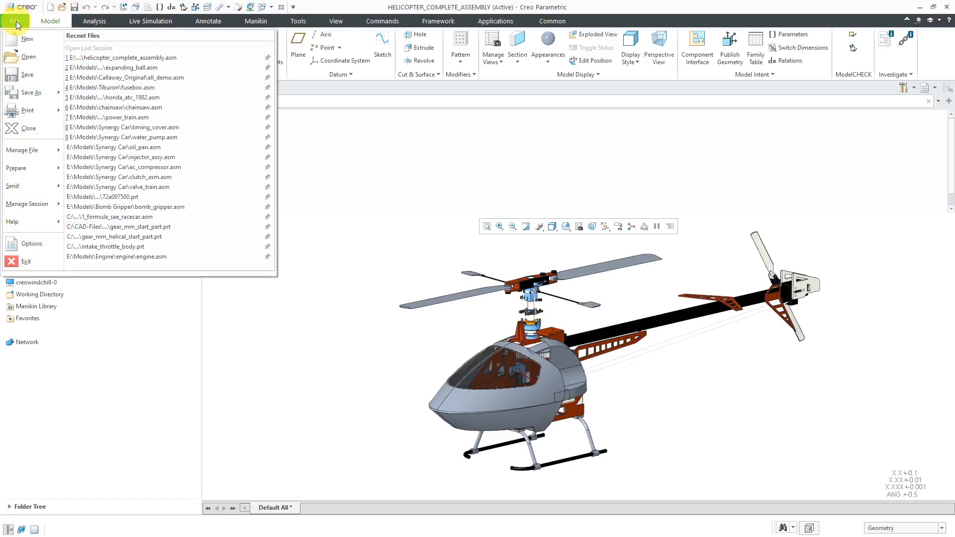
{"action": "left_click", "coordinate": [30, 243]}
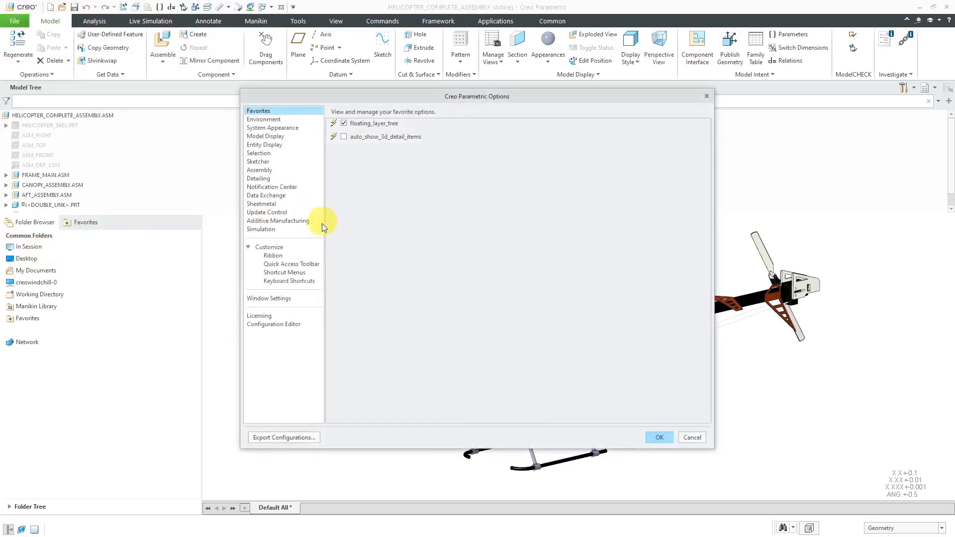
{"action": "left_click", "coordinate": [269, 298]}
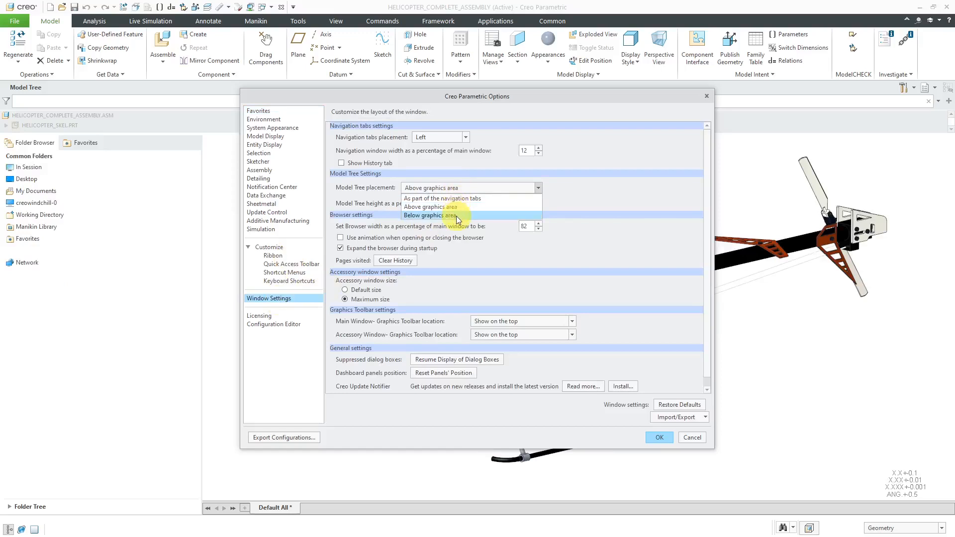
{"action": "left_click", "coordinate": [432, 215]}
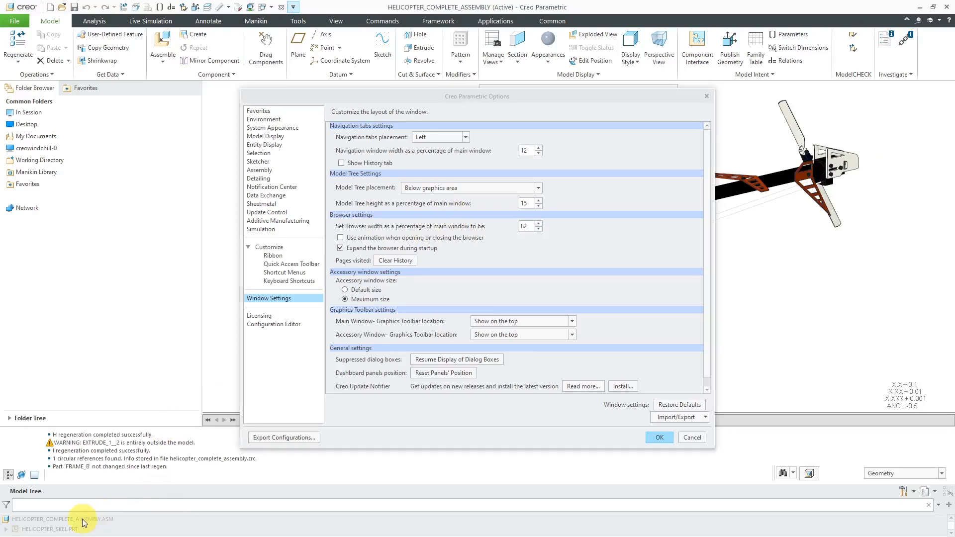
{"action": "mouse_move", "coordinate": [119, 487]}
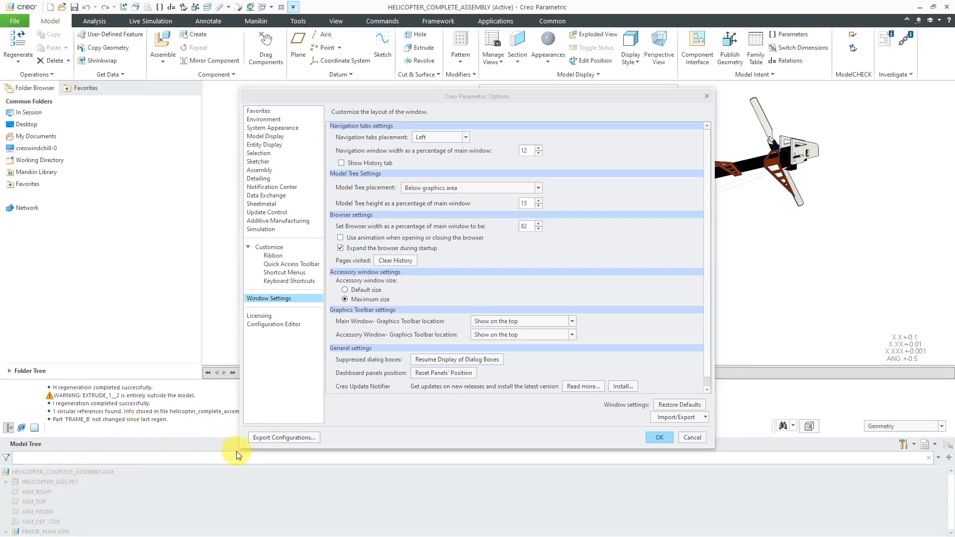
{"action": "mouse_move", "coordinate": [435, 300]}
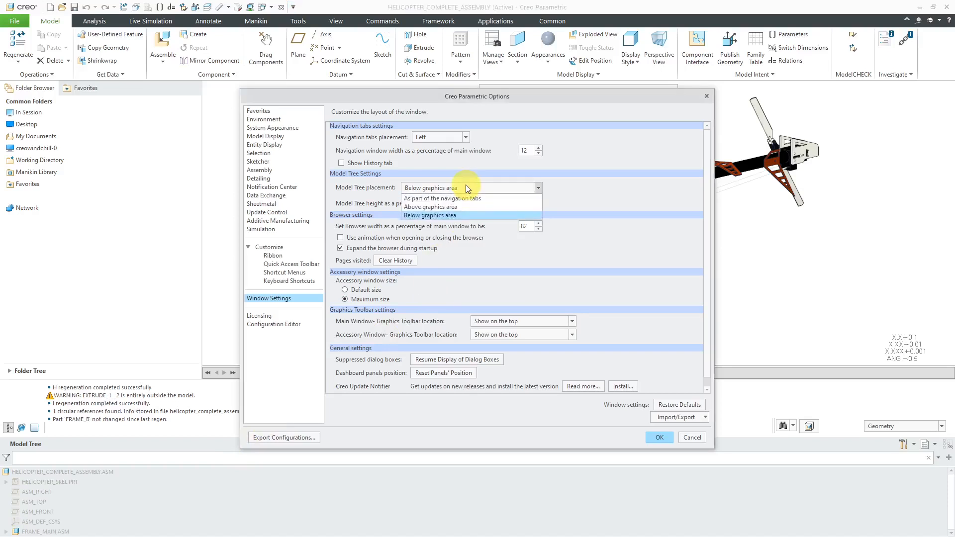
- Set Model Tree placement to part of the navigation tabs, review accessory window size, and apply with OK
{"action": "left_click", "coordinate": [442, 198]}
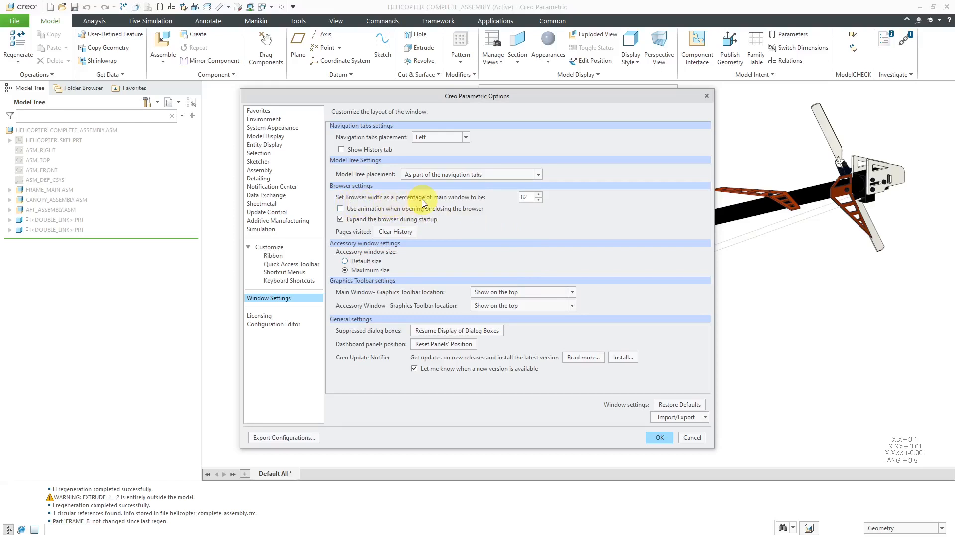
{"action": "mouse_move", "coordinate": [486, 202]}
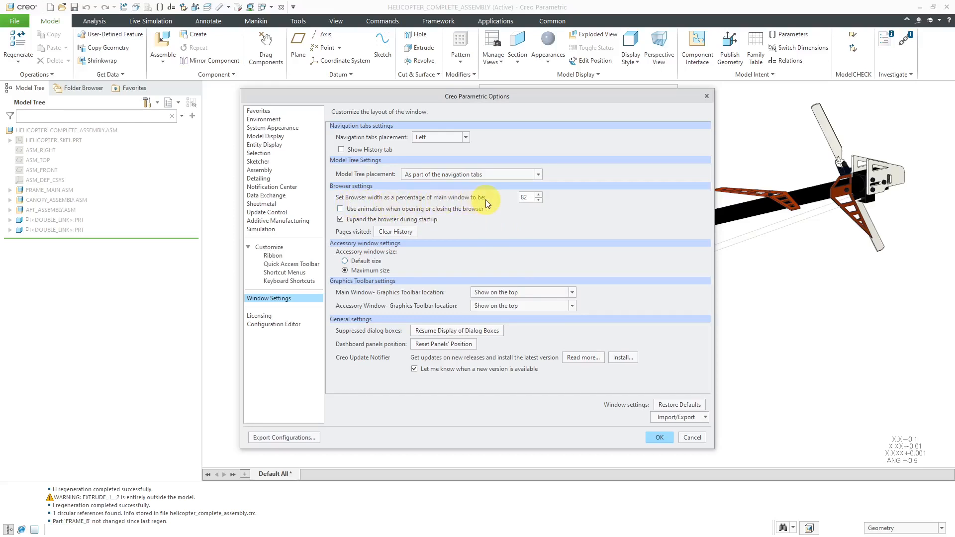
{"action": "mouse_move", "coordinate": [526, 228]}
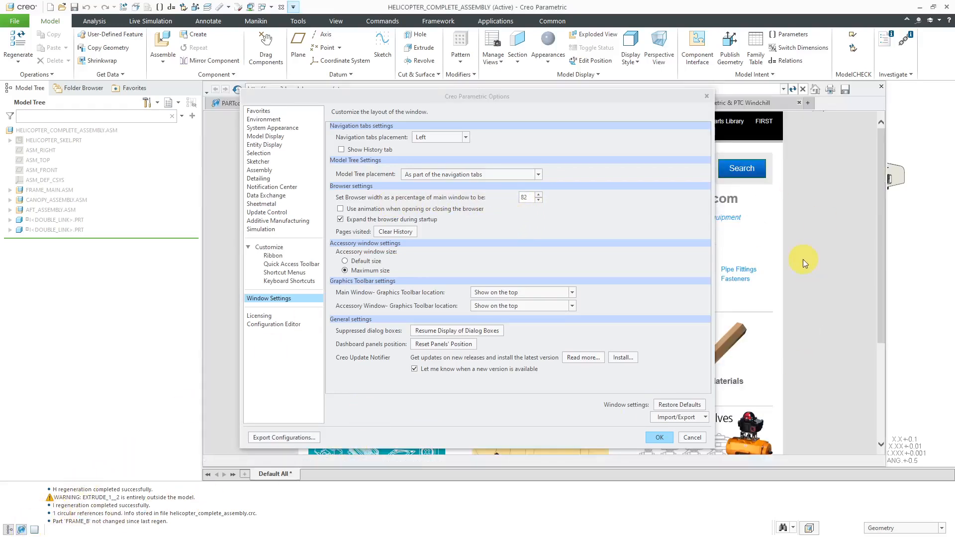
{"action": "mouse_move", "coordinate": [375, 213]}
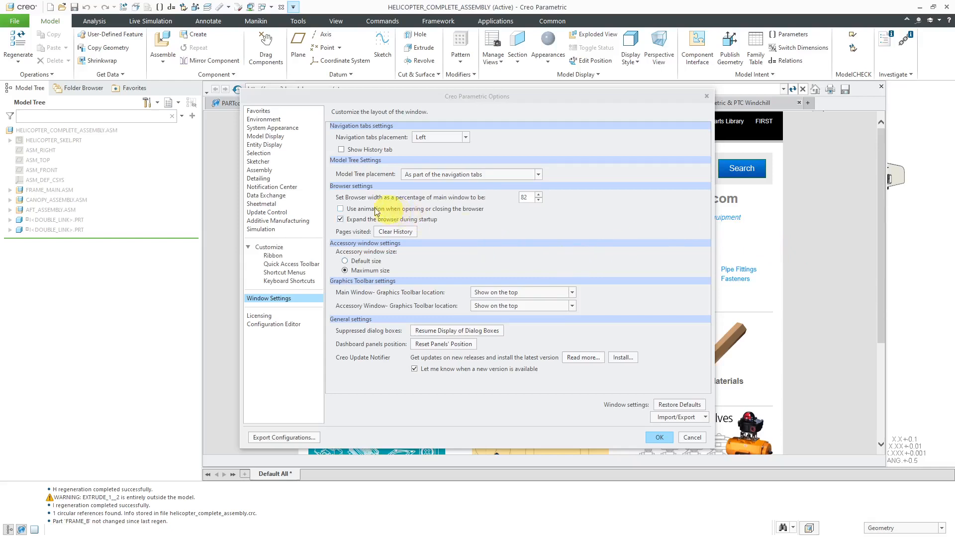
{"action": "mouse_move", "coordinate": [394, 213]}
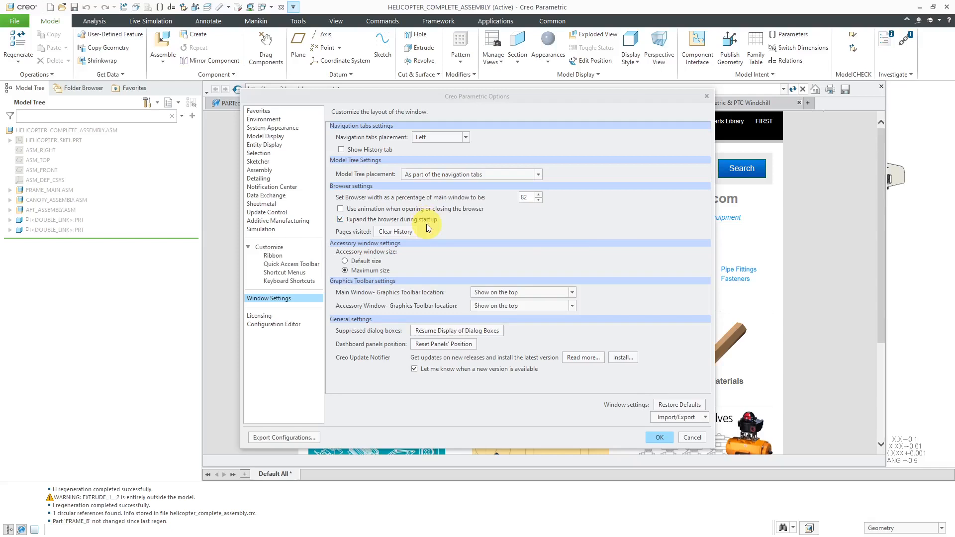
{"action": "mouse_move", "coordinate": [394, 231]}
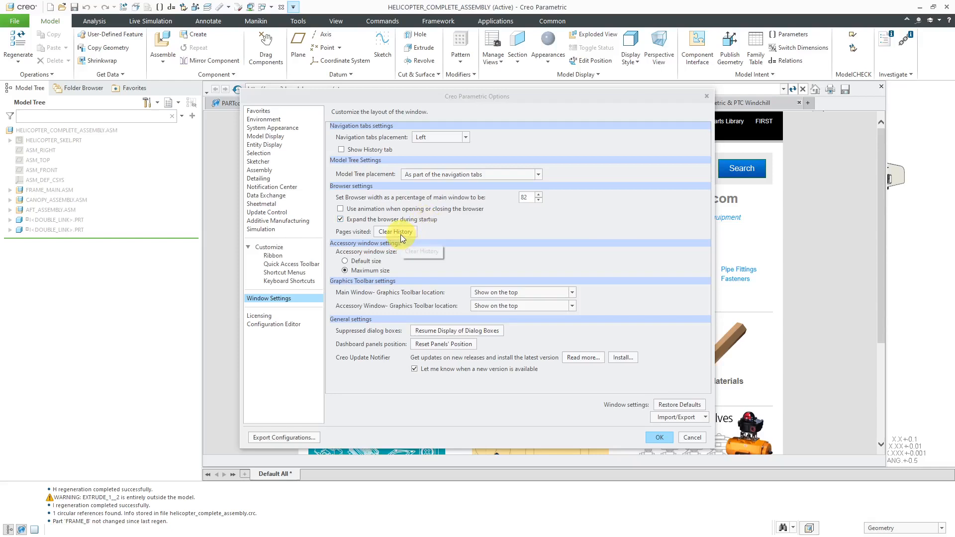
{"action": "mouse_move", "coordinate": [485, 236]}
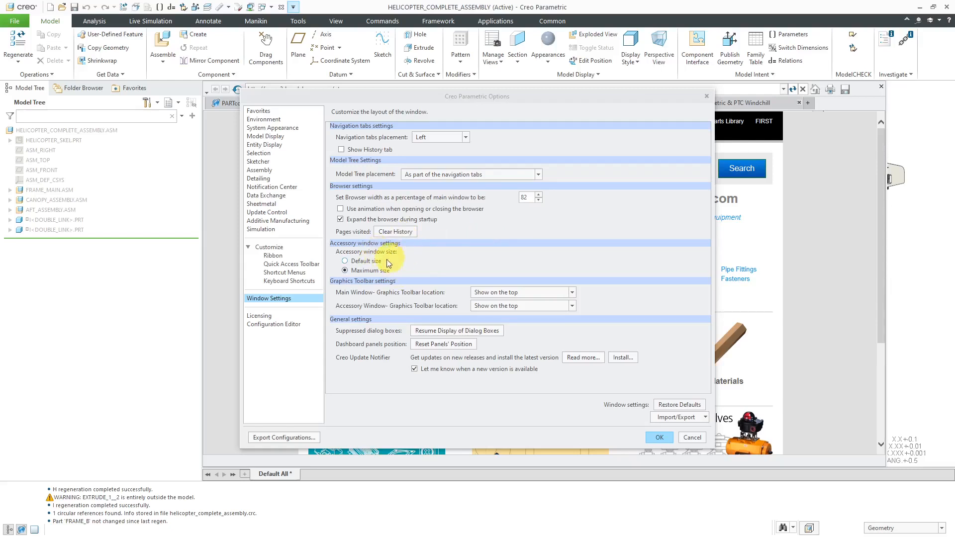
{"action": "left_click", "coordinate": [345, 270]}
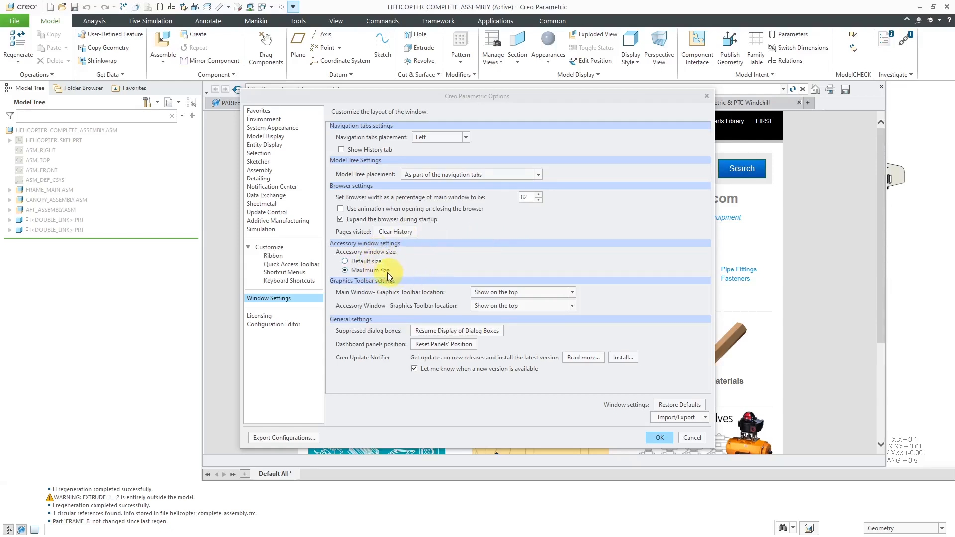
{"action": "mouse_move", "coordinate": [383, 274]}
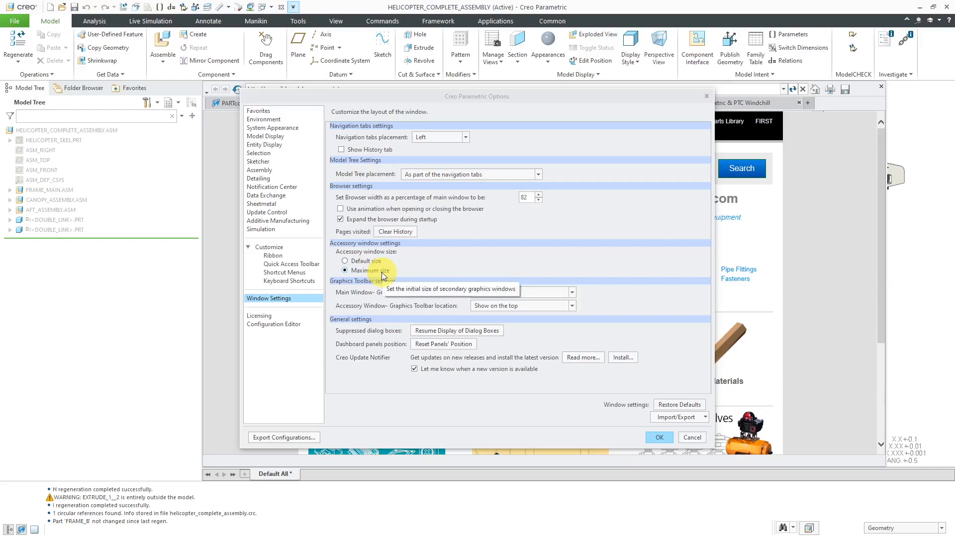
{"action": "left_click", "coordinate": [345, 270]}
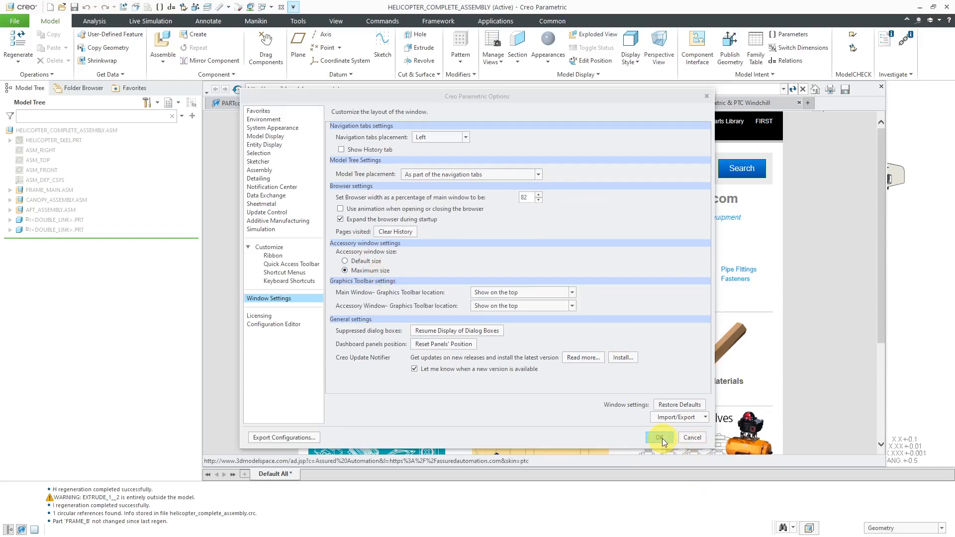
{"action": "left_click", "coordinate": [658, 437]}
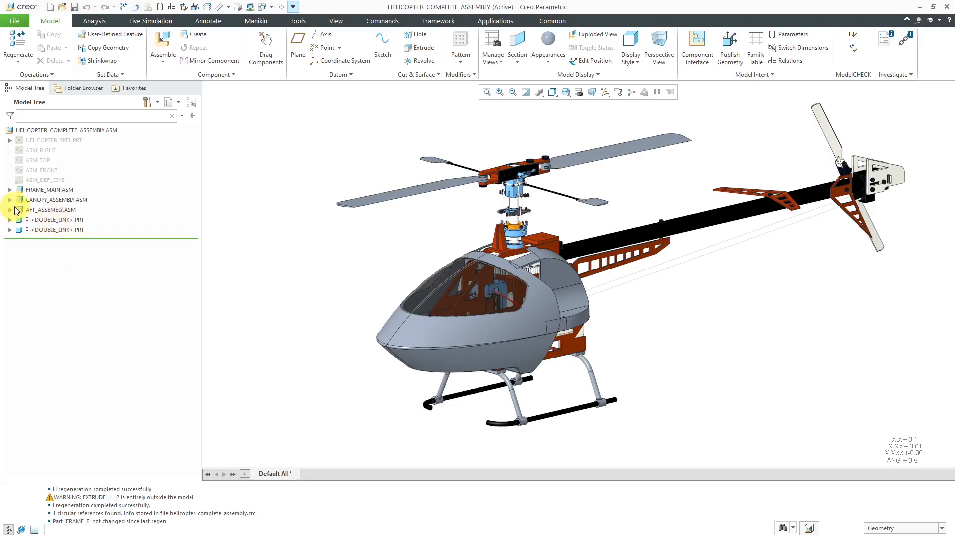
- Select AFT_ASSEMBLY.ASM in the Model Tree and edit its placement definition
{"action": "left_click", "coordinate": [51, 209]}
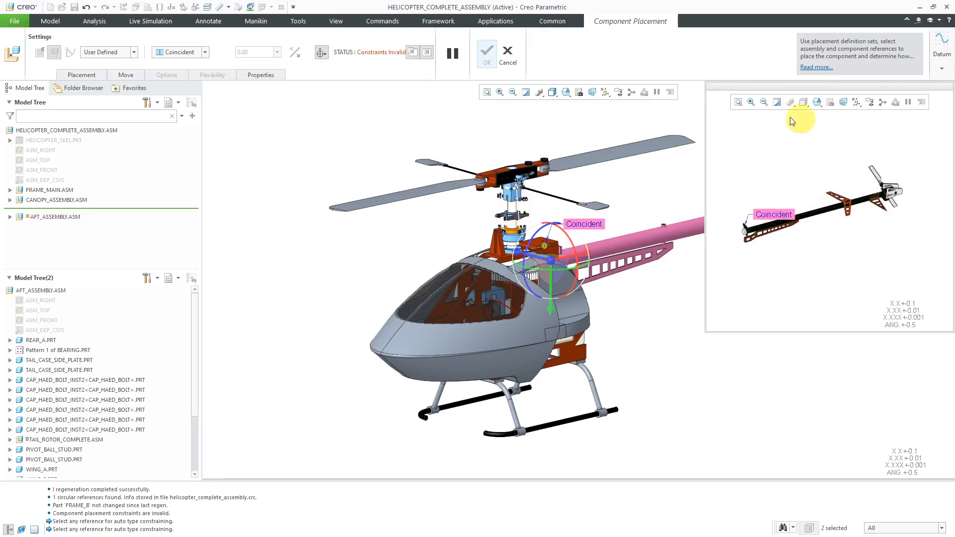
{"action": "mouse_move", "coordinate": [827, 237]}
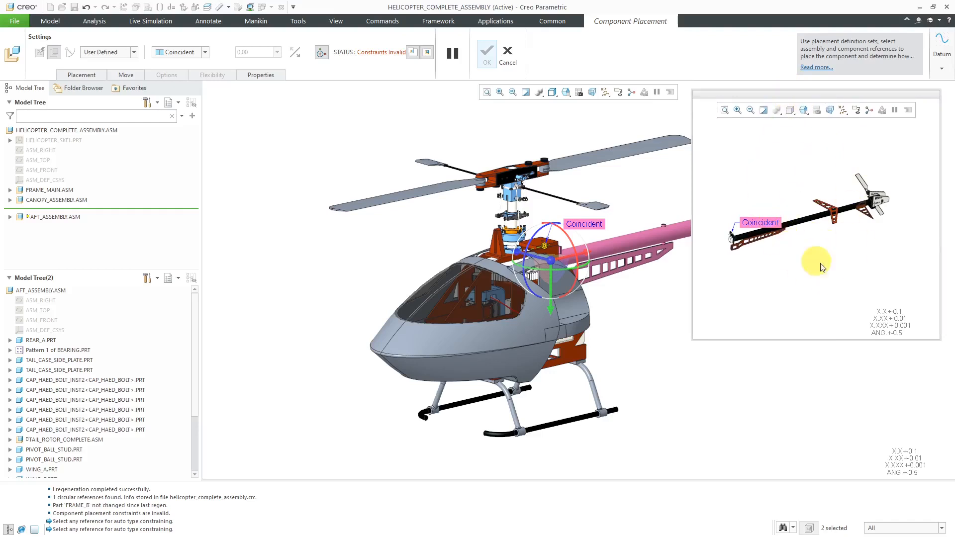
{"action": "mouse_move", "coordinate": [827, 268]}
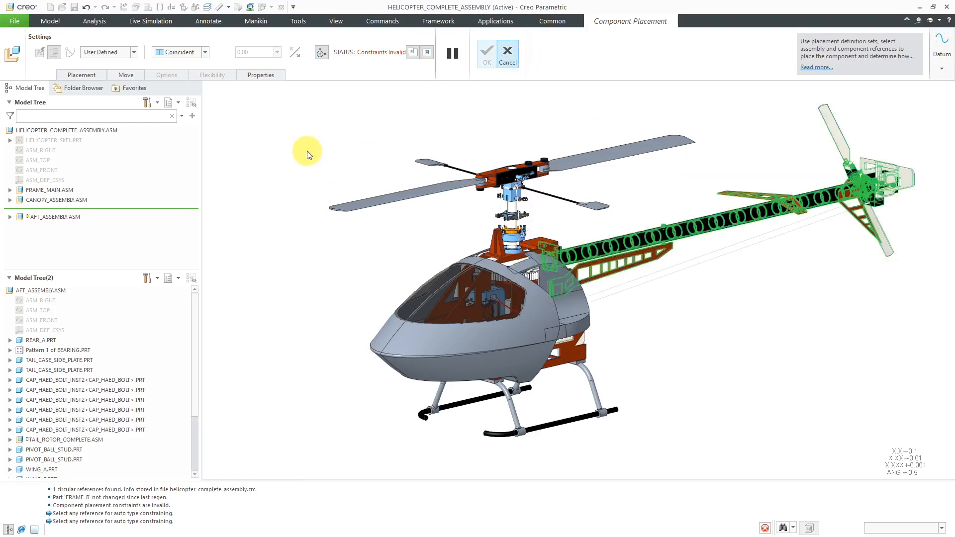
- Cancel the placement redefinition and open the CANOPY1 part on its own
{"action": "left_click", "coordinate": [486, 50]}
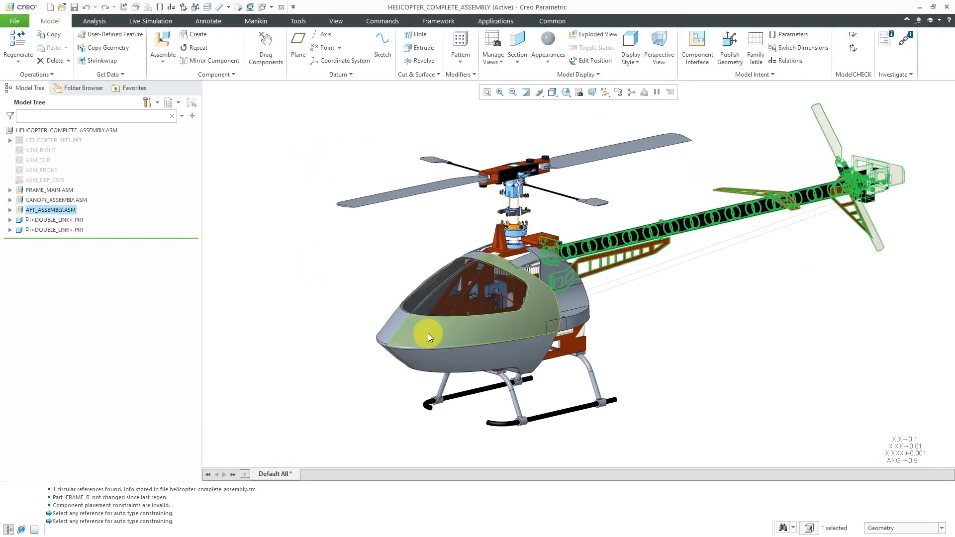
{"action": "left_click", "coordinate": [428, 336]}
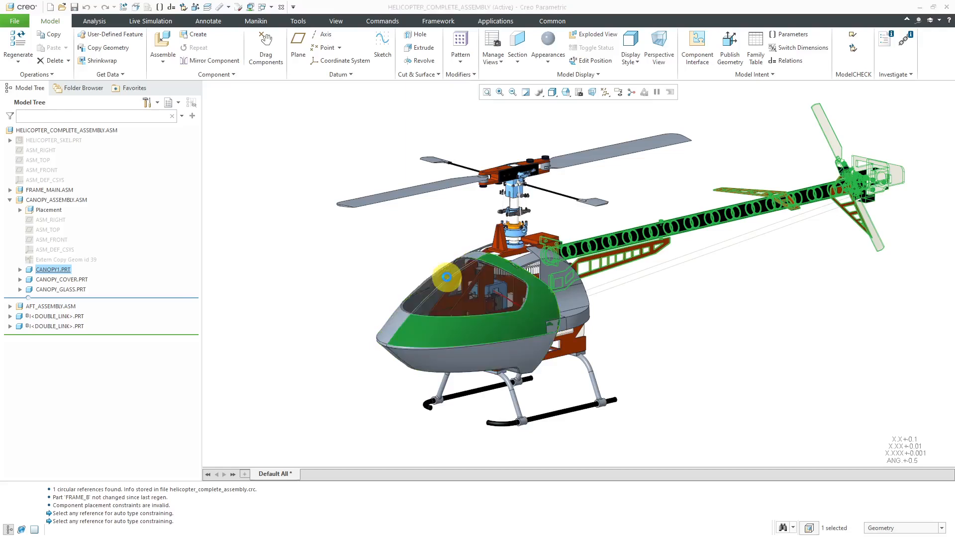
{"action": "double_click", "coordinate": [53, 269]}
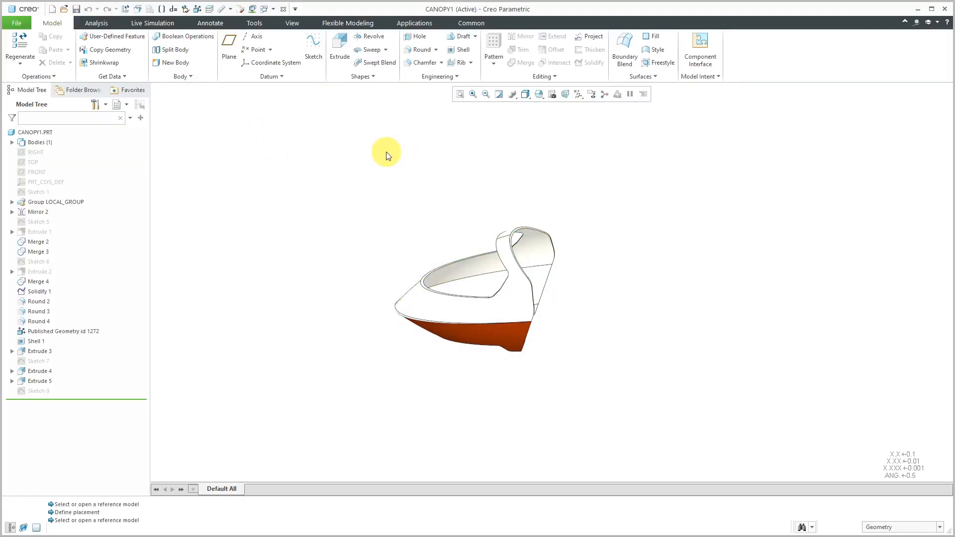
{"action": "left_click", "coordinate": [110, 76]}
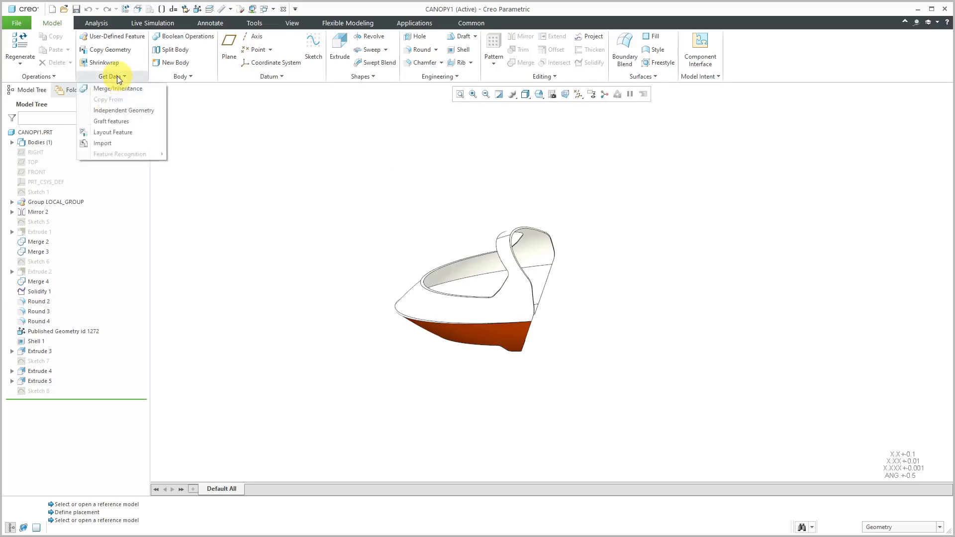
- Start a Merge/Inheritance from canopy_glass, then return to the helicopter assembly
{"action": "left_click", "coordinate": [119, 88]}
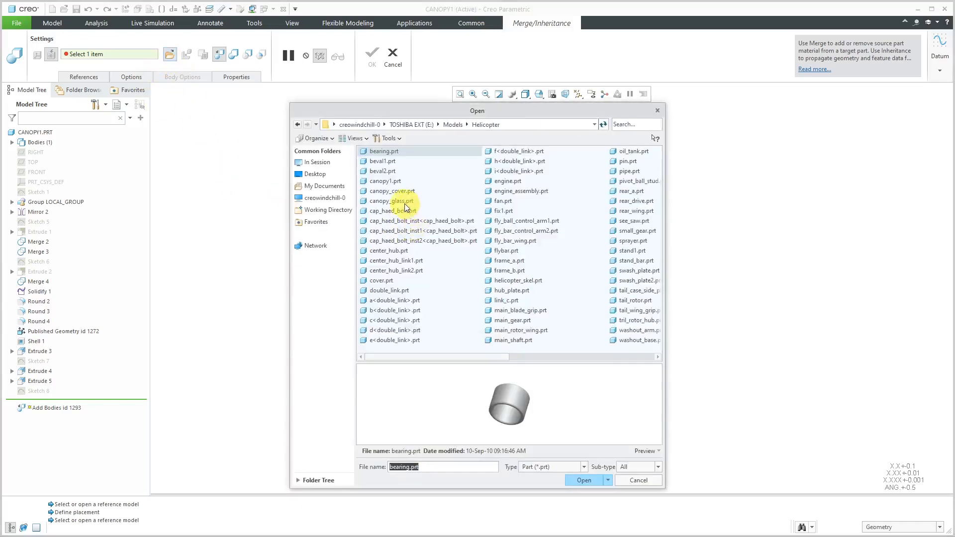
{"action": "left_click", "coordinate": [391, 200]}
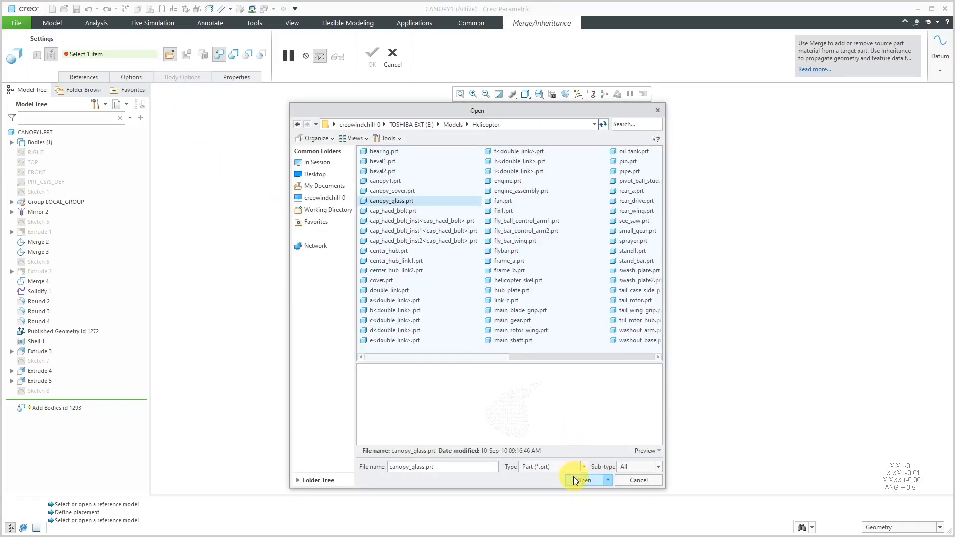
{"action": "left_click", "coordinate": [581, 480]}
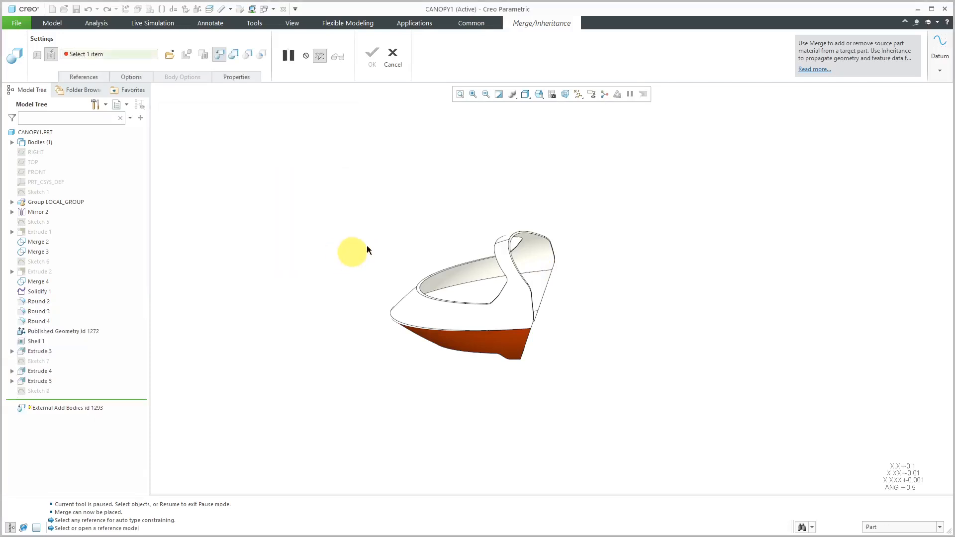
{"action": "left_click", "coordinate": [393, 55]}
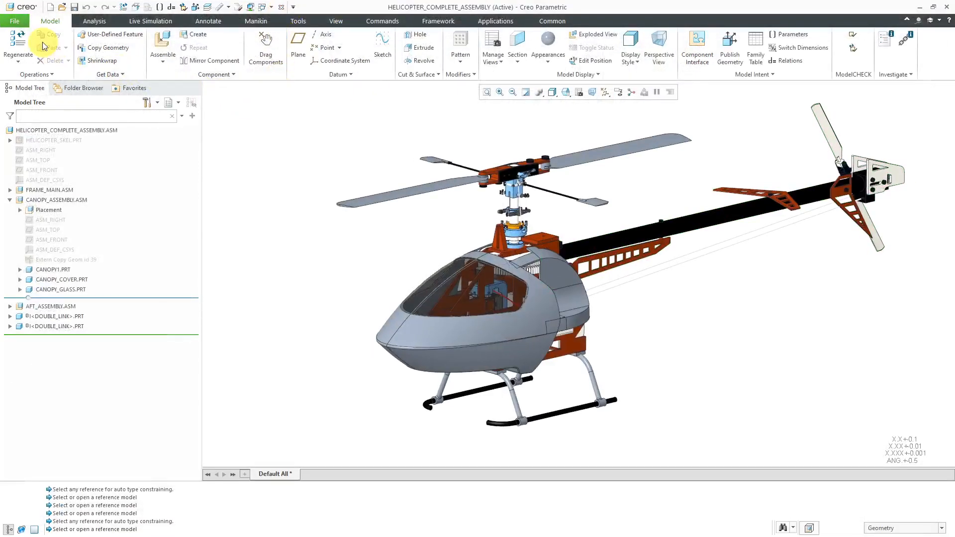
- In Window Settings, try the main graphics toolbar on the right and bottom
{"action": "left_click", "coordinate": [15, 21]}
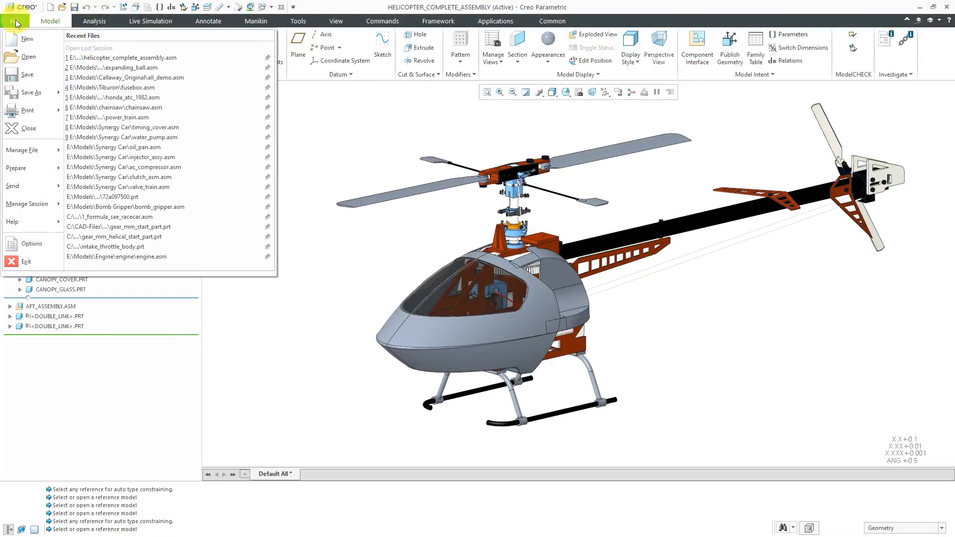
{"action": "left_click", "coordinate": [31, 243]}
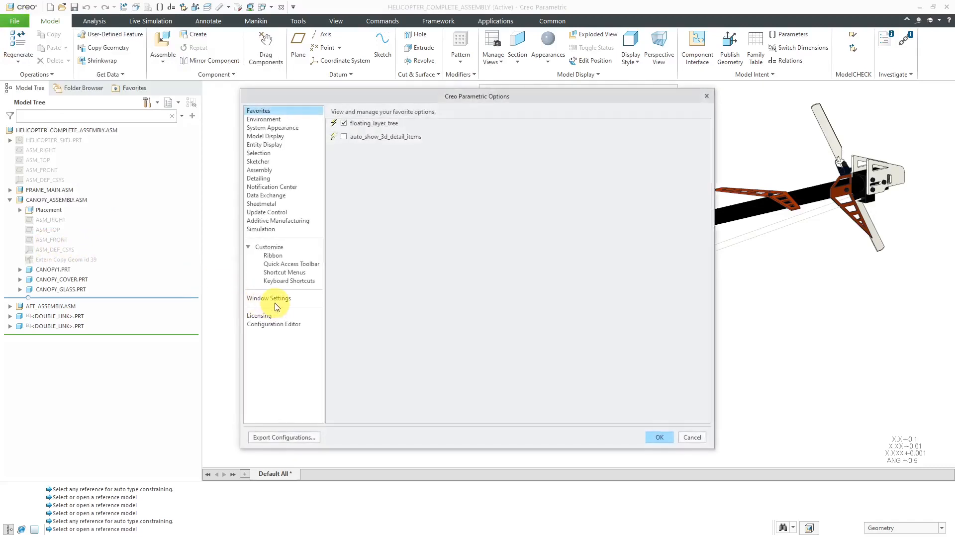
{"action": "left_click", "coordinate": [268, 299]}
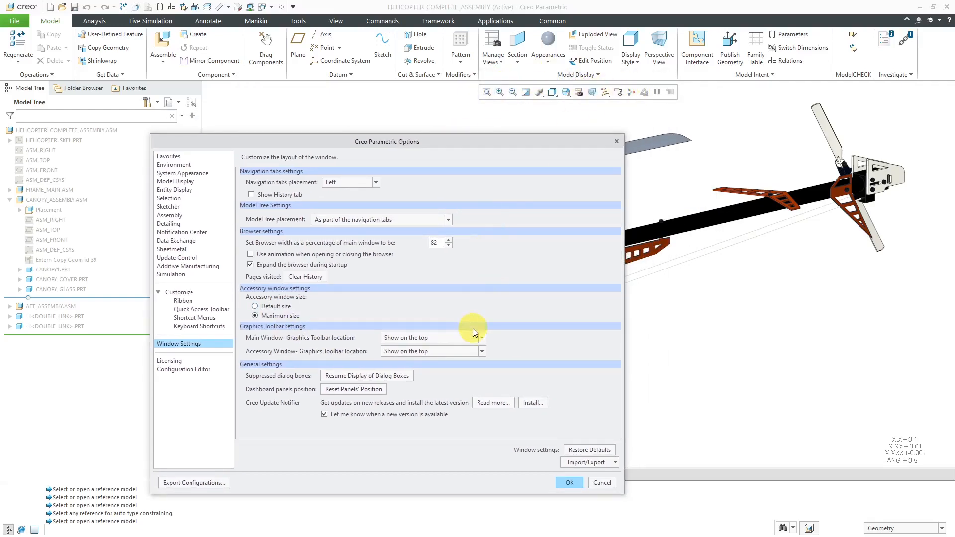
{"action": "left_click", "coordinate": [480, 337]}
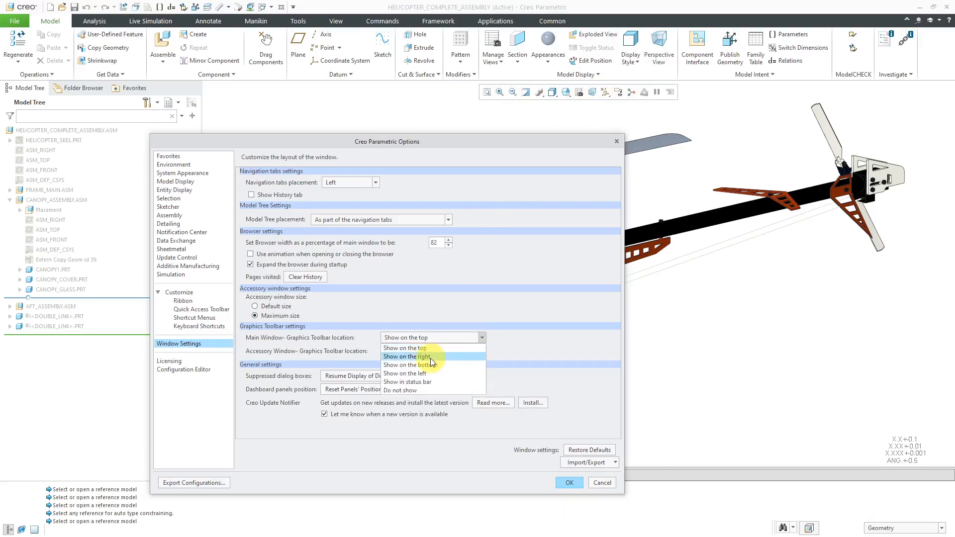
{"action": "left_click", "coordinate": [407, 356]}
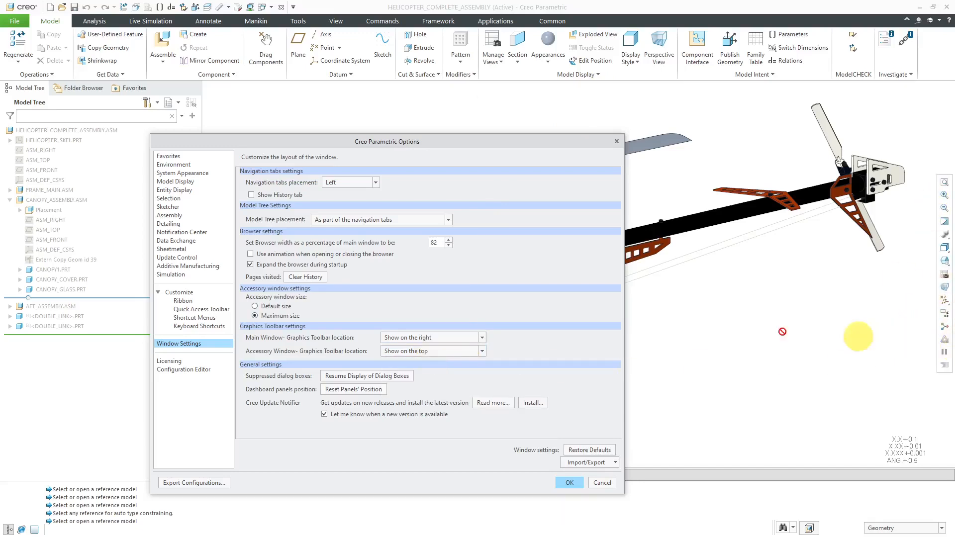
{"action": "left_click", "coordinate": [432, 337]}
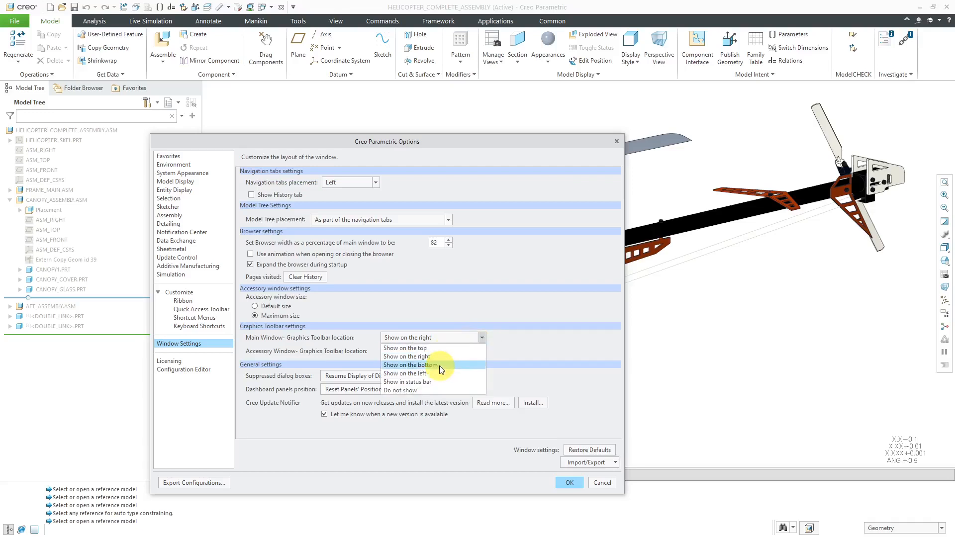
{"action": "left_click", "coordinate": [412, 364]}
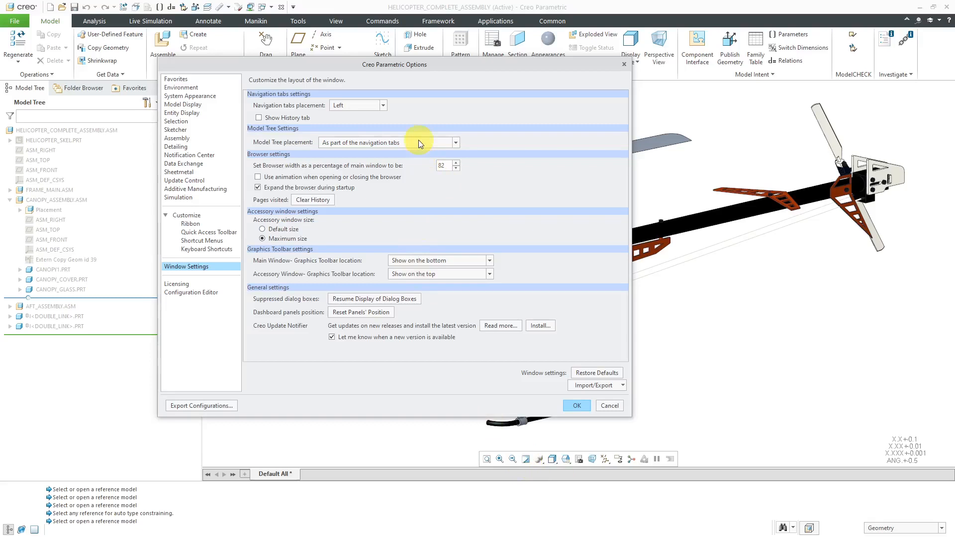
- Try the toolbar on the left, settle on Show in status bar, and apply with OK
{"action": "left_click", "coordinate": [488, 260]}
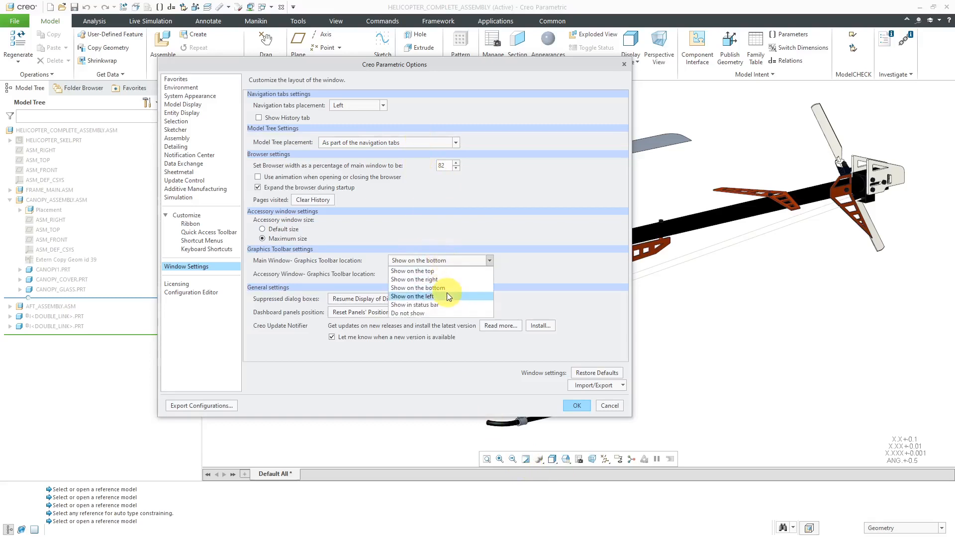
{"action": "left_click", "coordinate": [414, 296]}
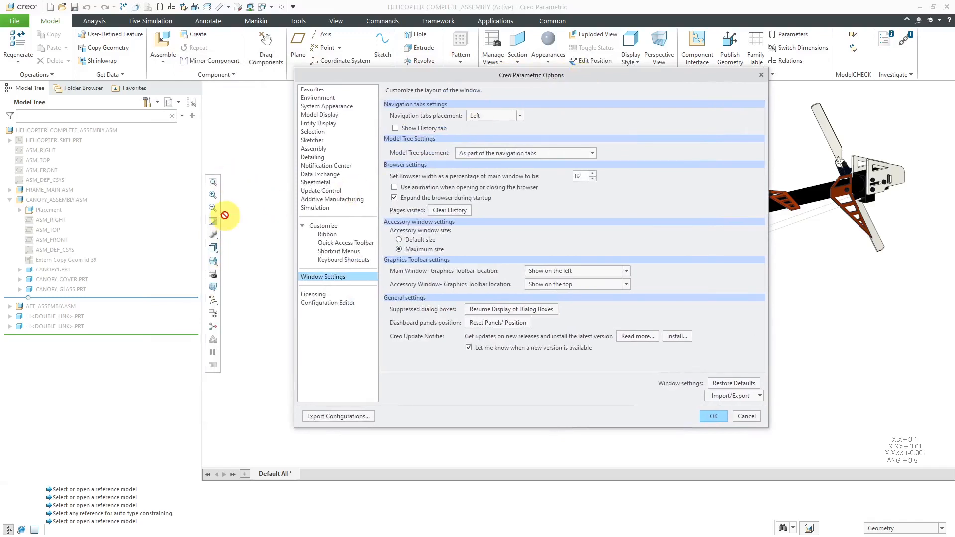
{"action": "left_click", "coordinate": [625, 270]}
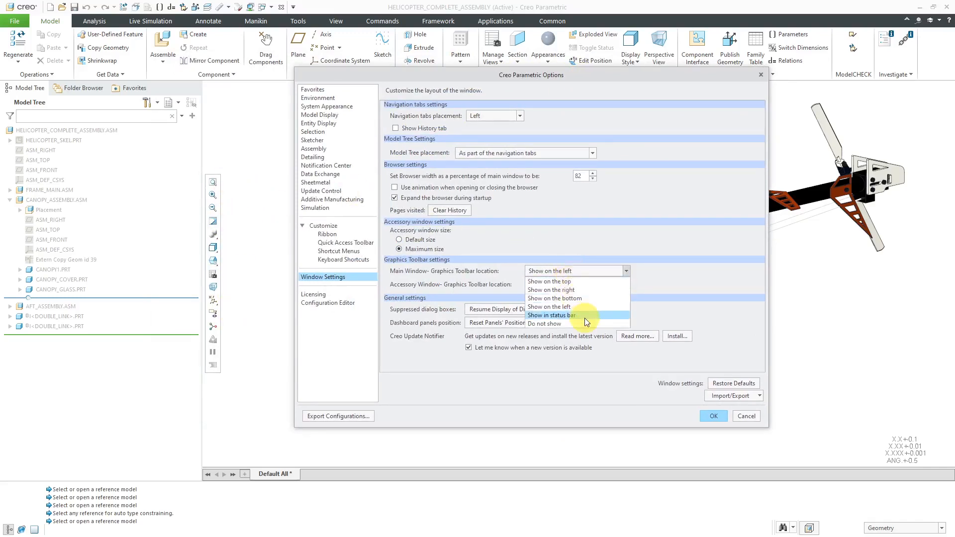
{"action": "left_click", "coordinate": [549, 315]}
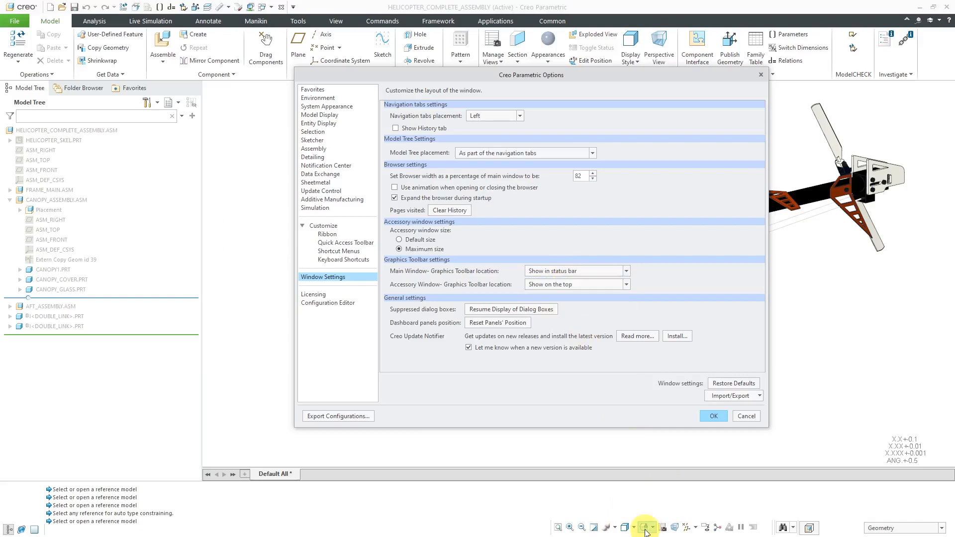
{"action": "mouse_move", "coordinate": [611, 76]}
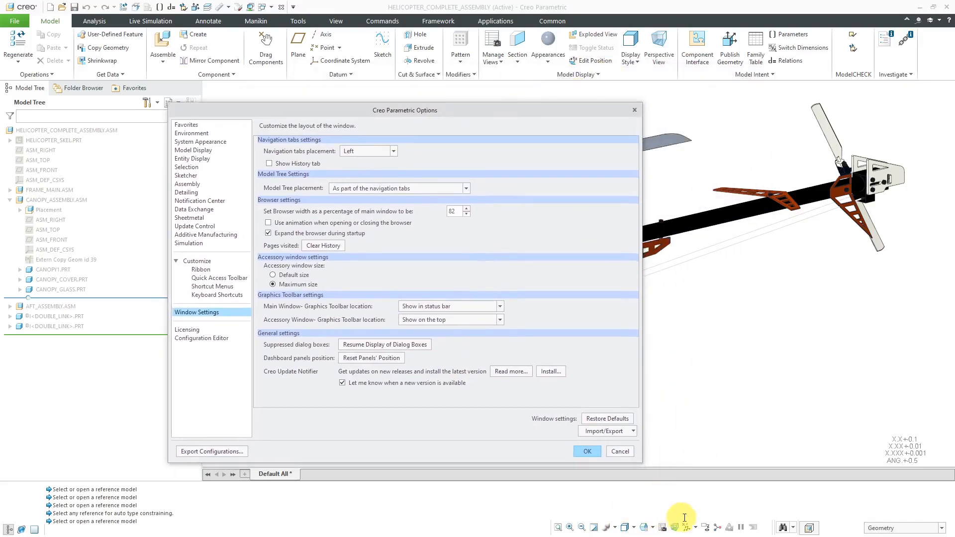
{"action": "mouse_move", "coordinate": [549, 239]}
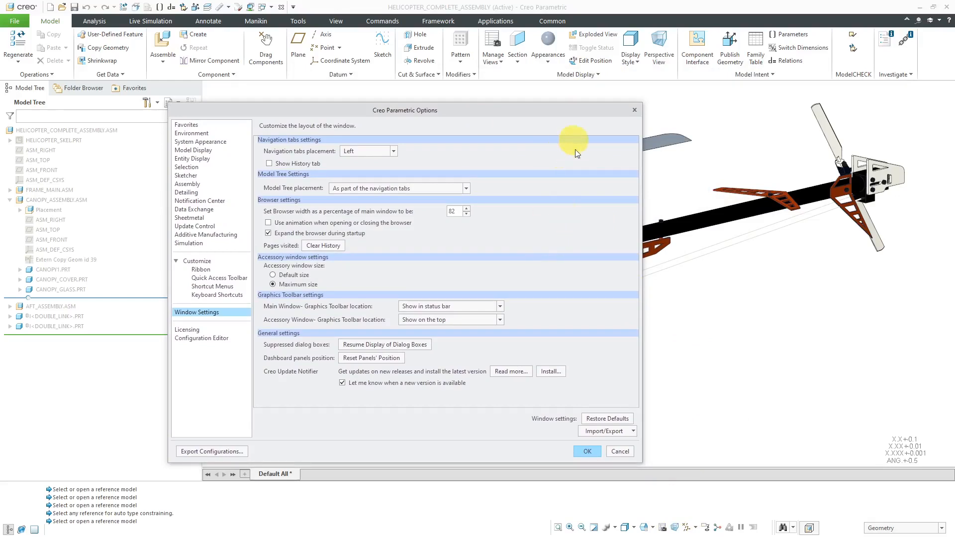
{"action": "left_click", "coordinate": [586, 451]}
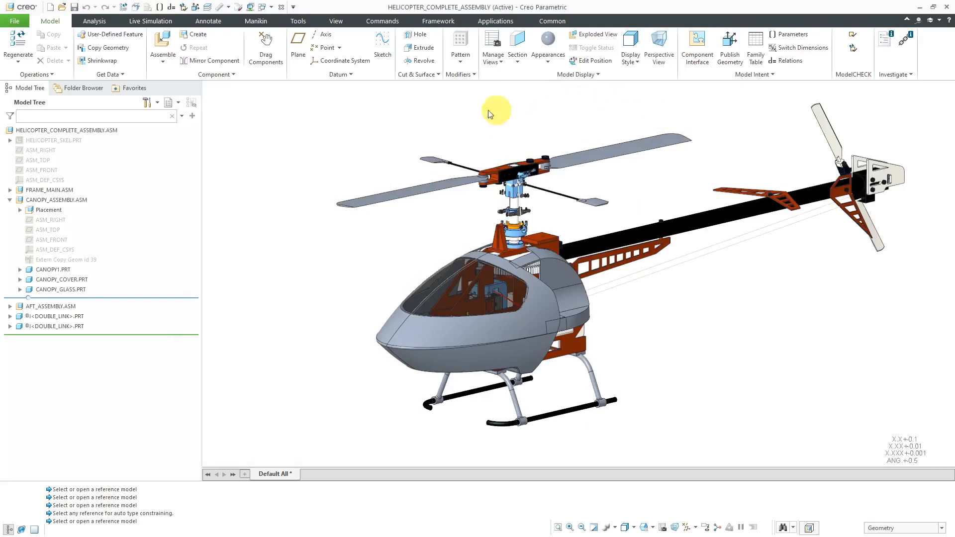
{"action": "mouse_move", "coordinate": [363, 170]}
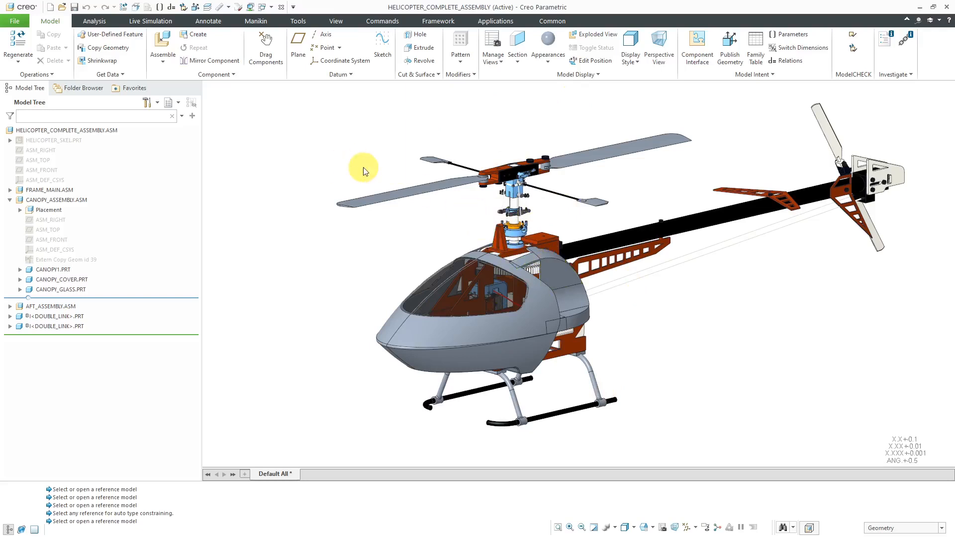
- In Window Settings, show the Main Window toolbar on top and the Accessory Window toolbar on the bottom
{"action": "left_click", "coordinate": [14, 21]}
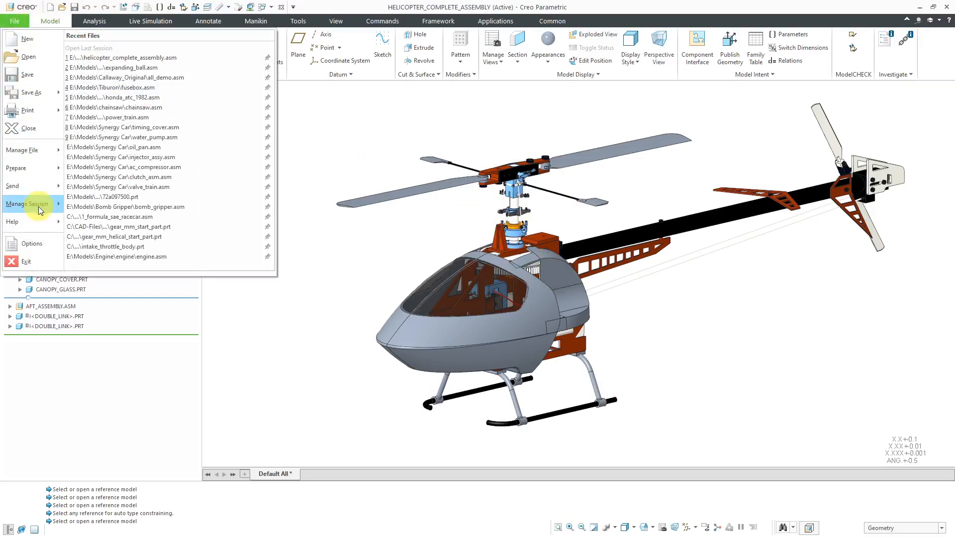
{"action": "mouse_move", "coordinate": [41, 247]}
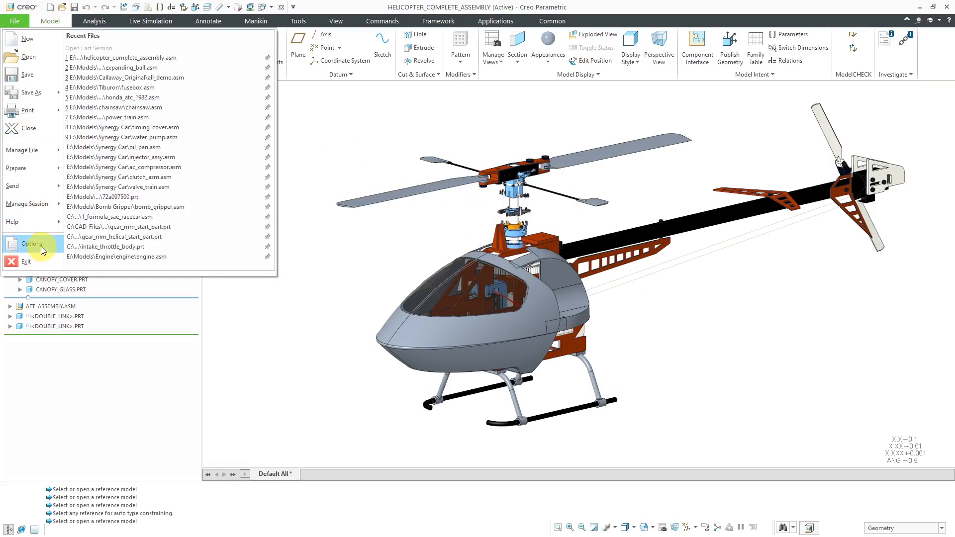
{"action": "left_click", "coordinate": [32, 243]}
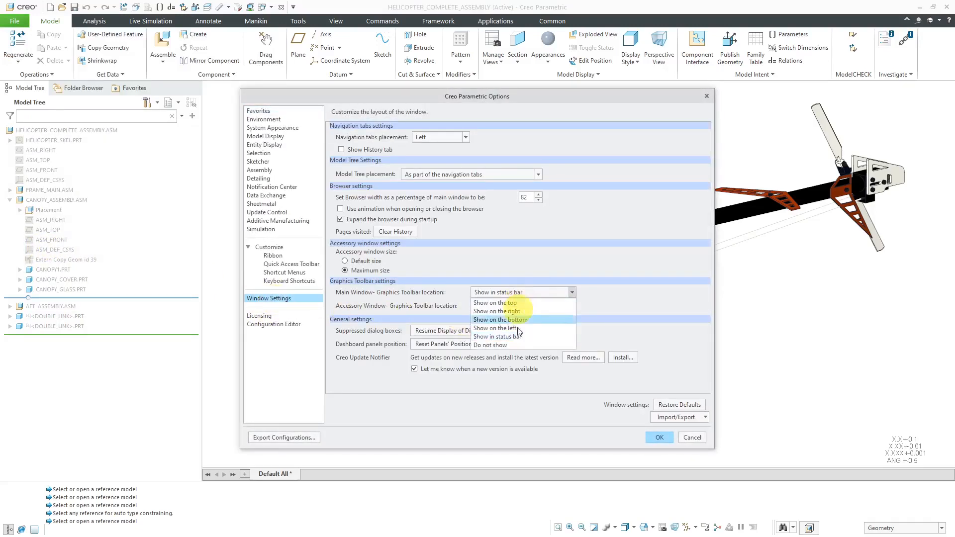
{"action": "left_click", "coordinate": [490, 345]}
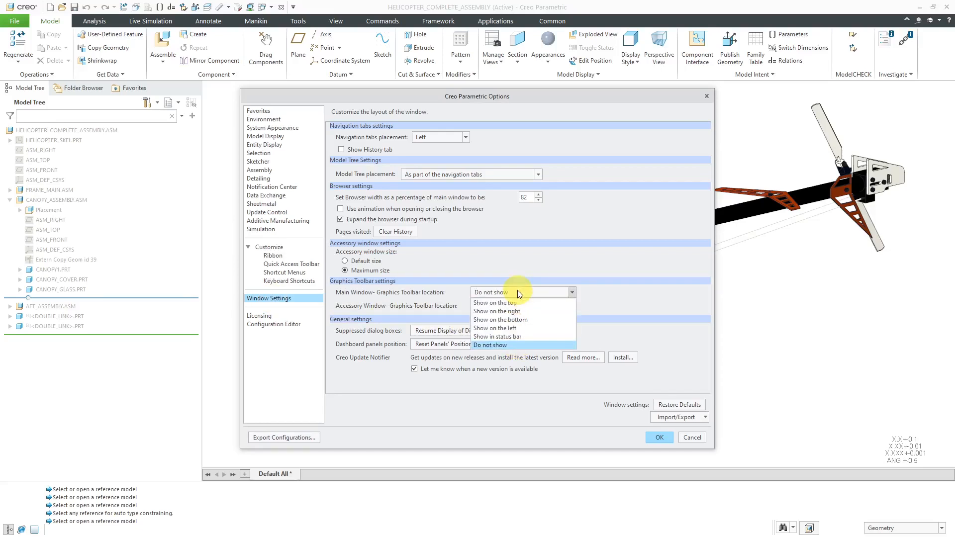
{"action": "left_click", "coordinate": [494, 303]}
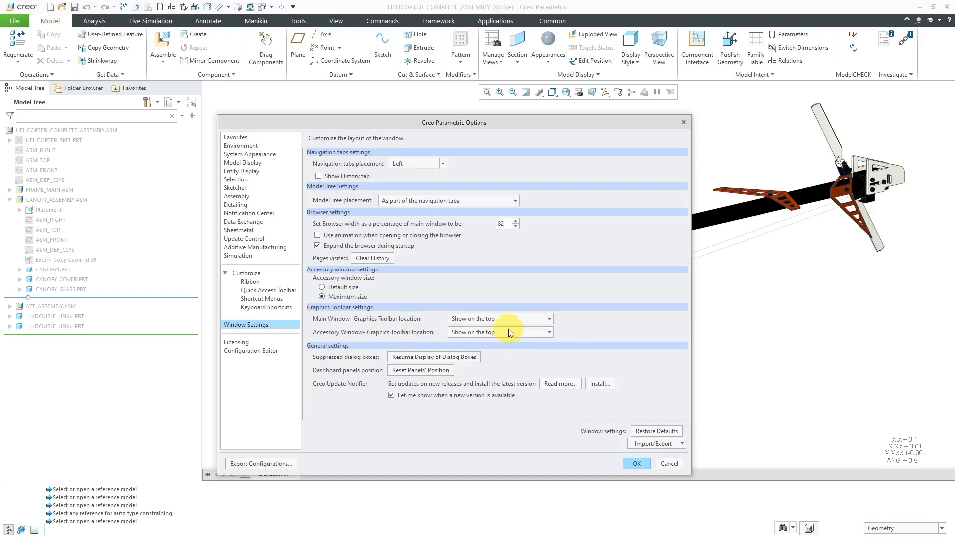
{"action": "left_click", "coordinate": [548, 332]}
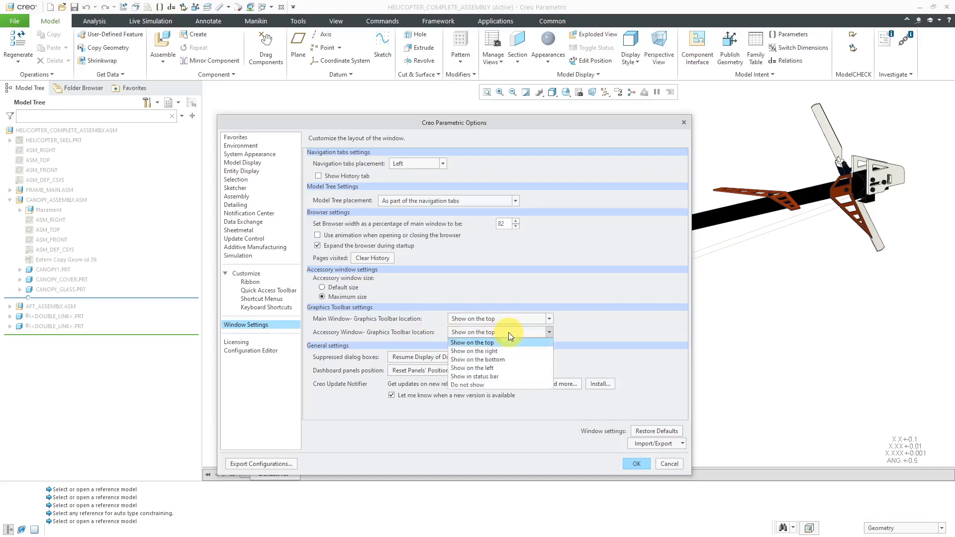
{"action": "mouse_move", "coordinate": [505, 359]}
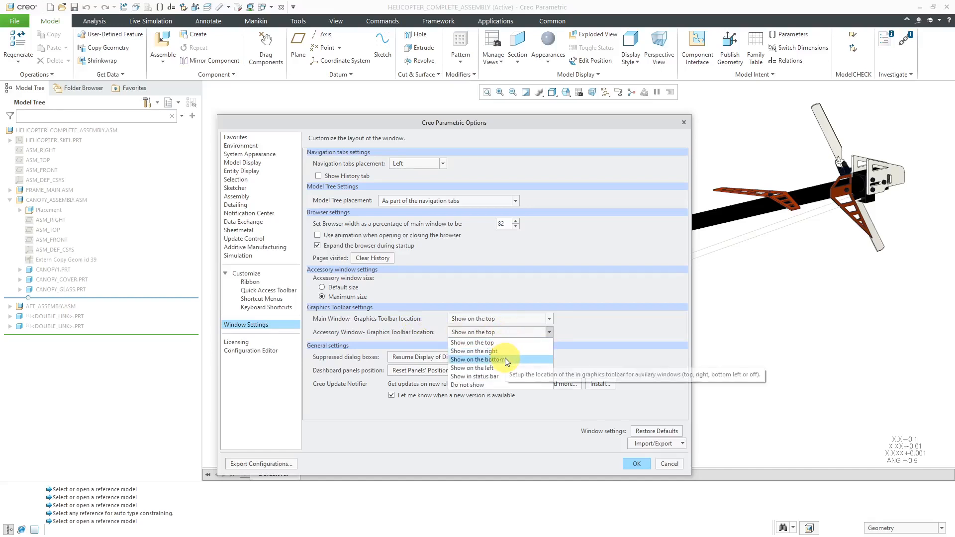
{"action": "left_click", "coordinate": [635, 464]}
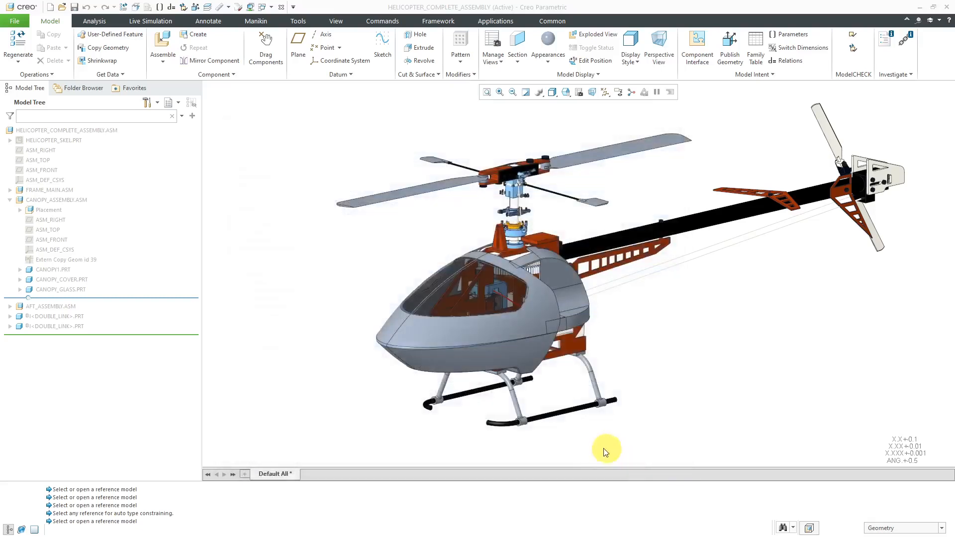
{"action": "left_click", "coordinate": [56, 200]}
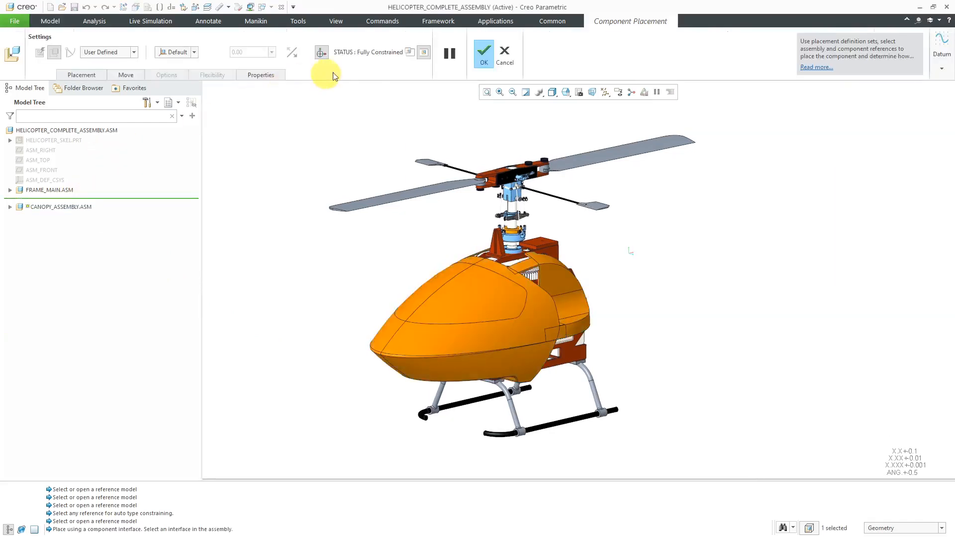
{"action": "left_click", "coordinate": [409, 52]}
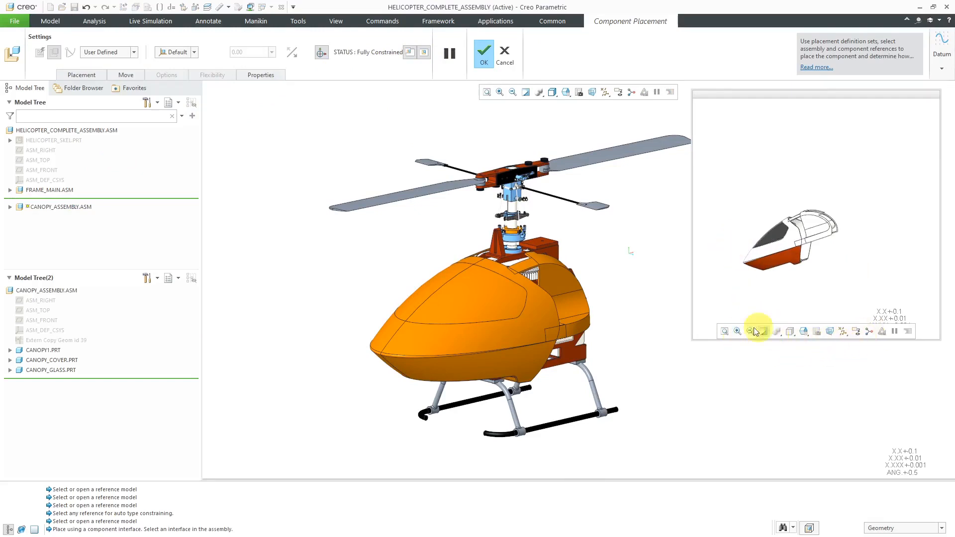
{"action": "mouse_move", "coordinate": [810, 304]}
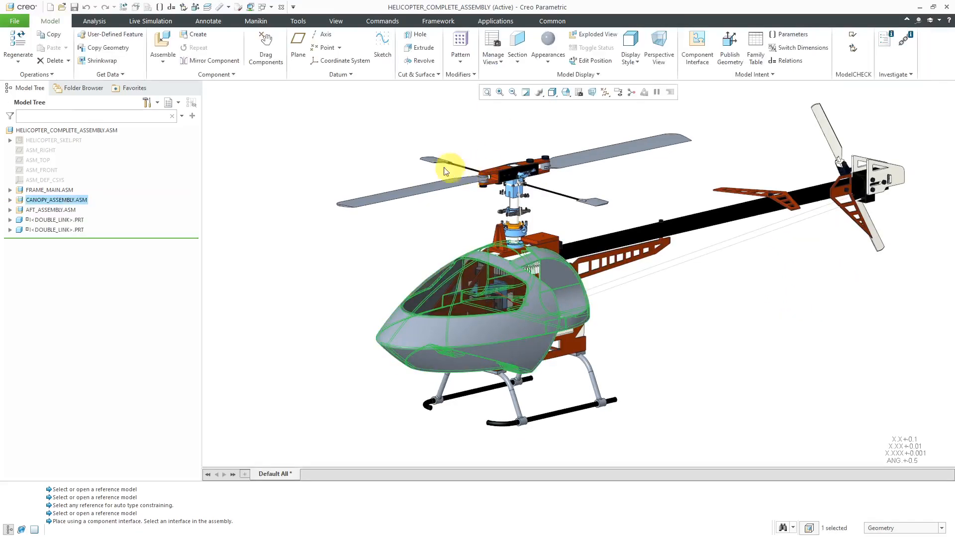
- Reset the dashboard panels' position in Window Settings and confirm with OK
{"action": "left_click", "coordinate": [14, 21]}
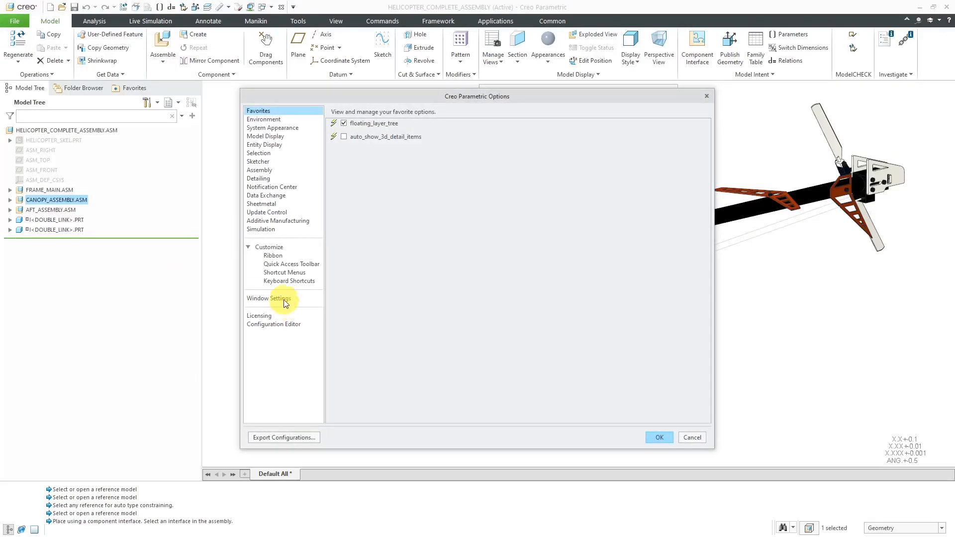
{"action": "left_click", "coordinate": [269, 298]}
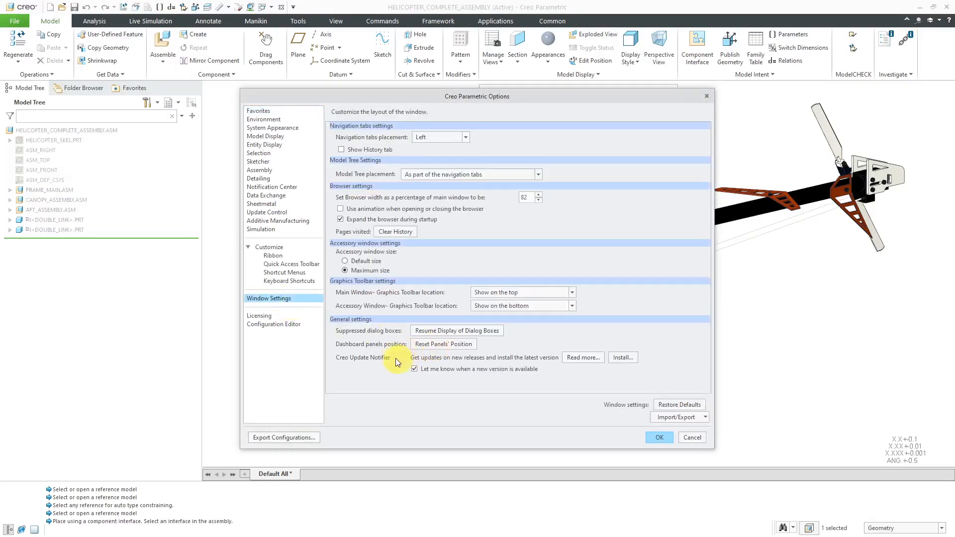
{"action": "mouse_move", "coordinate": [383, 341]}
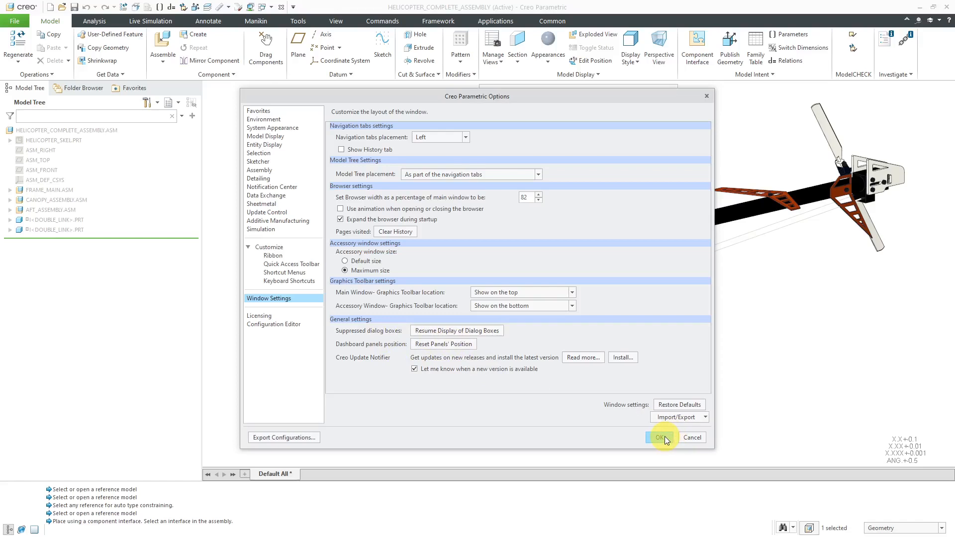
{"action": "left_click", "coordinate": [657, 437]}
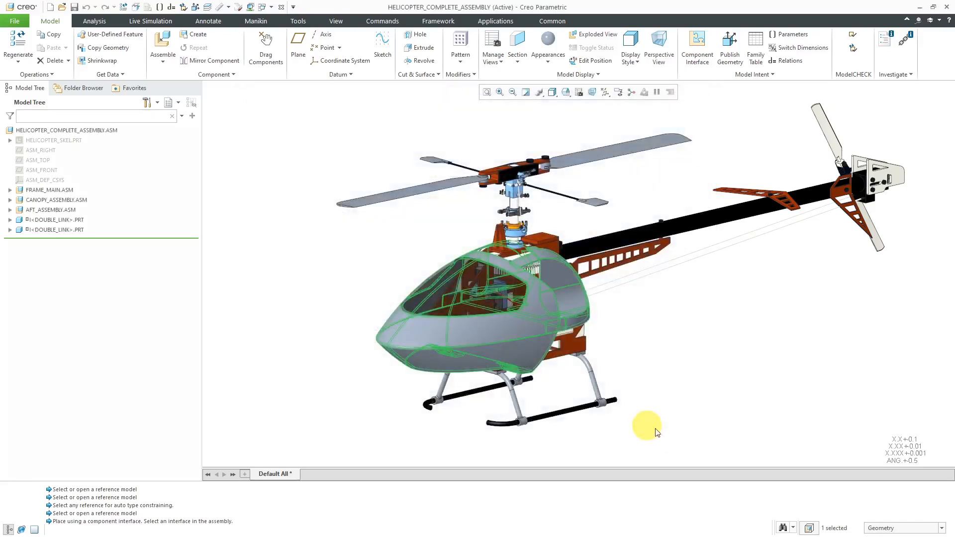
- Suppress the default selection filter message in future and set the selection filter to Part
{"action": "left_click", "coordinate": [942, 528]}
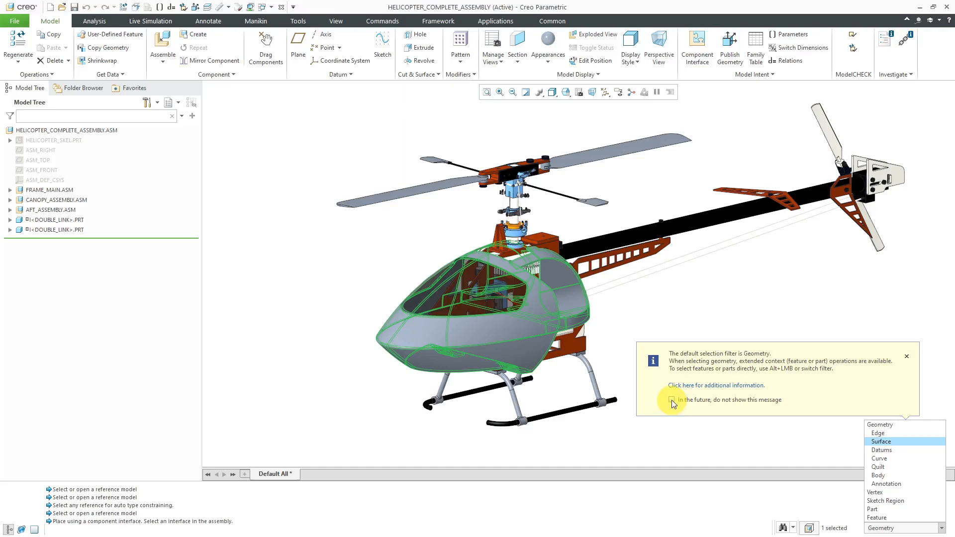
{"action": "left_click", "coordinate": [670, 400]}
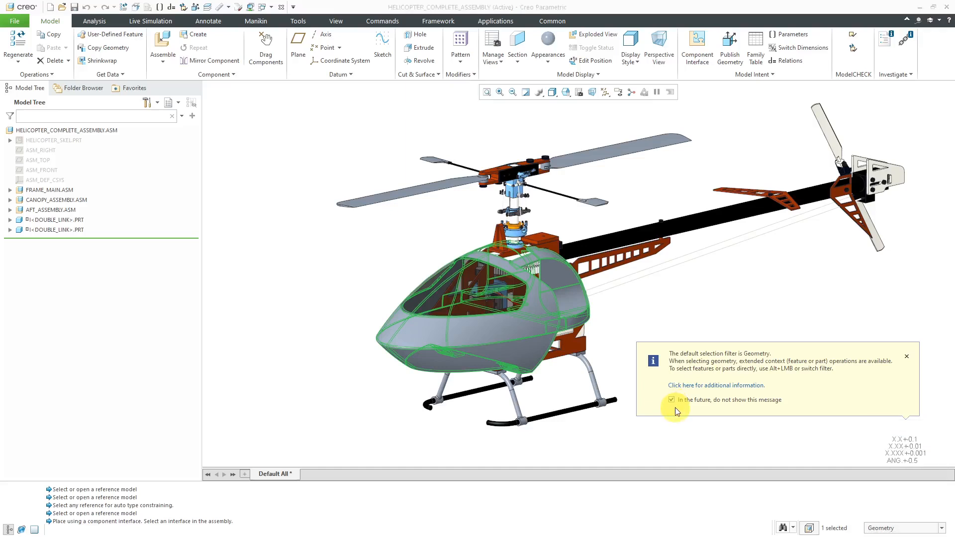
{"action": "left_click", "coordinate": [901, 527]}
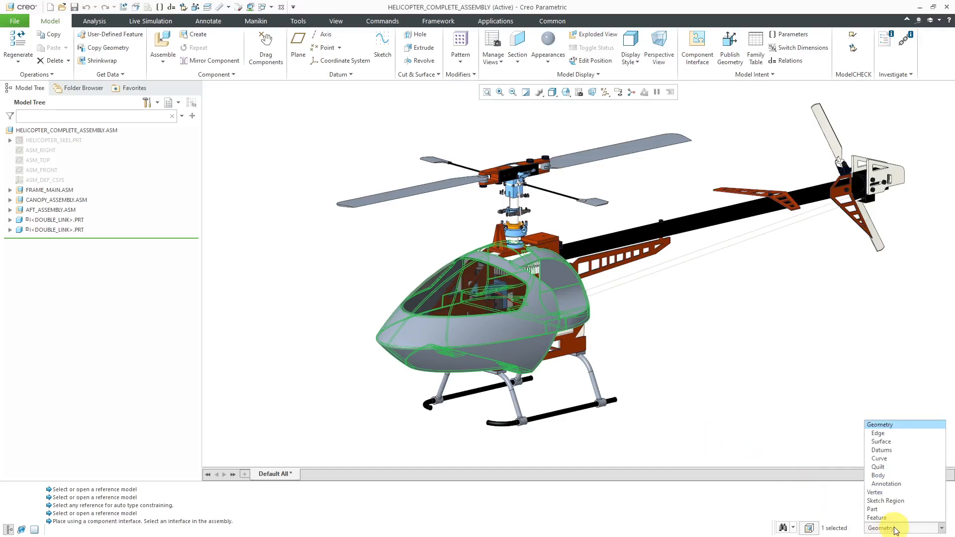
{"action": "left_click", "coordinate": [871, 509]}
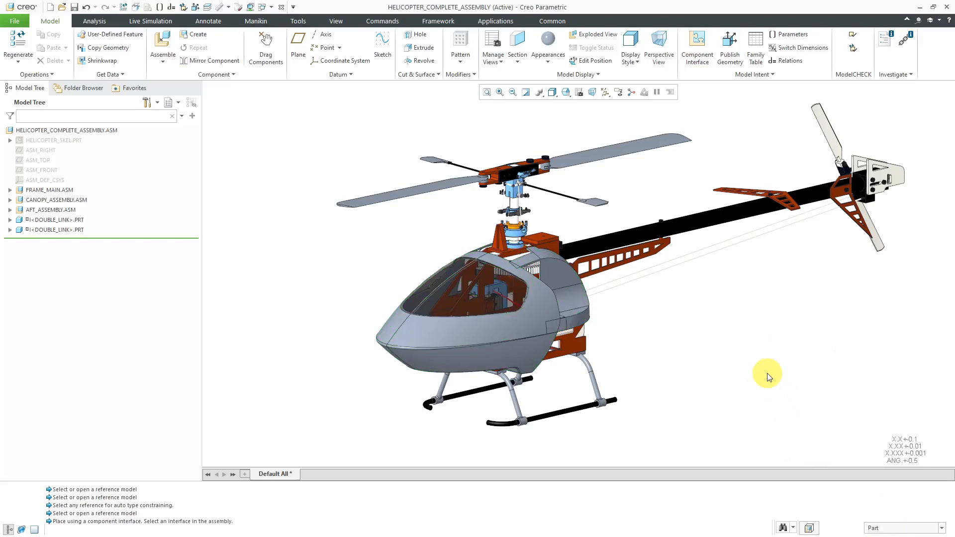
- Revisit the Window Settings page of Creo Options and close it with OK
{"action": "left_click", "coordinate": [14, 21]}
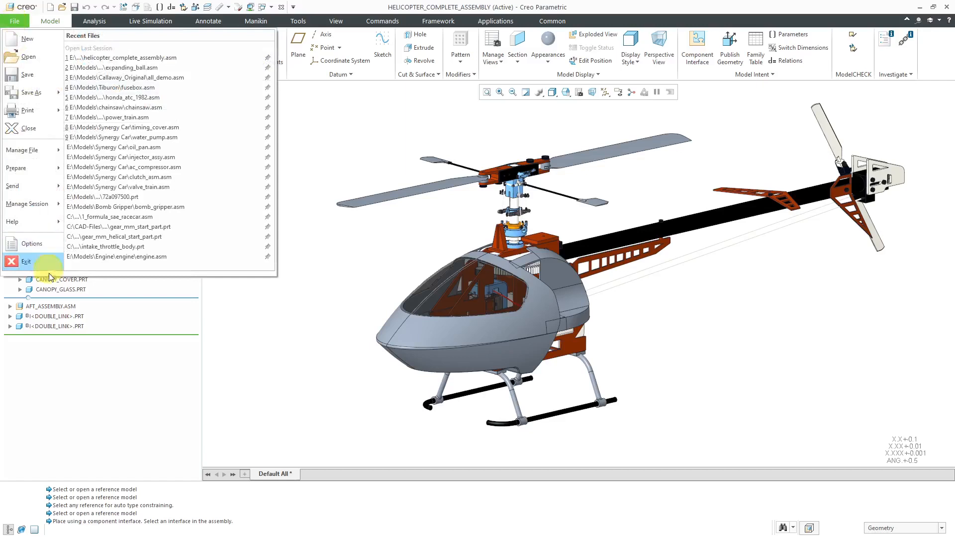
{"action": "left_click", "coordinate": [31, 243]}
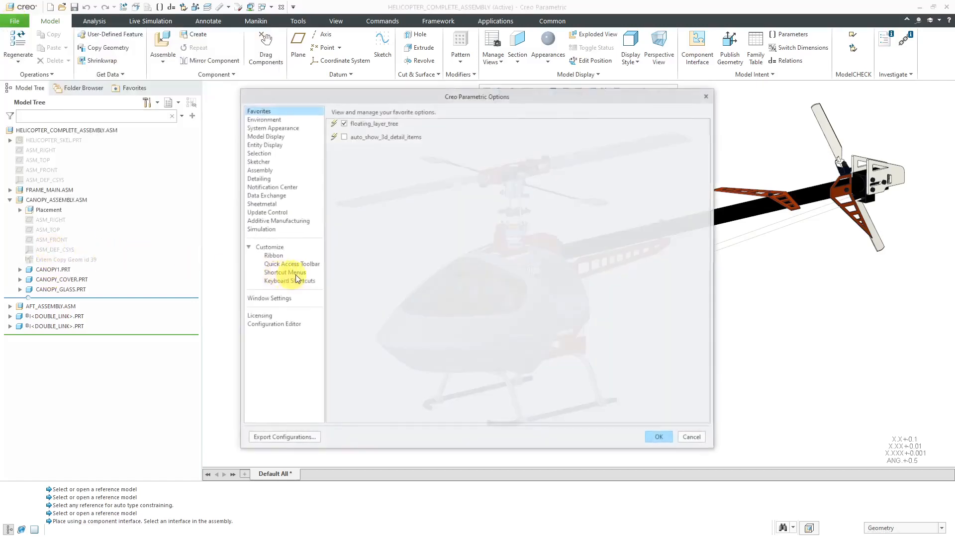
{"action": "left_click", "coordinate": [269, 298]}
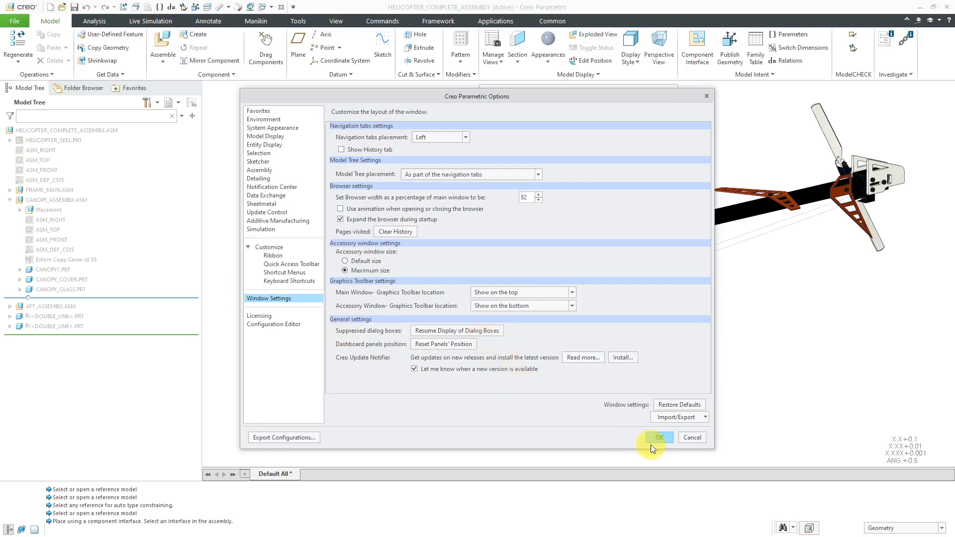
{"action": "left_click", "coordinate": [659, 437]}
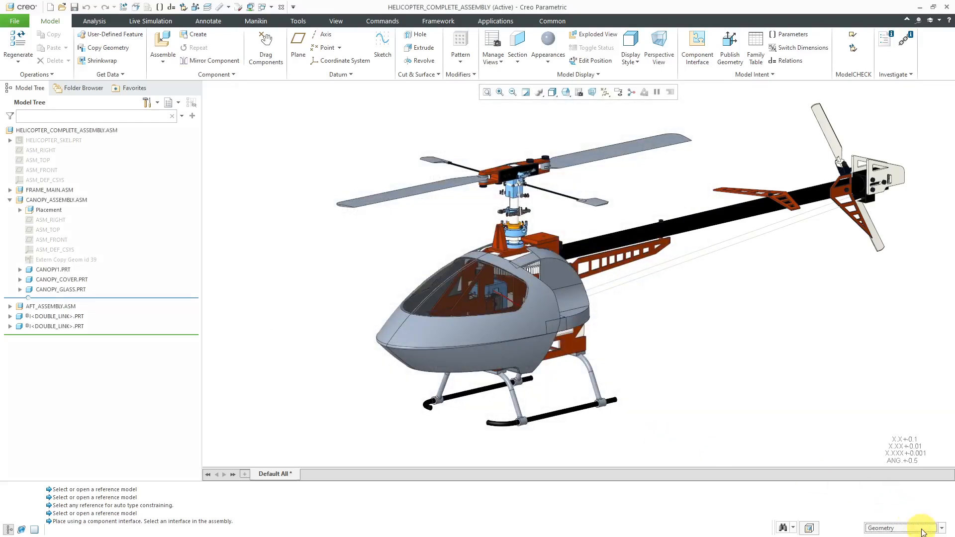
{"action": "left_click", "coordinate": [940, 527]}
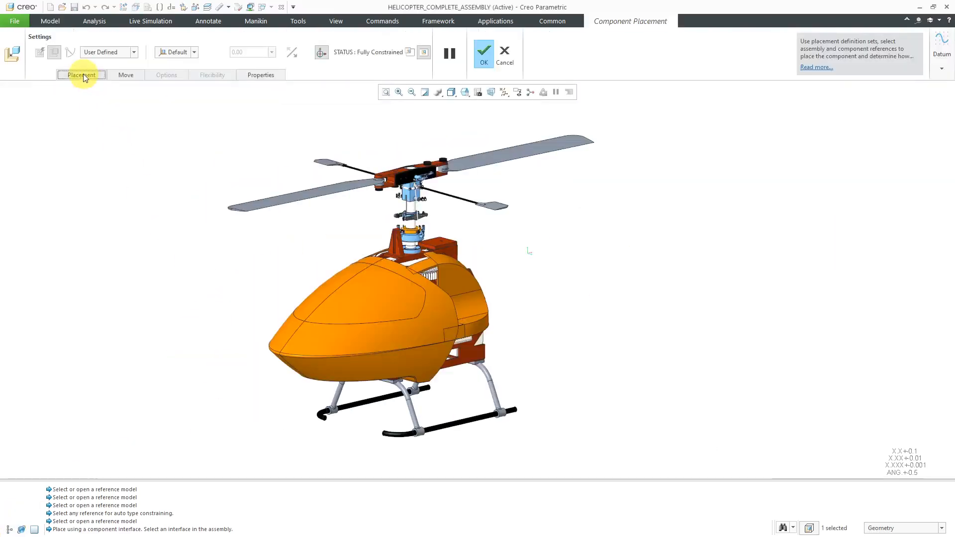
- Confirm the canopy's placement, then redefine the landing skid bar, toggling its Placement panel, and accept
{"action": "left_click", "coordinate": [81, 75]}
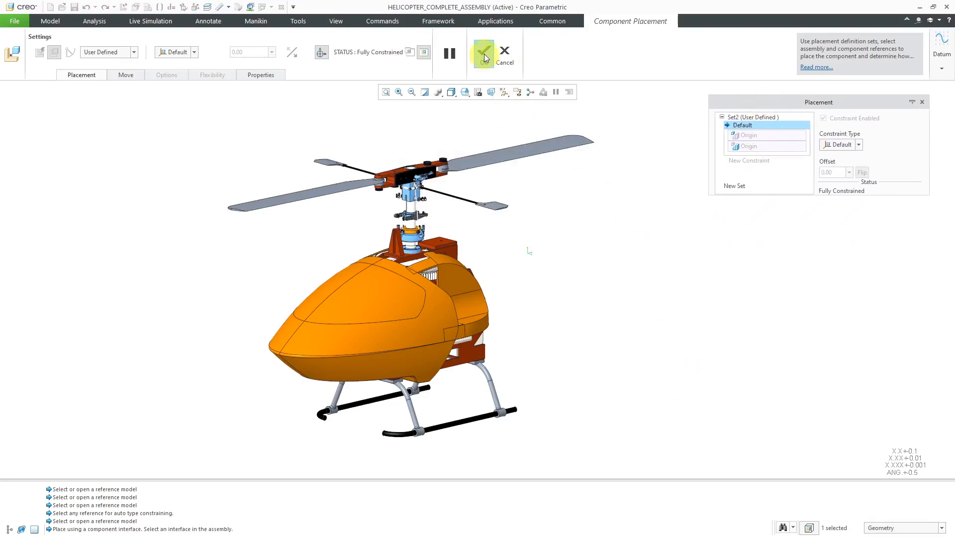
{"action": "left_click", "coordinate": [483, 54]}
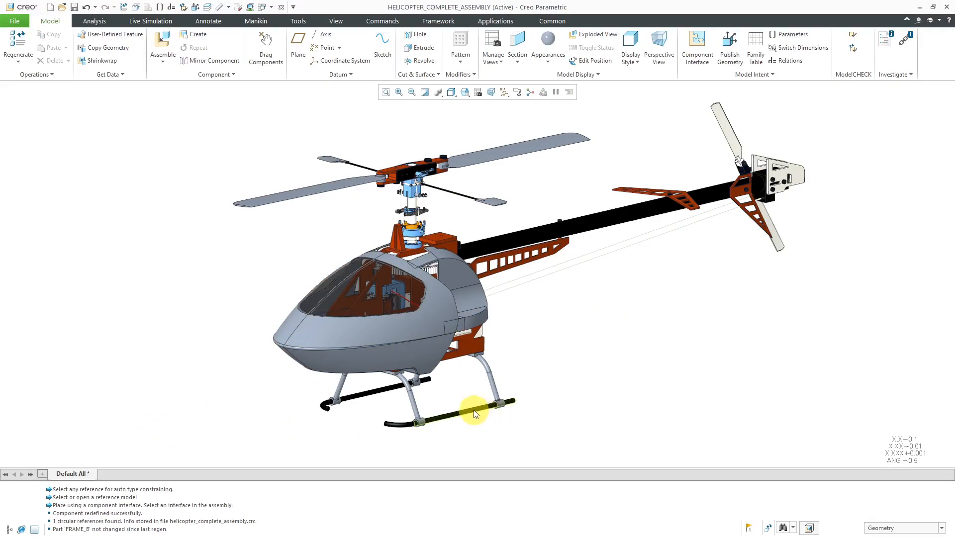
{"action": "left_click", "coordinate": [475, 402]}
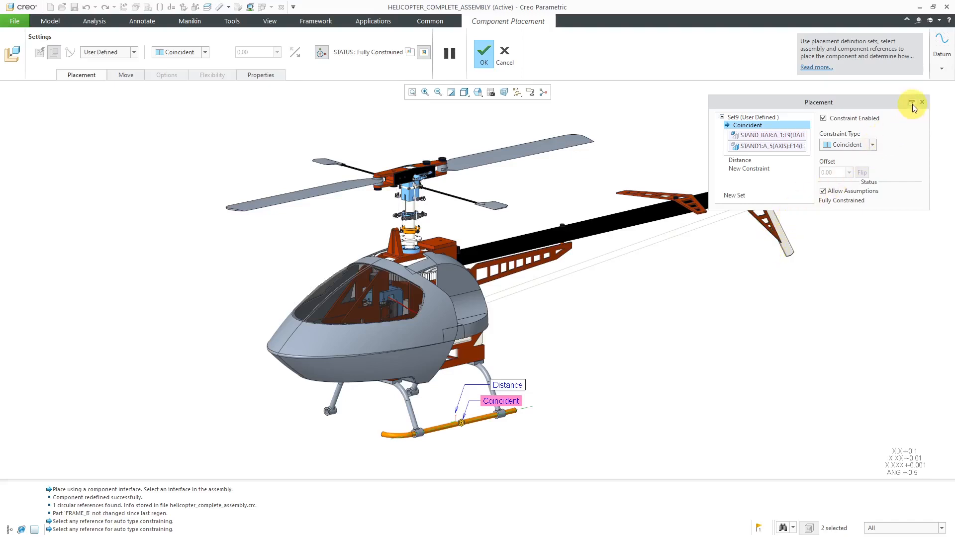
{"action": "mouse_move", "coordinate": [910, 103]}
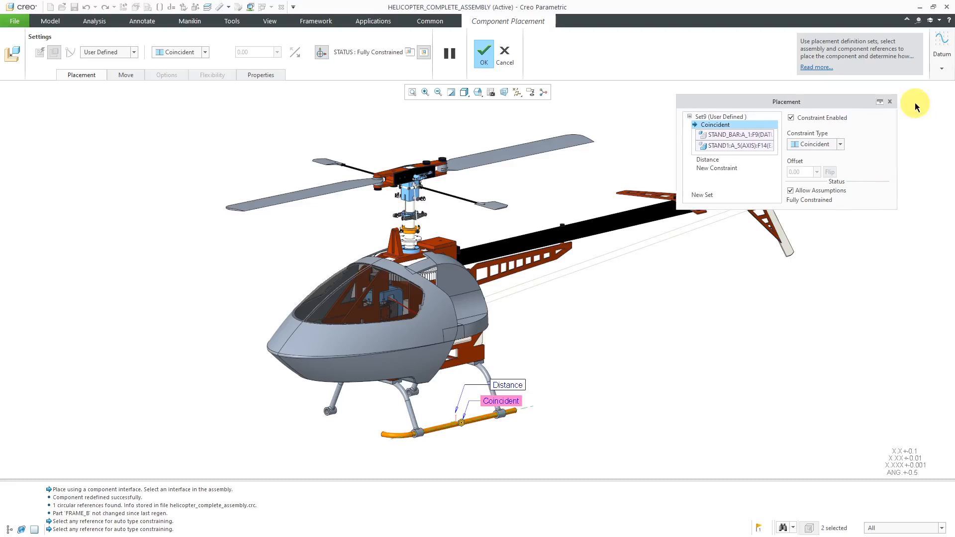
{"action": "left_click", "coordinate": [80, 74]}
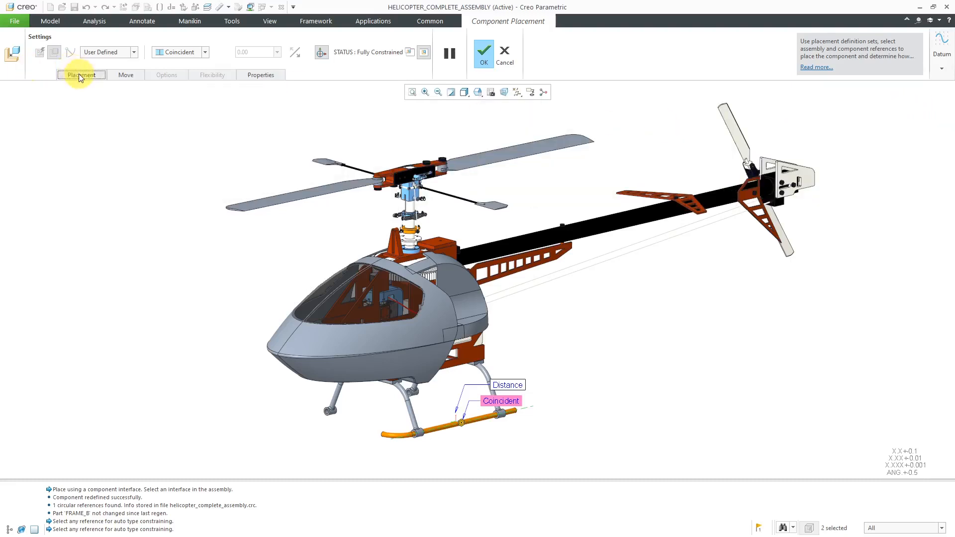
{"action": "left_click", "coordinate": [80, 74]}
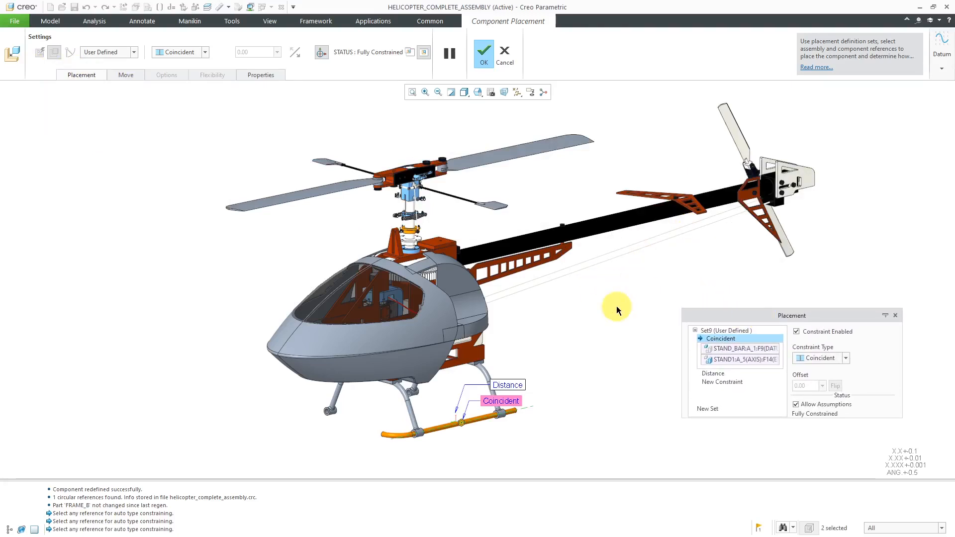
{"action": "left_click", "coordinate": [482, 49]}
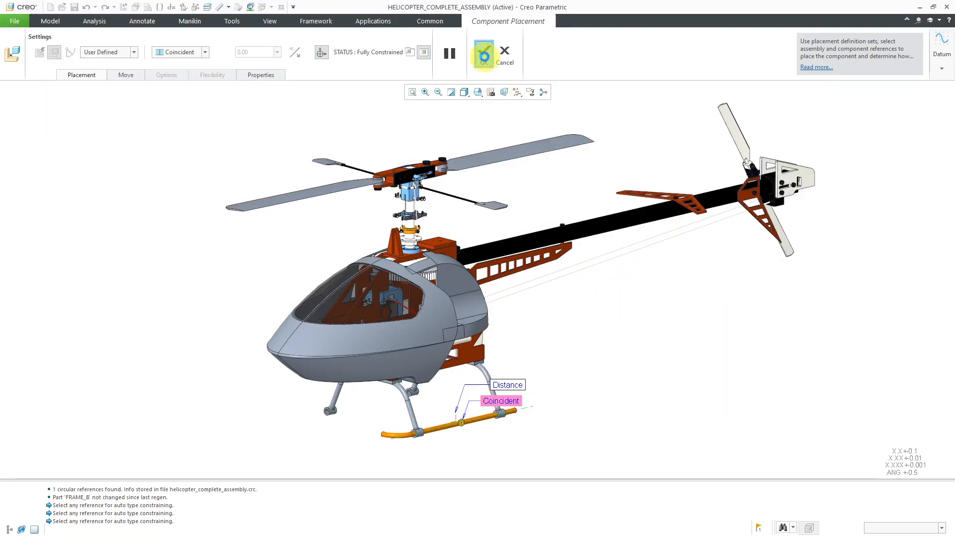
{"action": "left_click", "coordinate": [483, 54]}
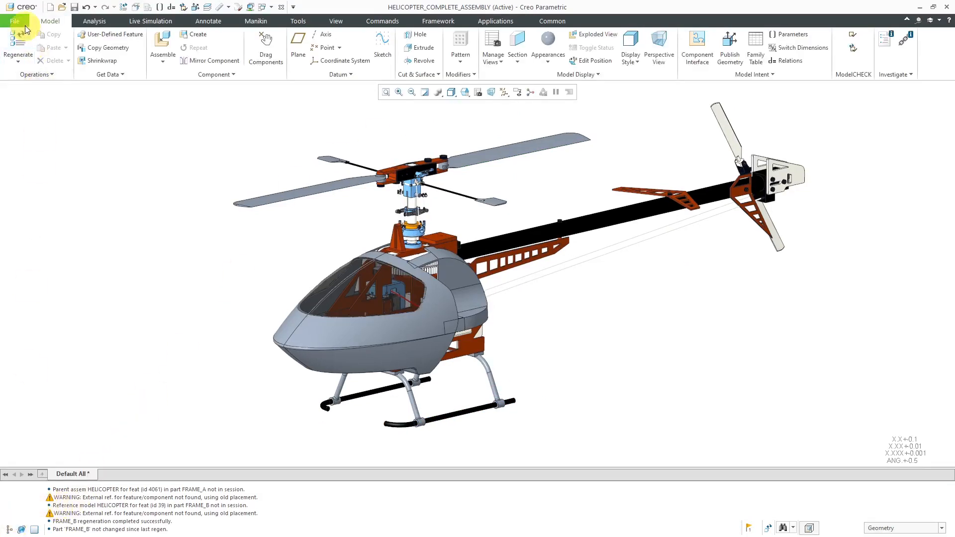
- Reset the dashboard panels' position in Window Settings, confirm with OK, and reopen the File menu
{"action": "left_click", "coordinate": [13, 21]}
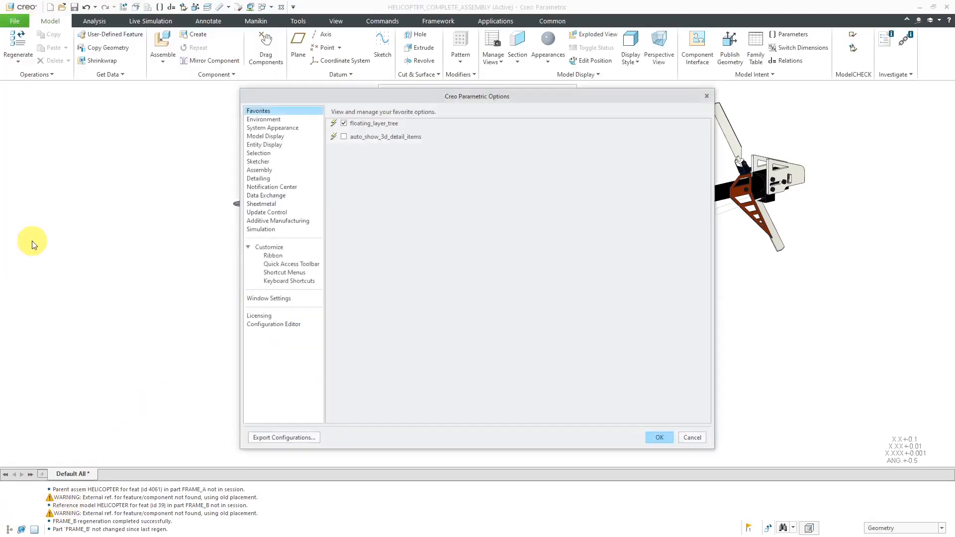
{"action": "left_click", "coordinate": [269, 298]}
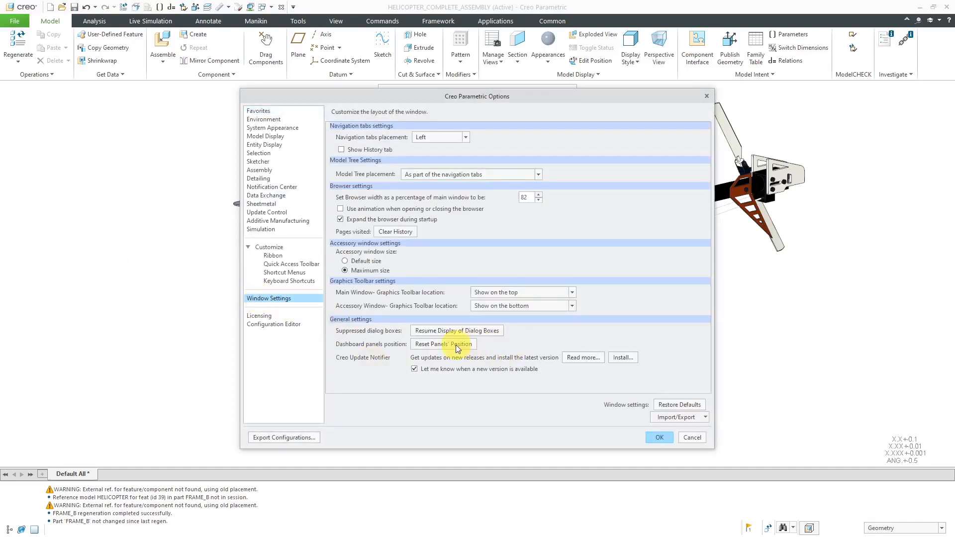
{"action": "left_click", "coordinate": [659, 437]}
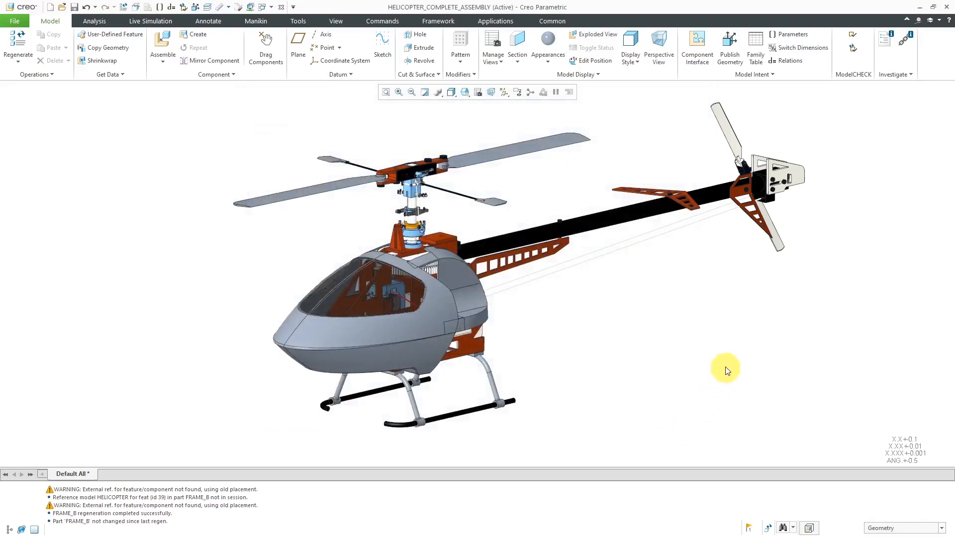
{"action": "left_click", "coordinate": [689, 204]}
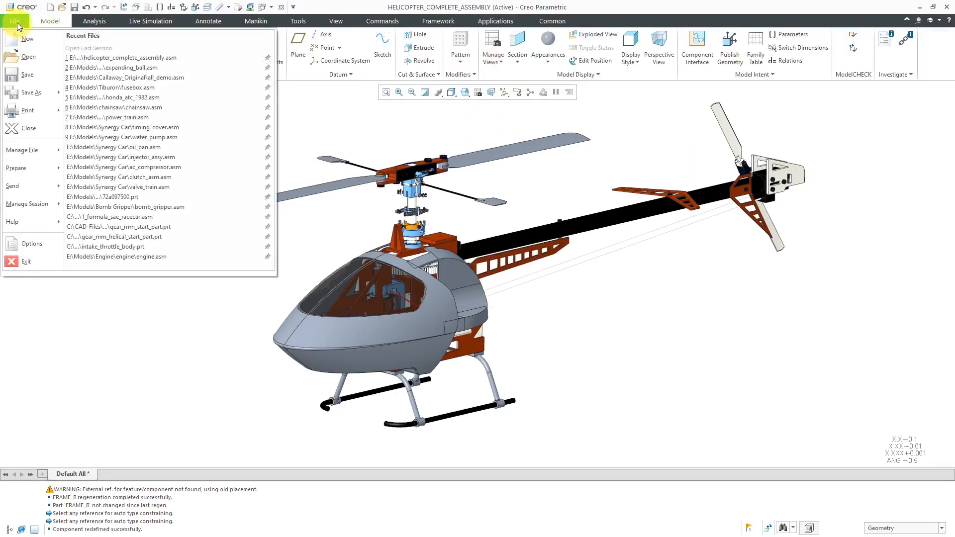
{"action": "left_click", "coordinate": [31, 244]}
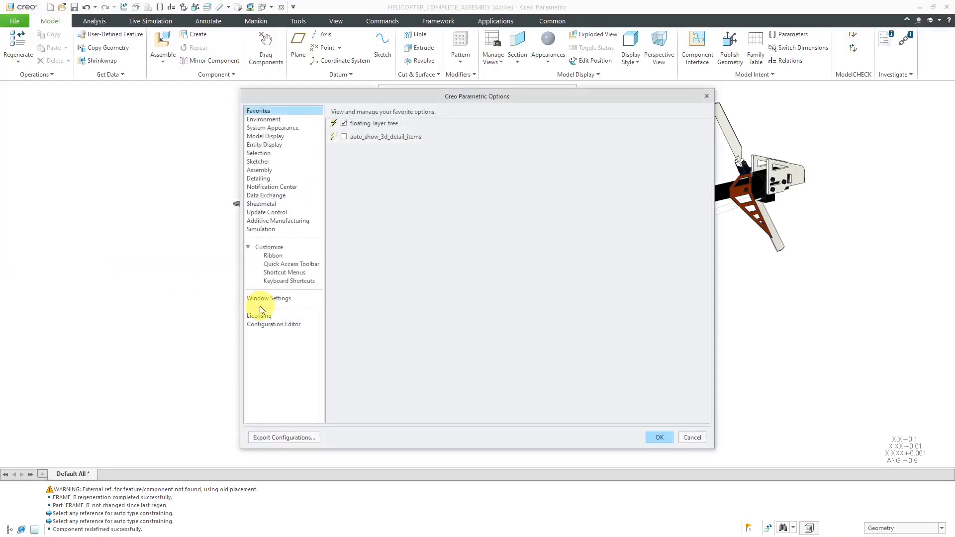
{"action": "left_click", "coordinate": [269, 298]}
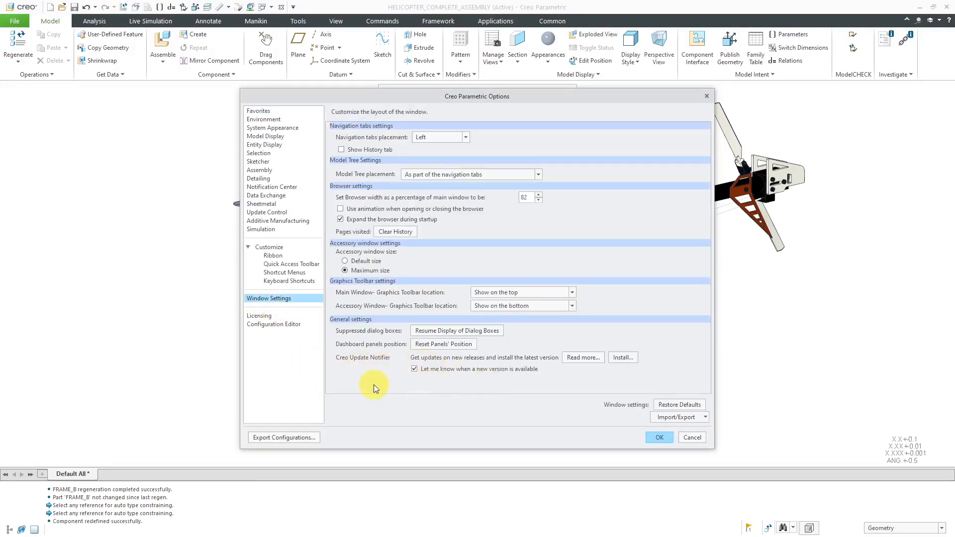
{"action": "mouse_move", "coordinate": [394, 371]}
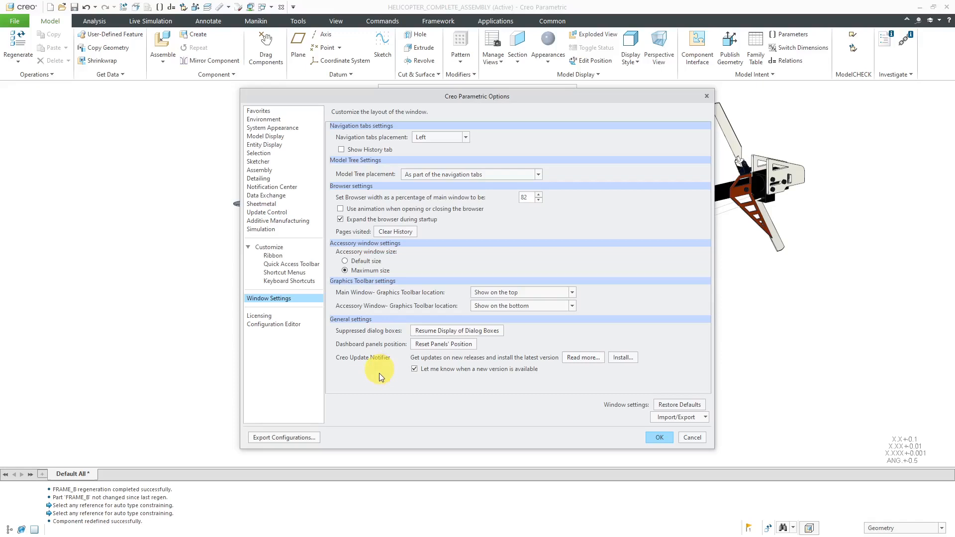
{"action": "mouse_move", "coordinate": [461, 384]}
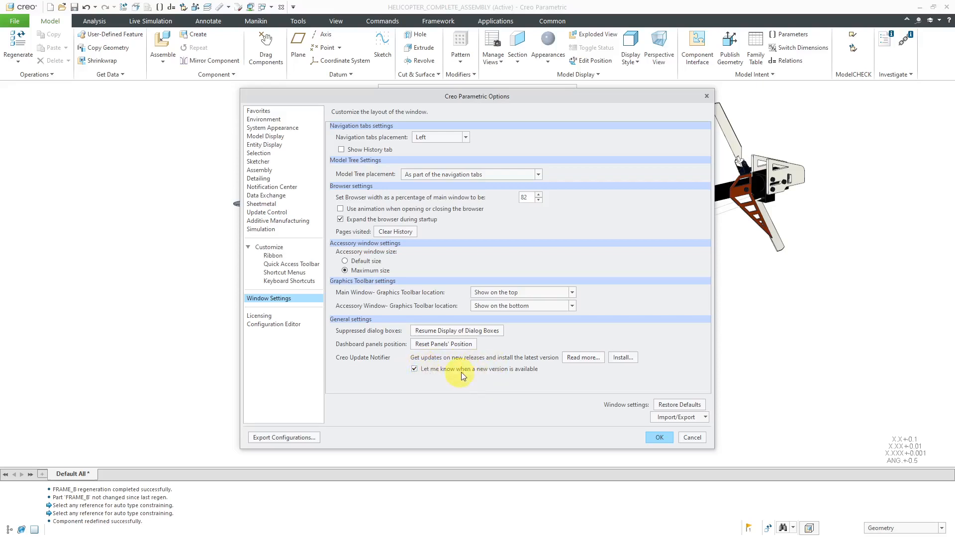
{"action": "mouse_move", "coordinate": [515, 388]}
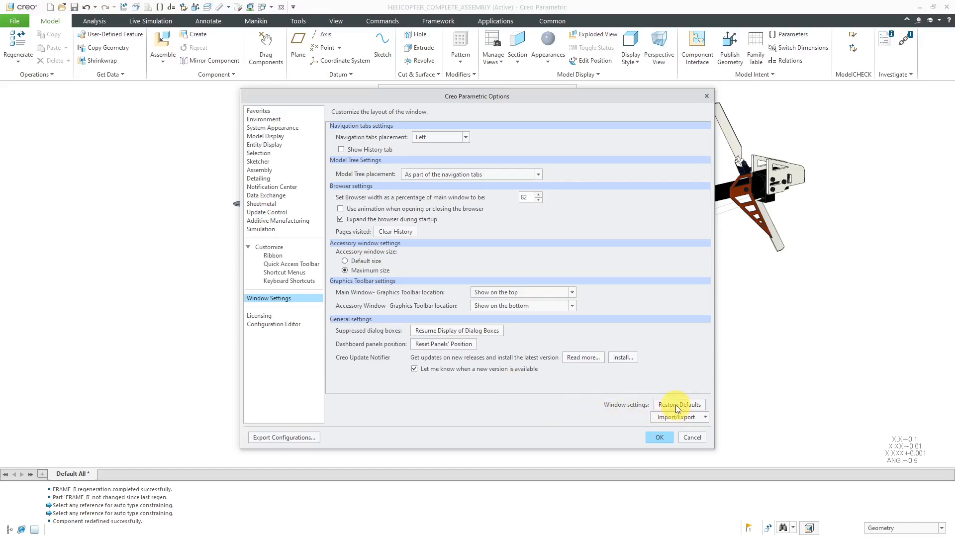
{"action": "mouse_move", "coordinate": [678, 404]}
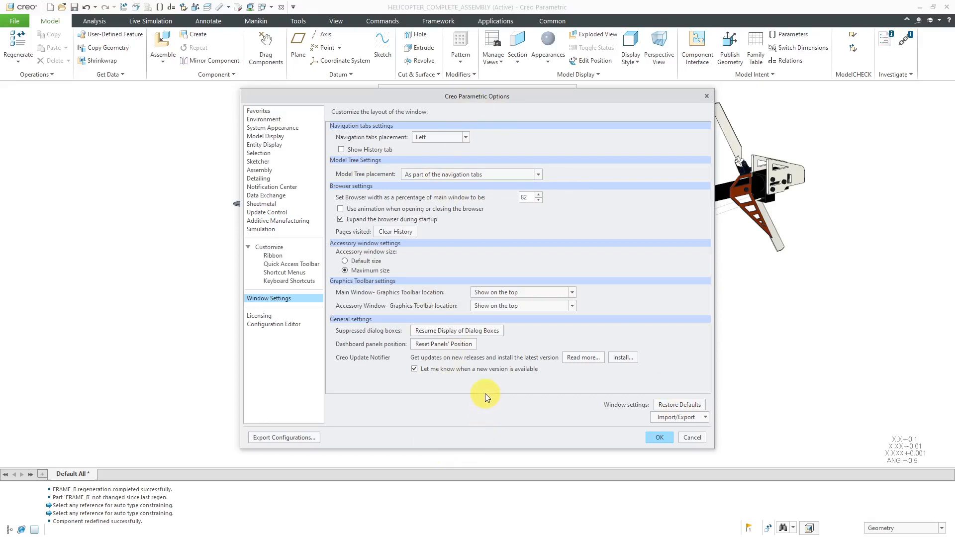
{"action": "mouse_move", "coordinate": [447, 331]}
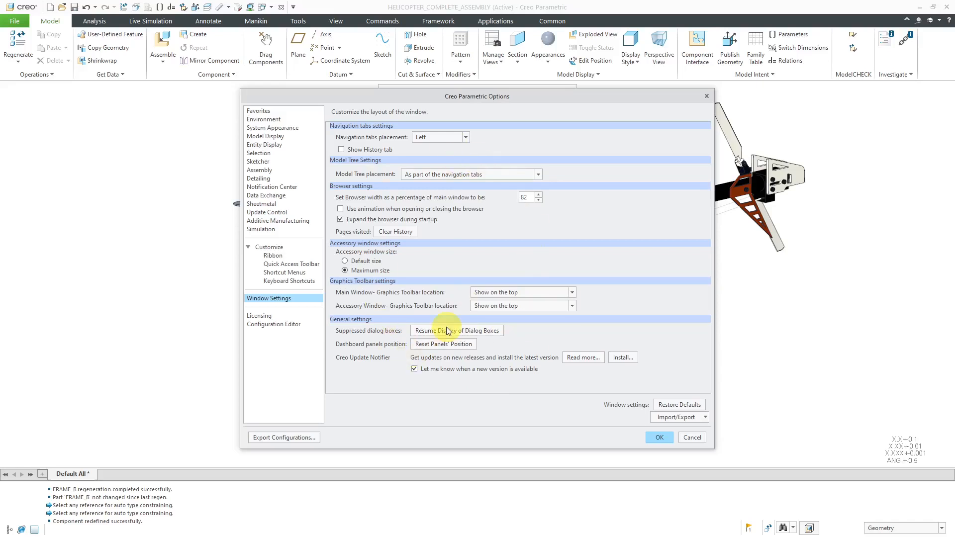
{"action": "mouse_move", "coordinate": [510, 364]}
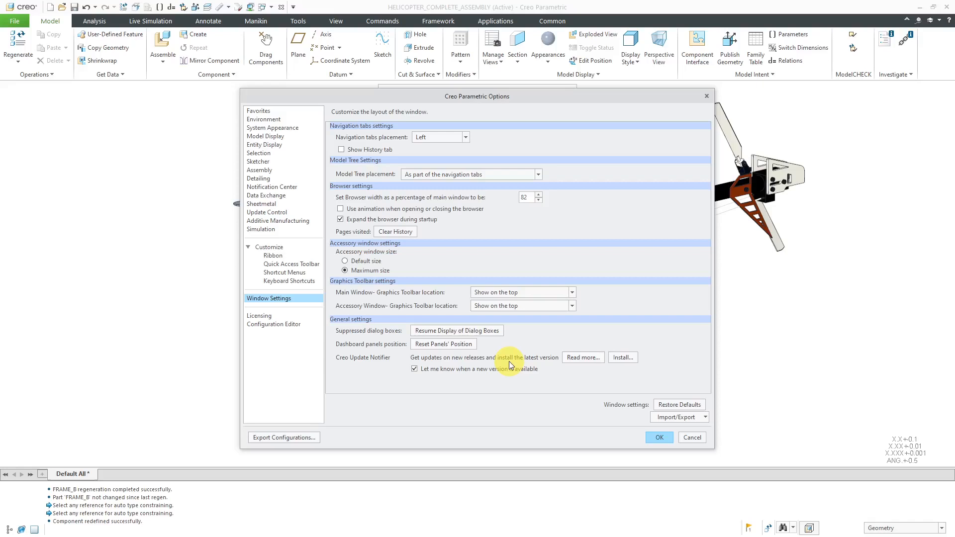
{"action": "mouse_move", "coordinate": [502, 372]}
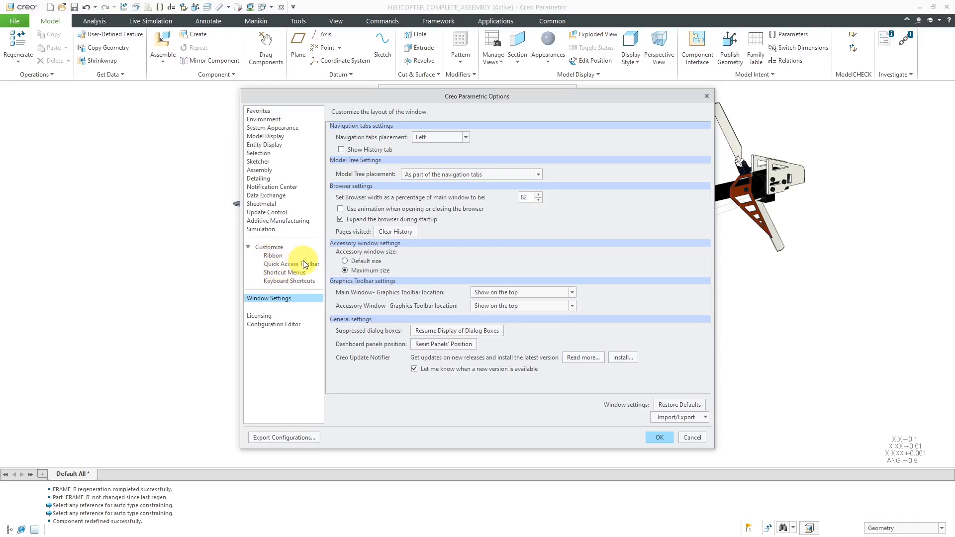
{"action": "mouse_move", "coordinate": [293, 149]}
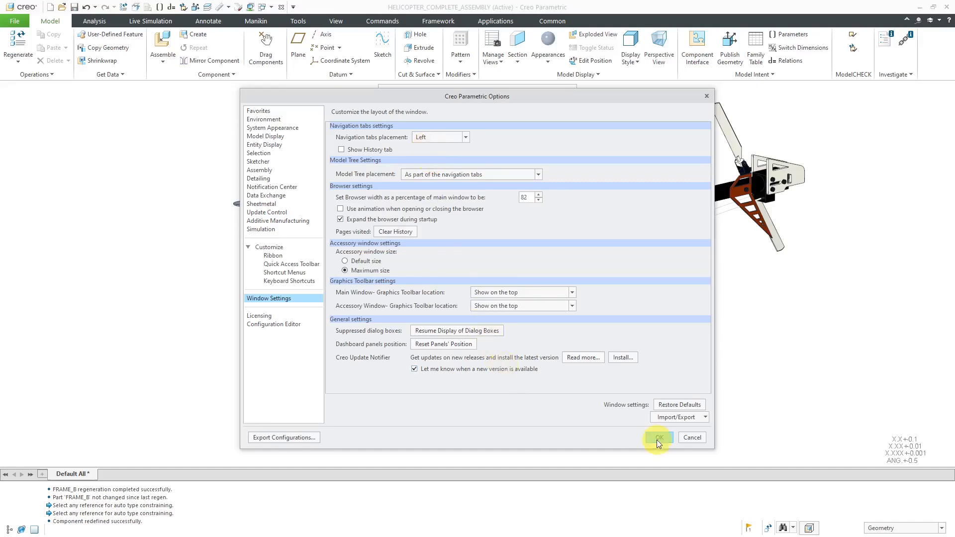
- Close Creo Options, go to %appdata% in File Explorer and enter the PTC folder
{"action": "left_click", "coordinate": [657, 437]}
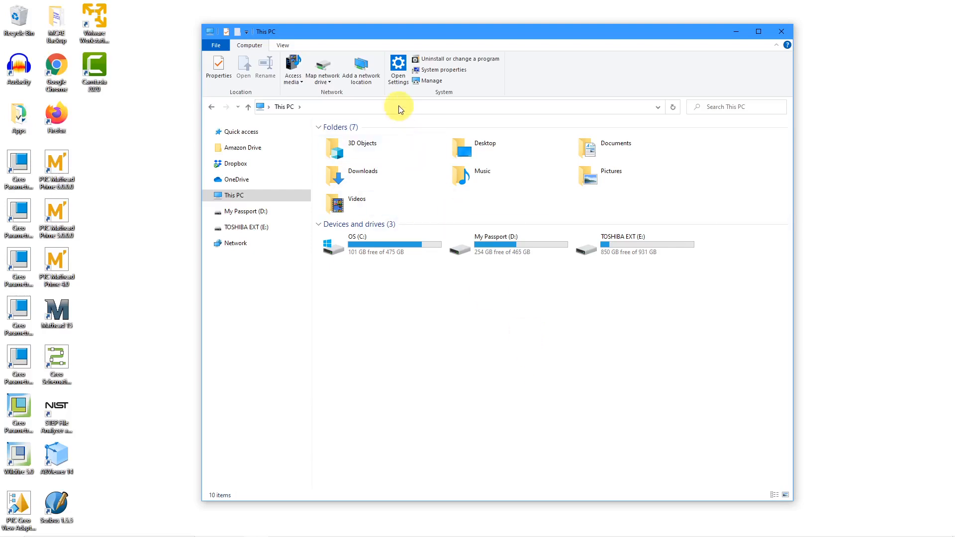
{"action": "left_click", "coordinate": [426, 107]}
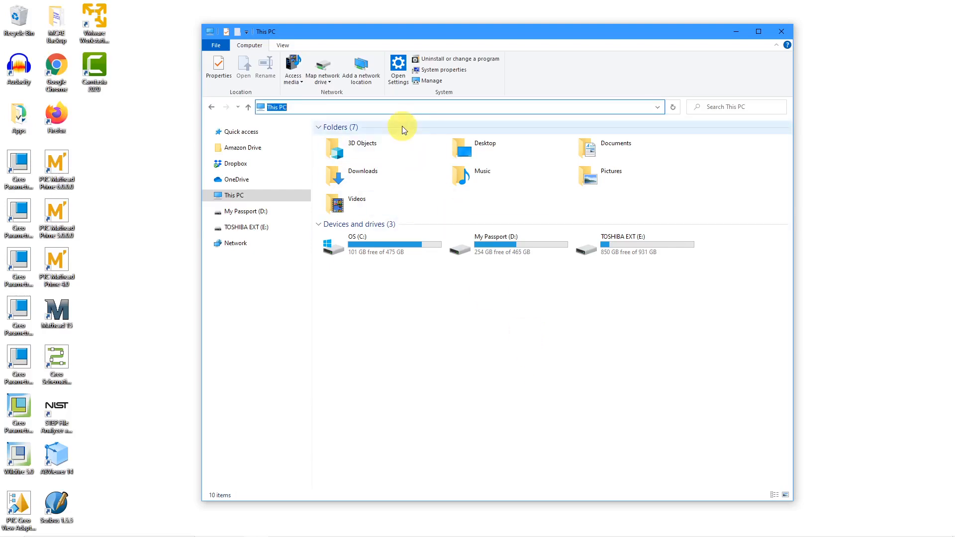
{"action": "type", "text": "%a"}
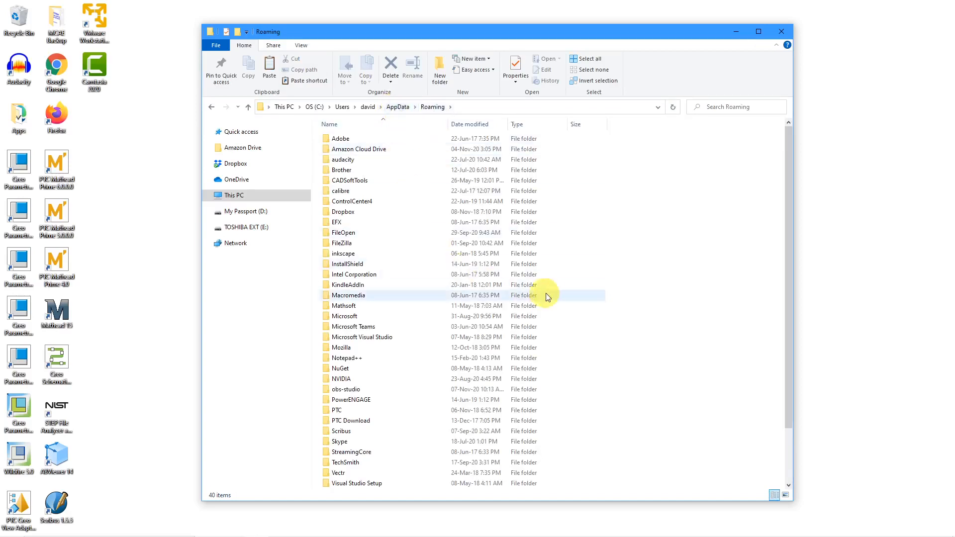
{"action": "left_click", "coordinate": [337, 410]}
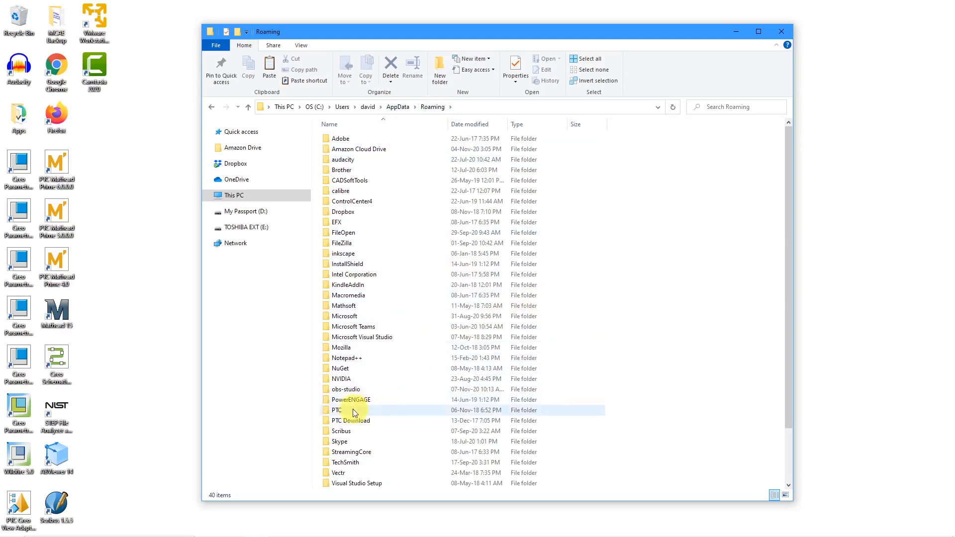
{"action": "double_click", "coordinate": [337, 410]}
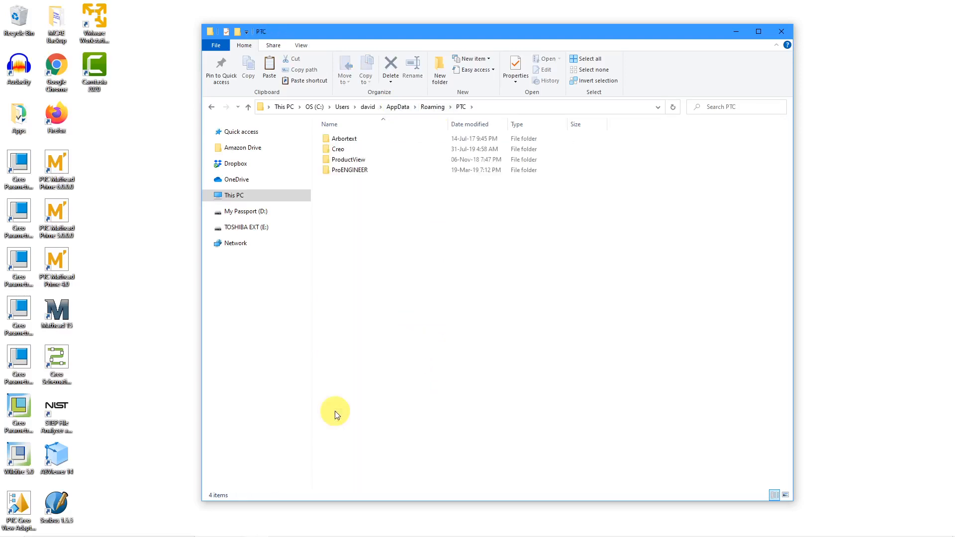
{"action": "mouse_move", "coordinate": [372, 219]}
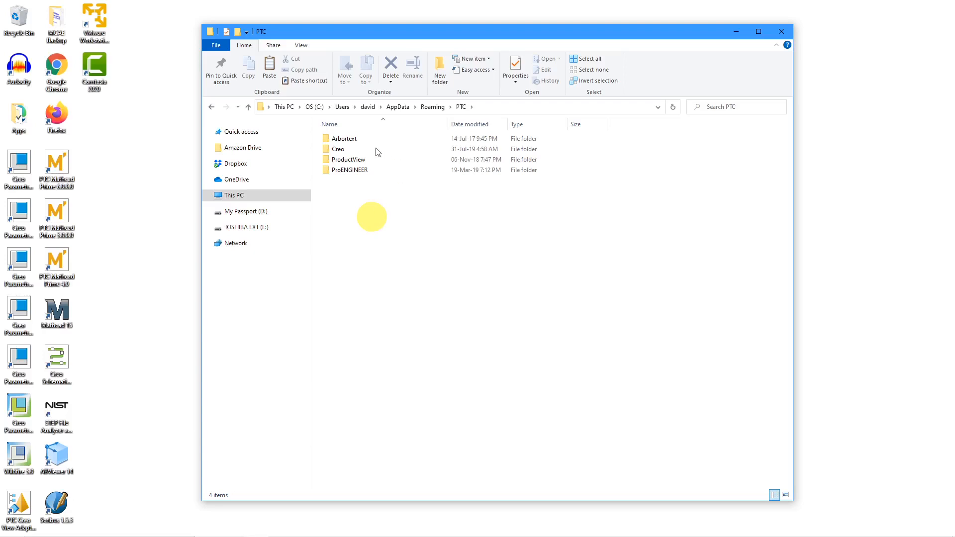
{"action": "mouse_move", "coordinate": [348, 149]}
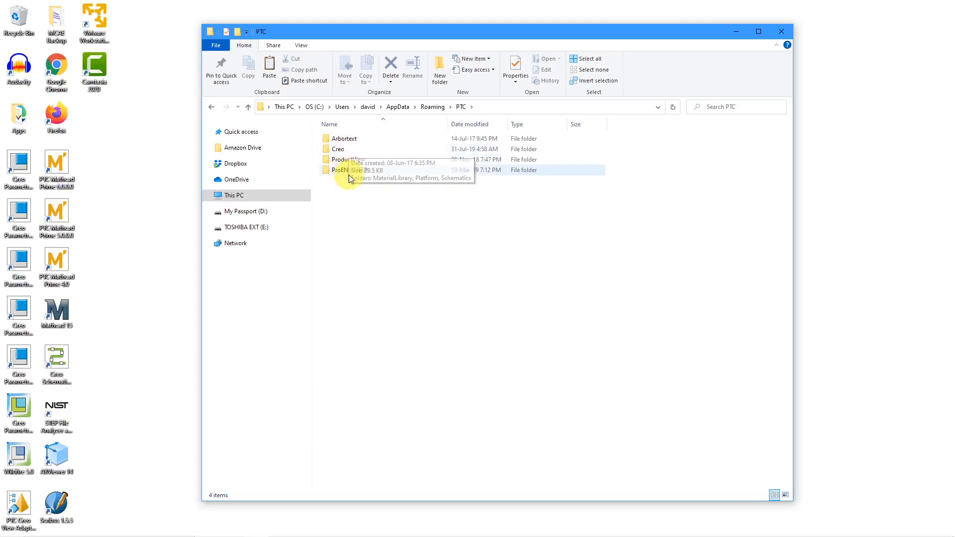
- Drill down through ProENGINEER, Wildfire and .wf into the .Settings folder
{"action": "double_click", "coordinate": [344, 170]}
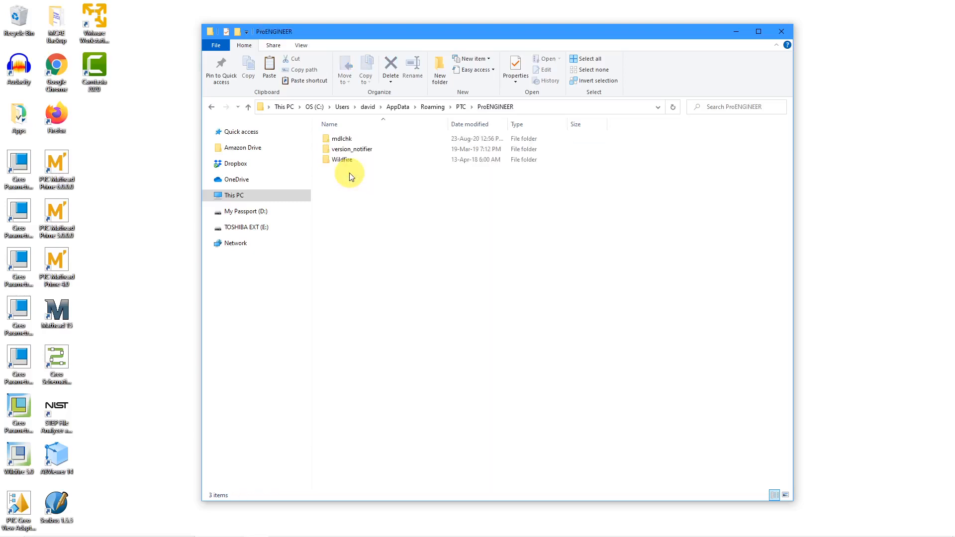
{"action": "left_click", "coordinate": [343, 159]}
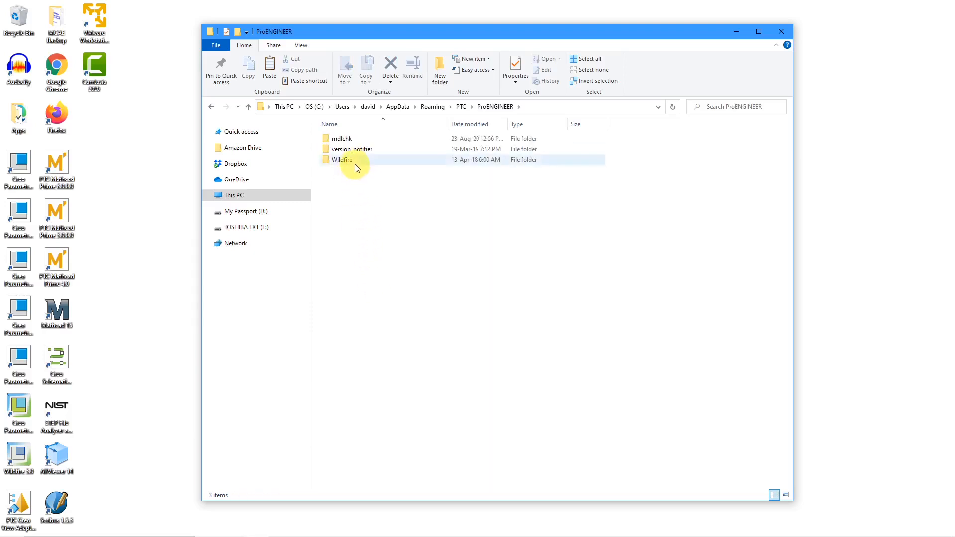
{"action": "double_click", "coordinate": [342, 159]}
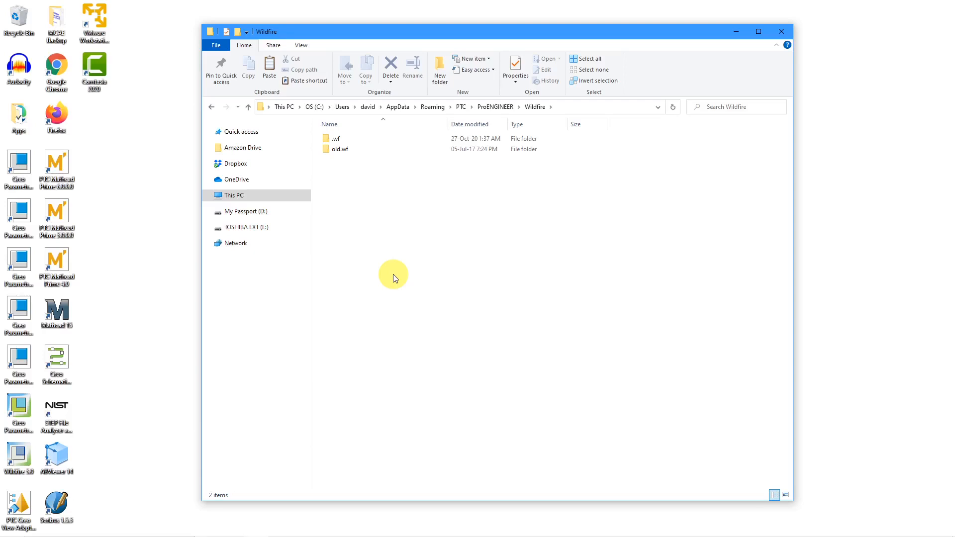
{"action": "left_click", "coordinate": [340, 149]}
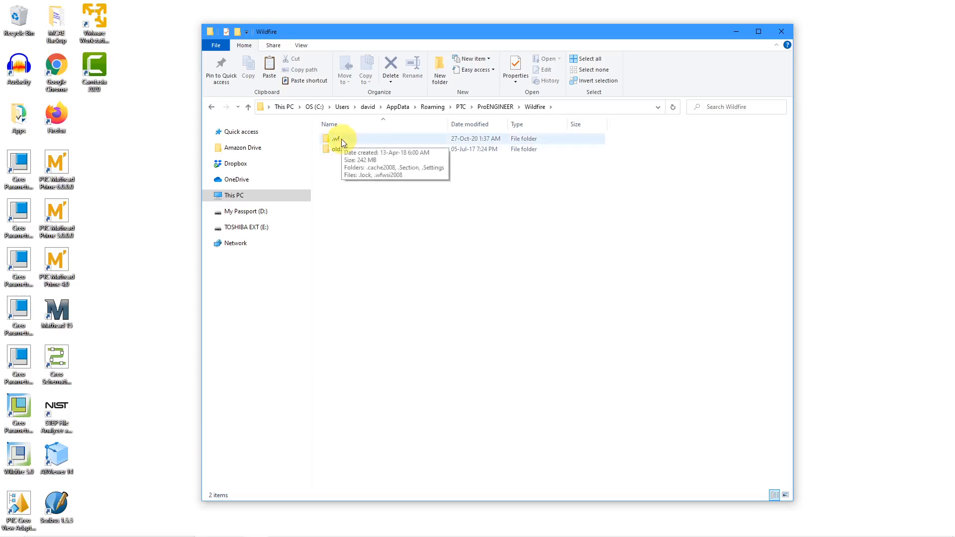
{"action": "double_click", "coordinate": [336, 138]}
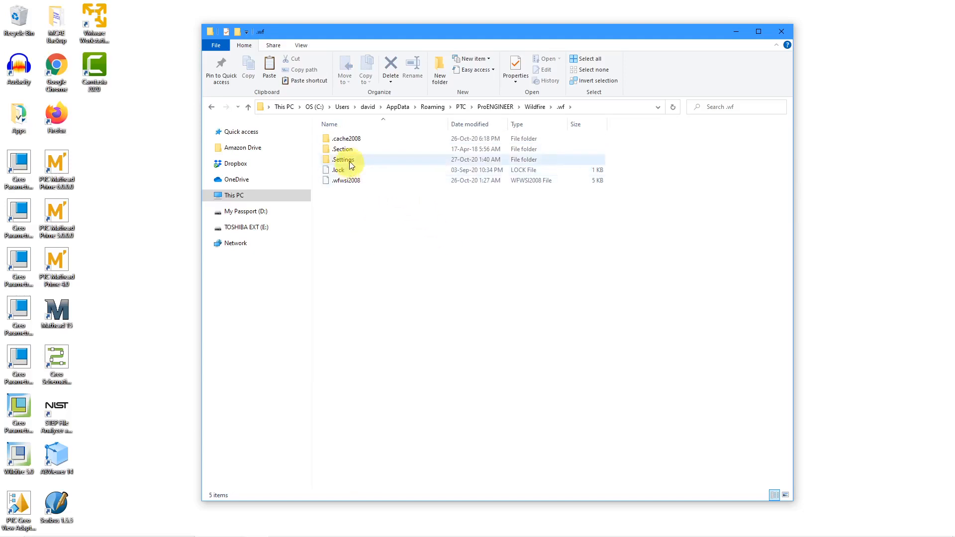
{"action": "double_click", "coordinate": [344, 159]}
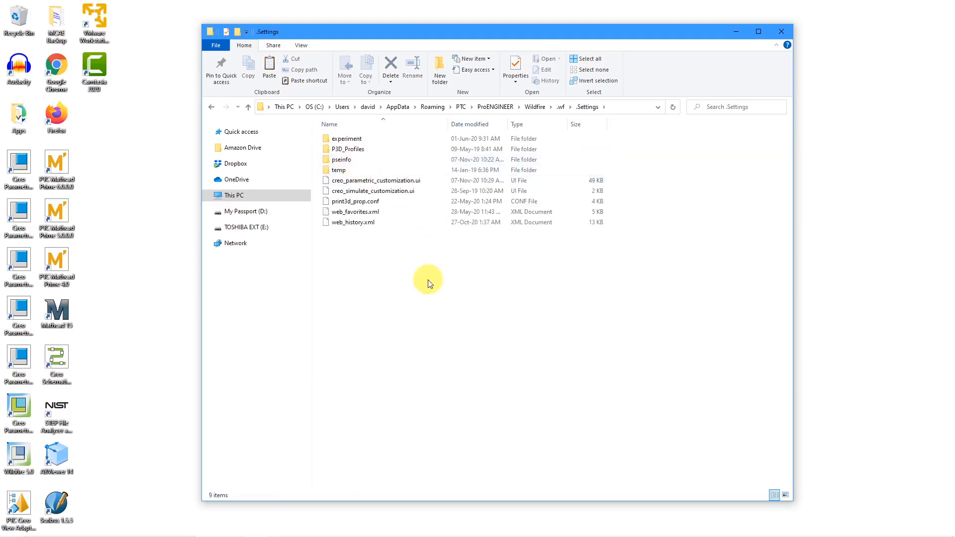
- Look over the Creo customization .ui files listed in the .Settings folder
{"action": "left_click", "coordinate": [376, 180]}
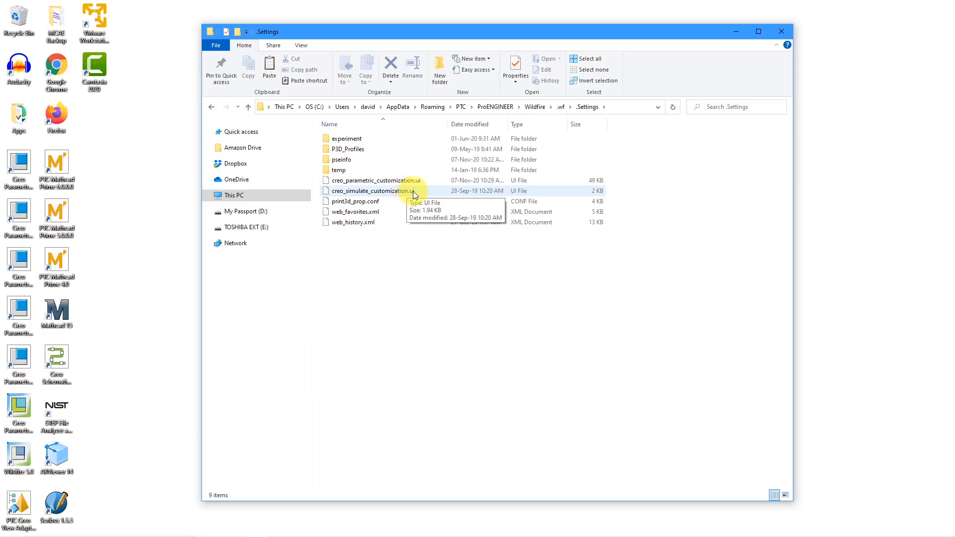
{"action": "mouse_move", "coordinate": [462, 198]}
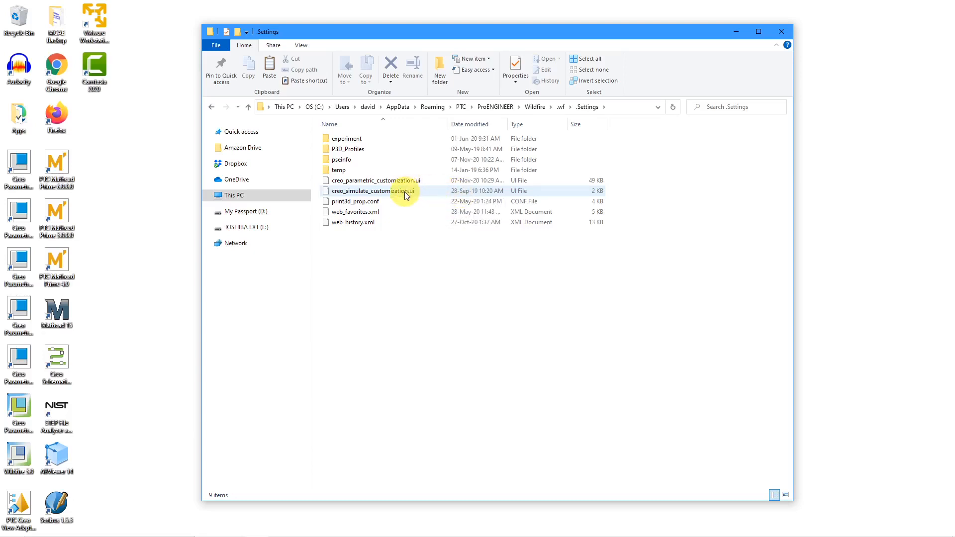
{"action": "mouse_move", "coordinate": [405, 202]}
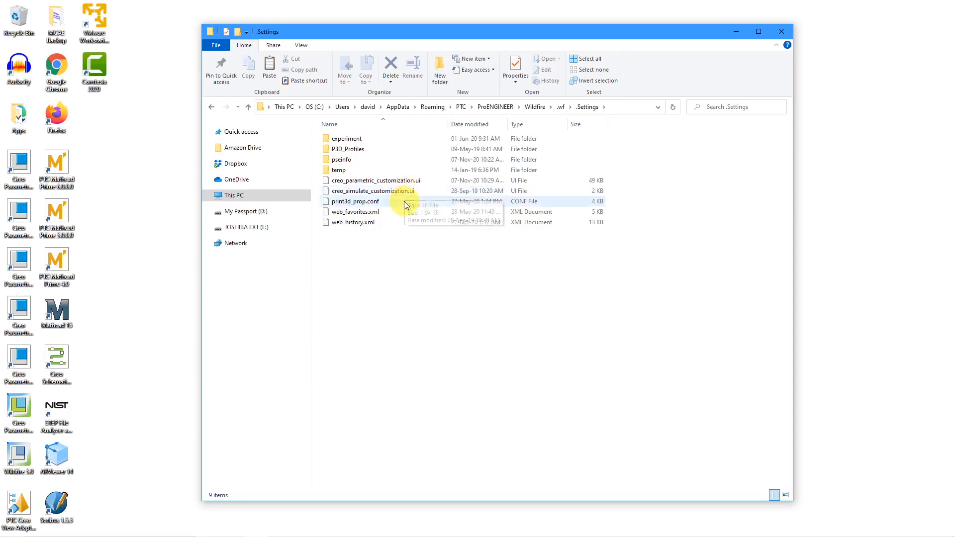
{"action": "mouse_move", "coordinate": [410, 269]}
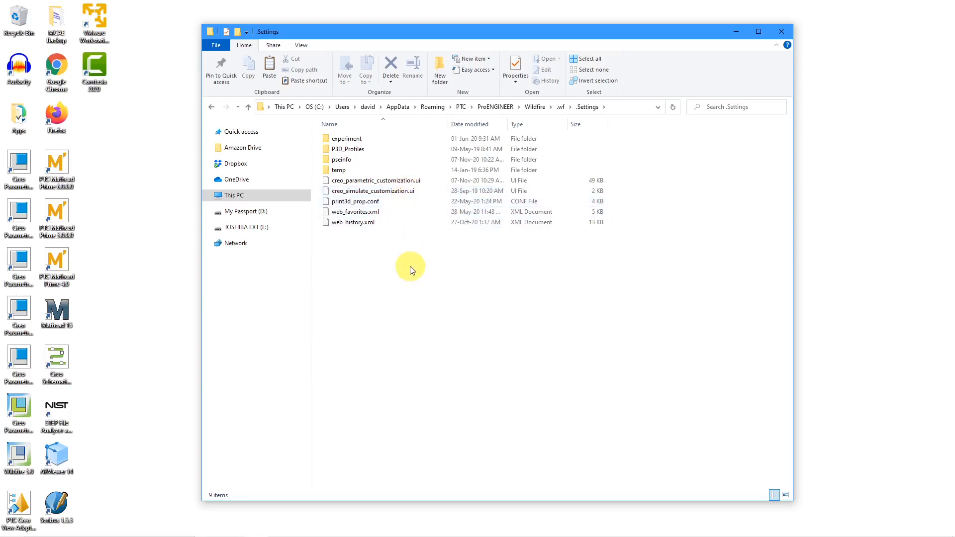
{"action": "mouse_move", "coordinate": [432, 106]}
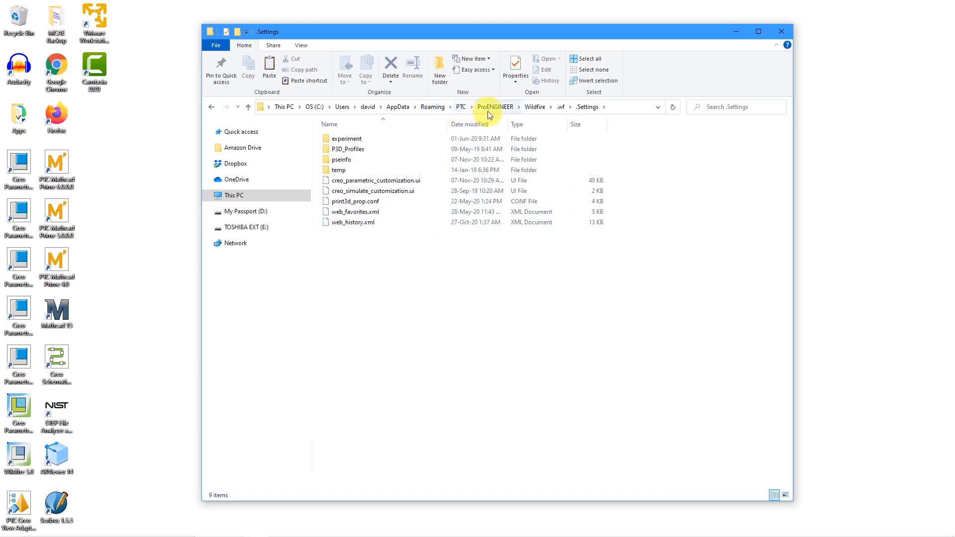
{"action": "mouse_move", "coordinate": [561, 106]}
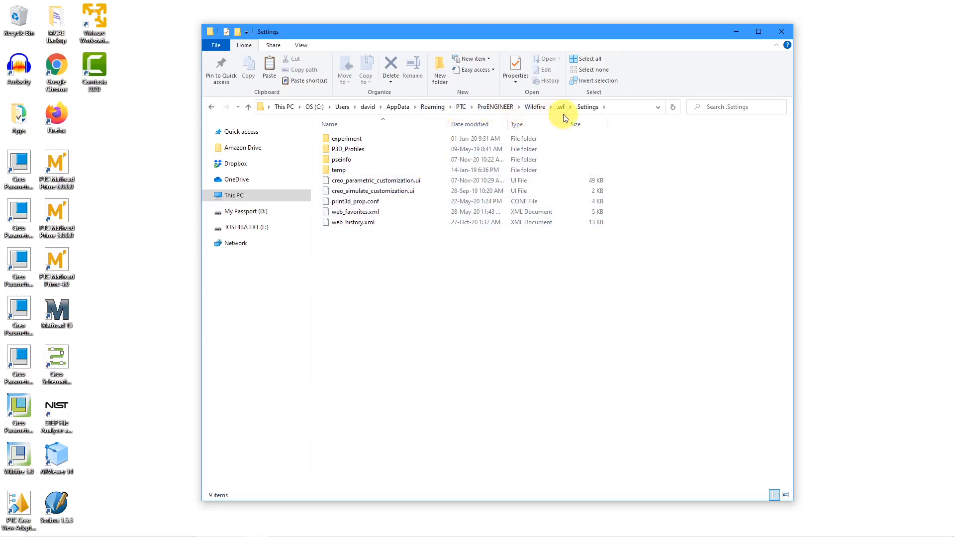
{"action": "left_click", "coordinate": [375, 180]}
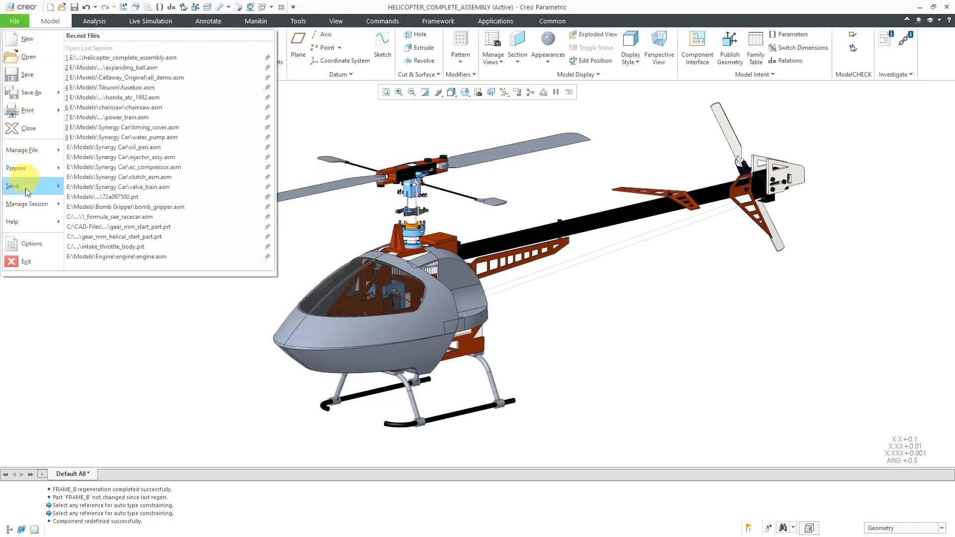
- Show the Import/Export choices for window settings on the Window Settings options page
{"action": "left_click", "coordinate": [31, 243]}
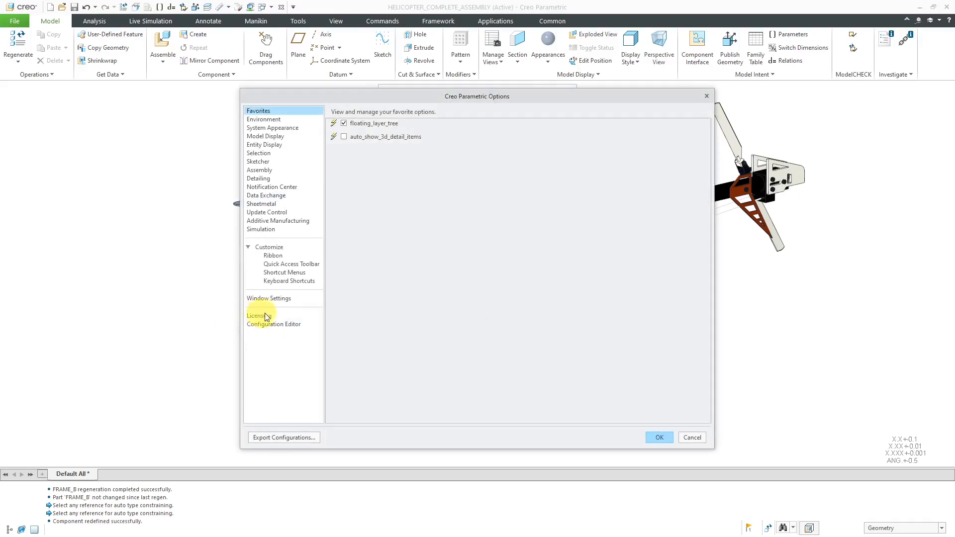
{"action": "left_click", "coordinate": [269, 298]}
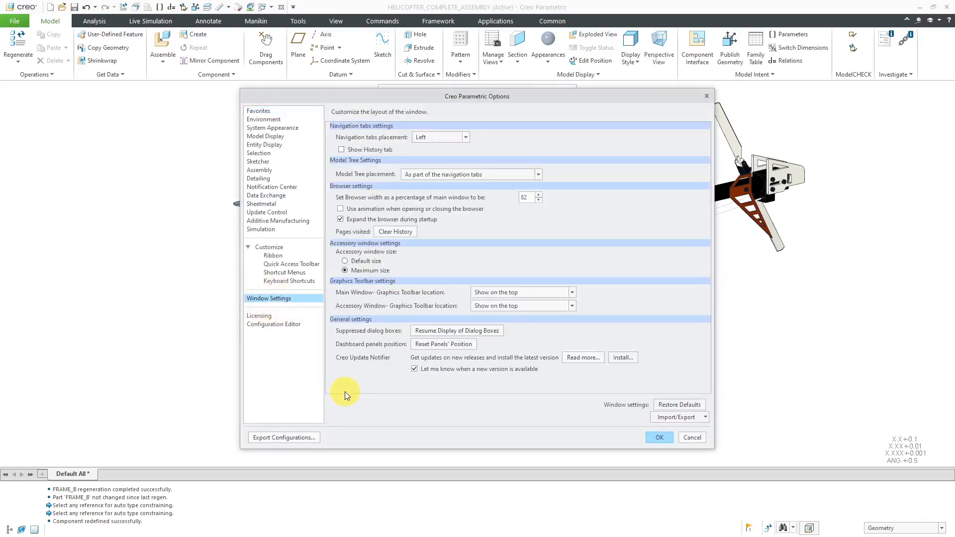
{"action": "left_click", "coordinate": [705, 418]}
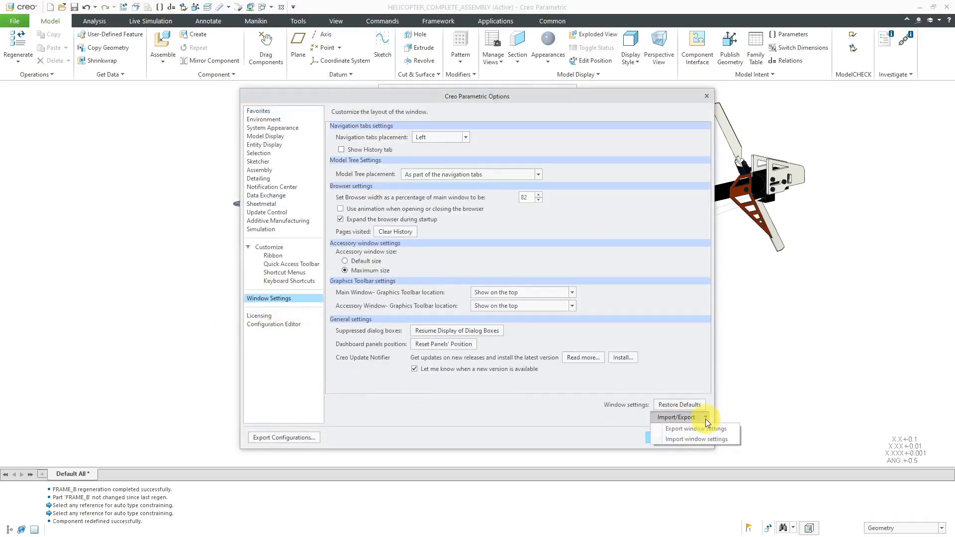